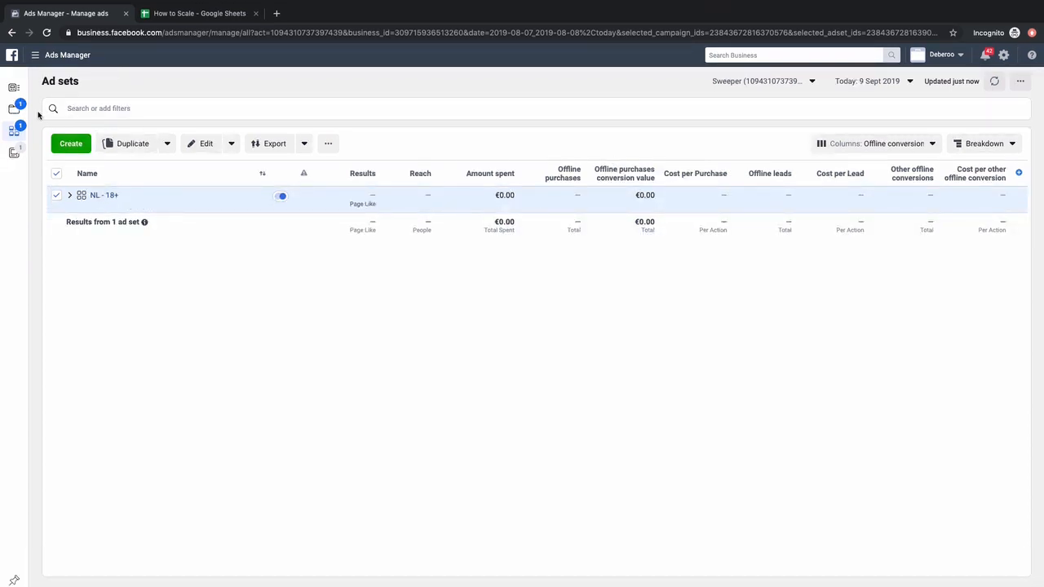
{"action": "mouse_move", "coordinate": [215, 211]}
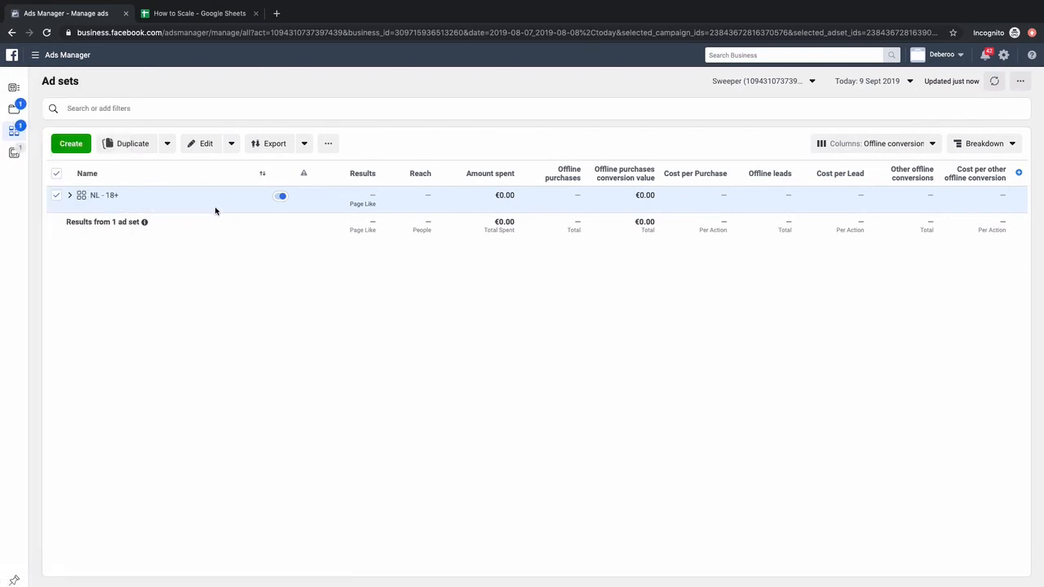
{"action": "mouse_move", "coordinate": [218, 223]}
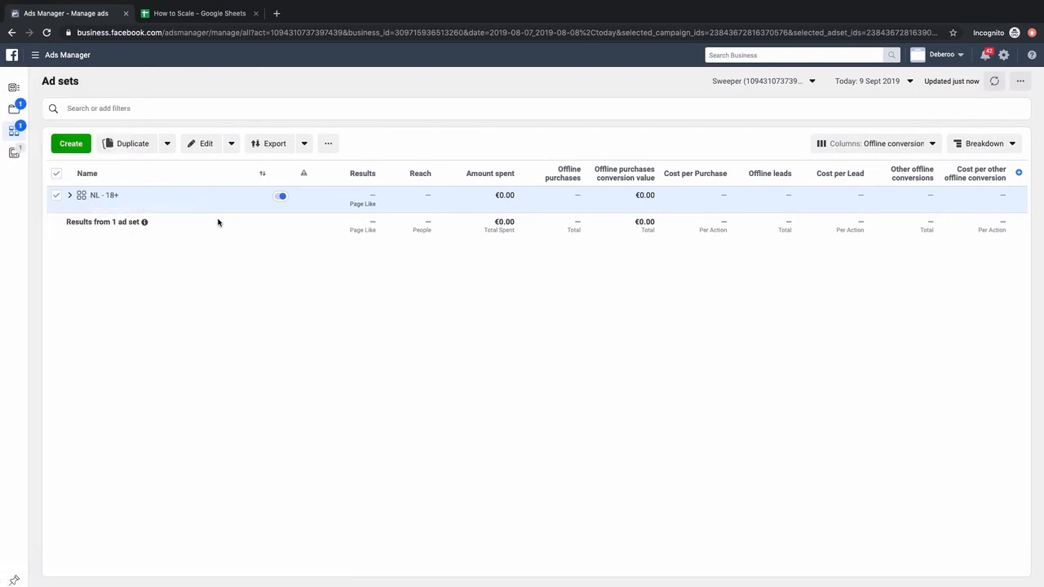
{"action": "mouse_move", "coordinate": [264, 240]}
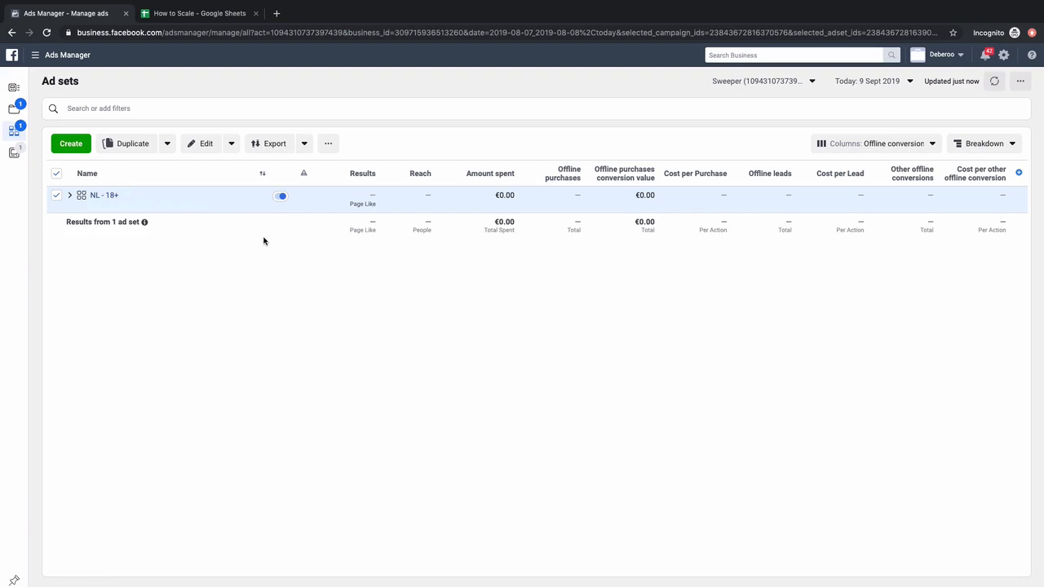
{"action": "mouse_move", "coordinate": [271, 246]}
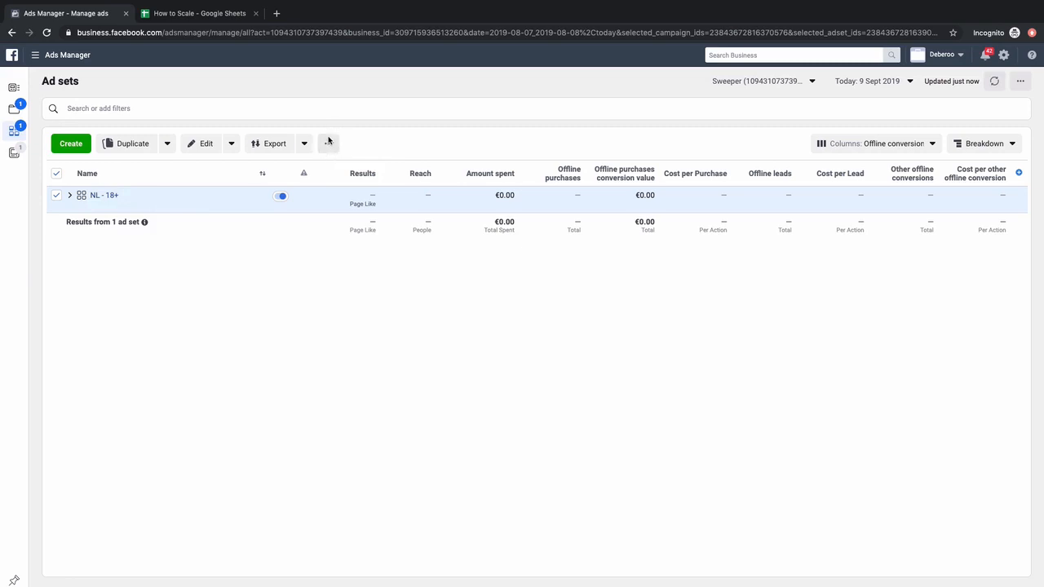
{"action": "mouse_move", "coordinate": [230, 143]}
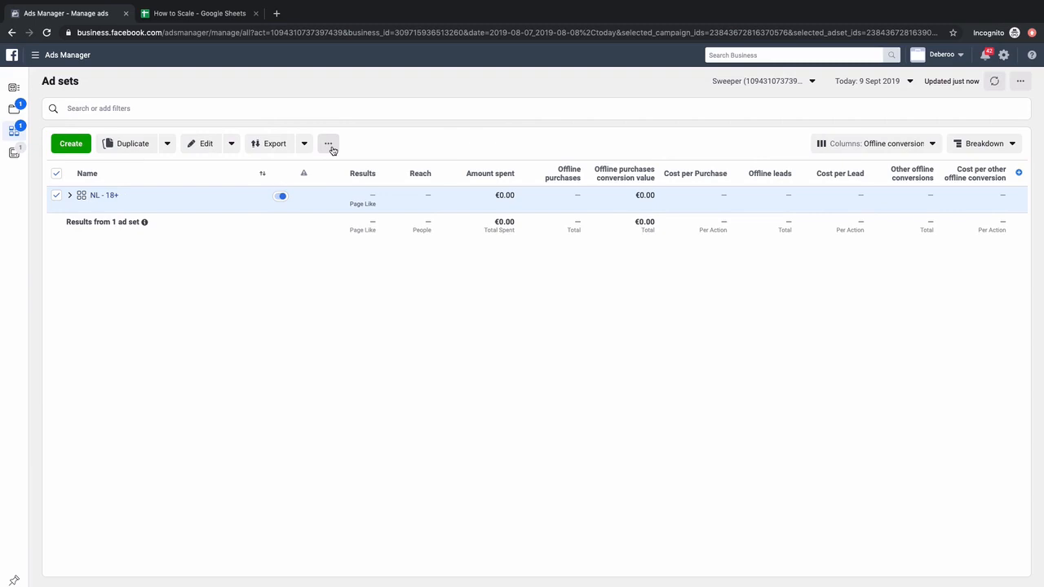
Choose Automated rules > Create a new rule from the ad set's more-actions menu
{"action": "left_click", "coordinate": [327, 143]}
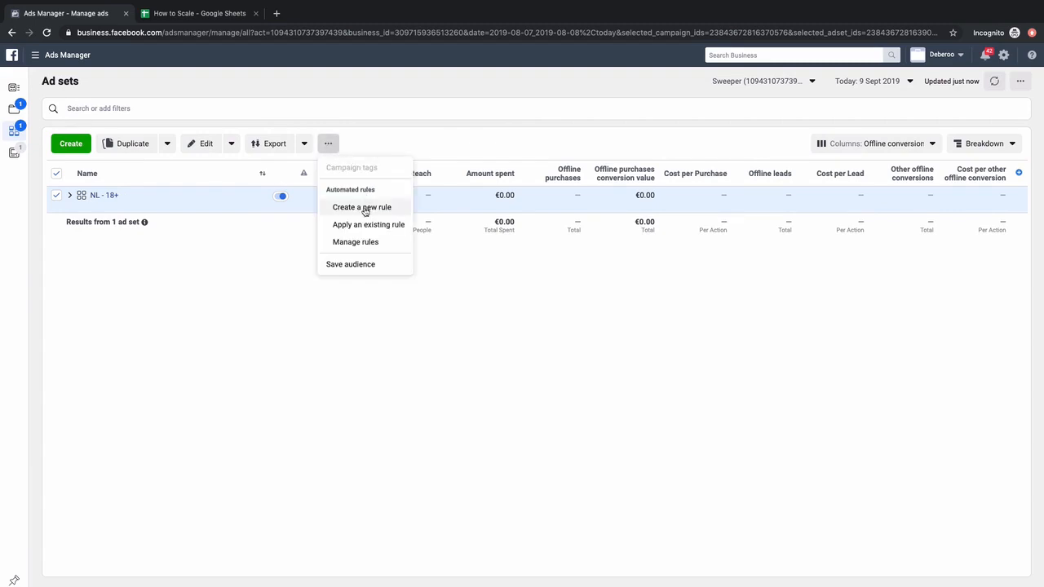
{"action": "mouse_move", "coordinate": [375, 196]}
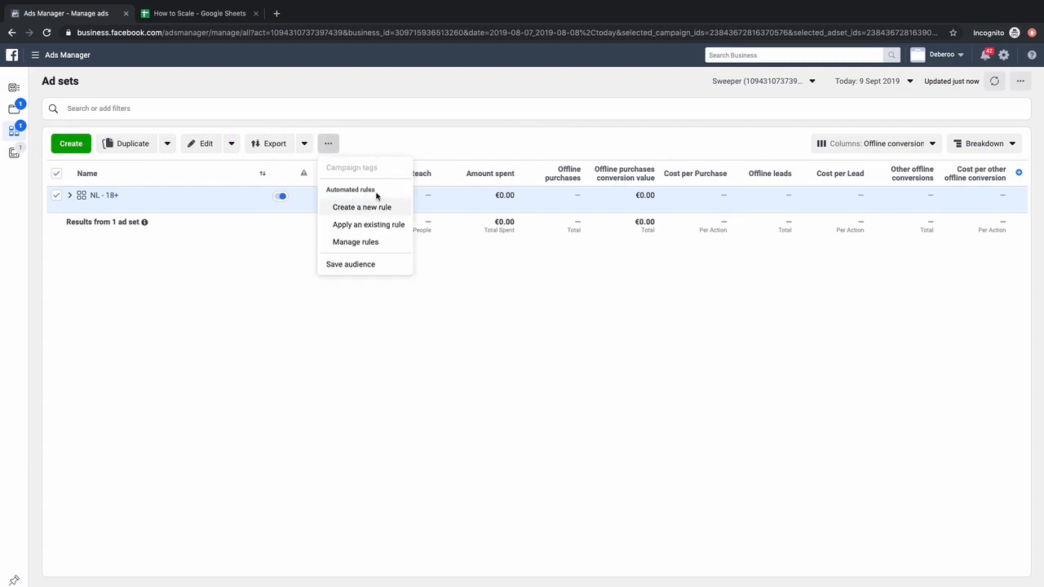
{"action": "mouse_move", "coordinate": [367, 225]}
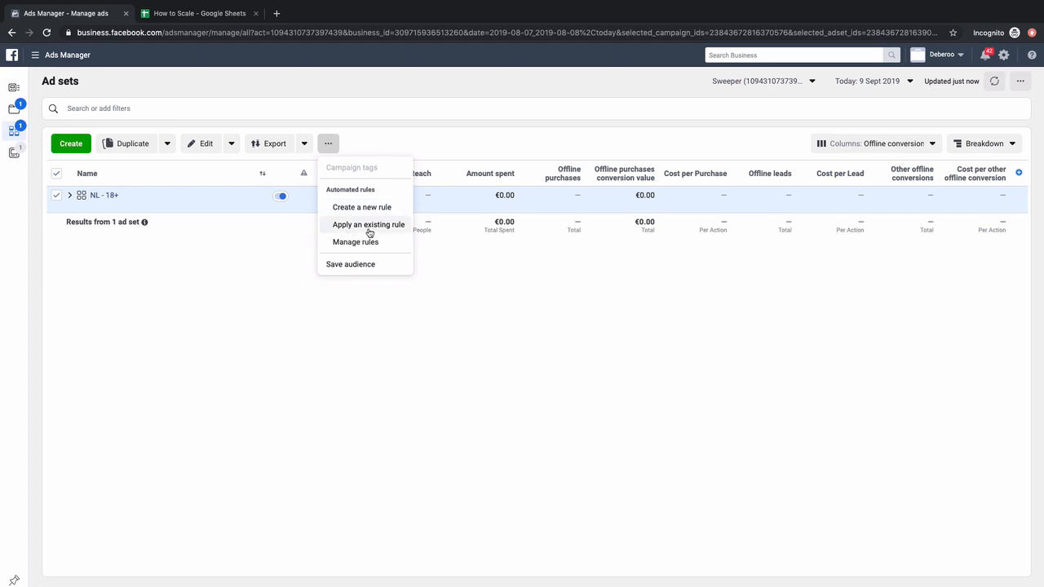
{"action": "mouse_move", "coordinate": [361, 207]}
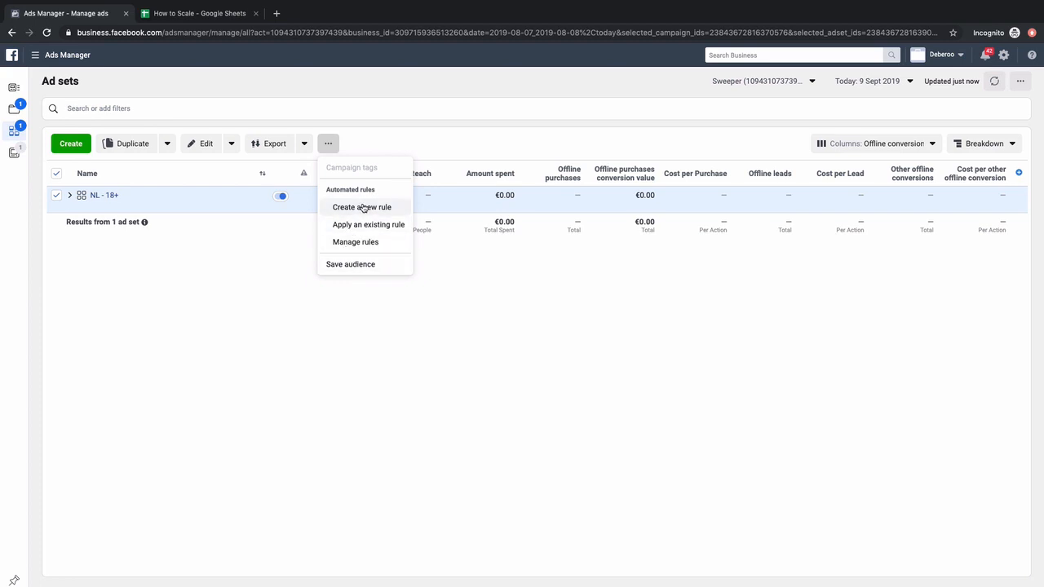
{"action": "left_click", "coordinate": [362, 207]}
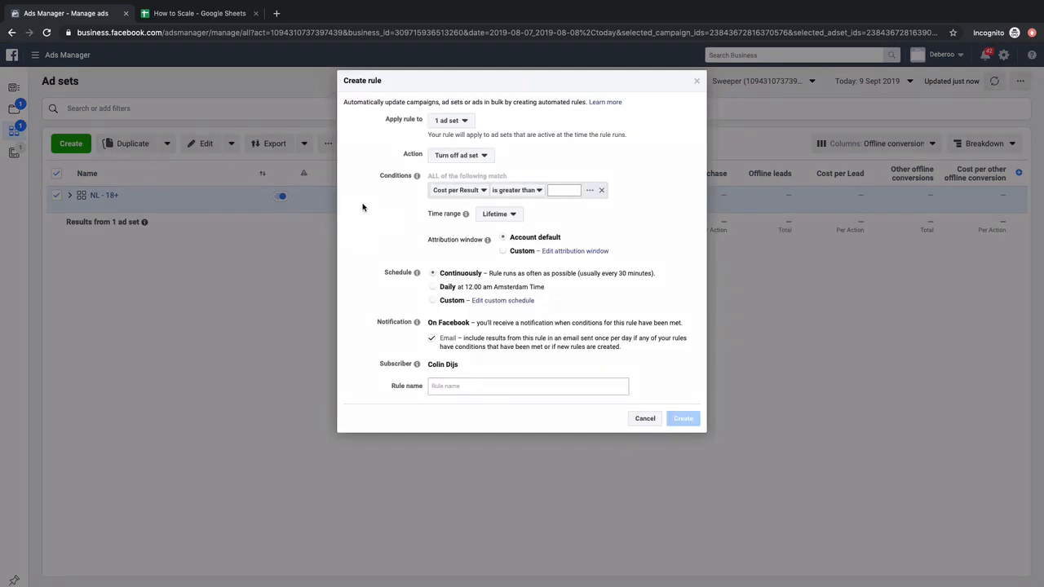
{"action": "mouse_move", "coordinate": [459, 124]}
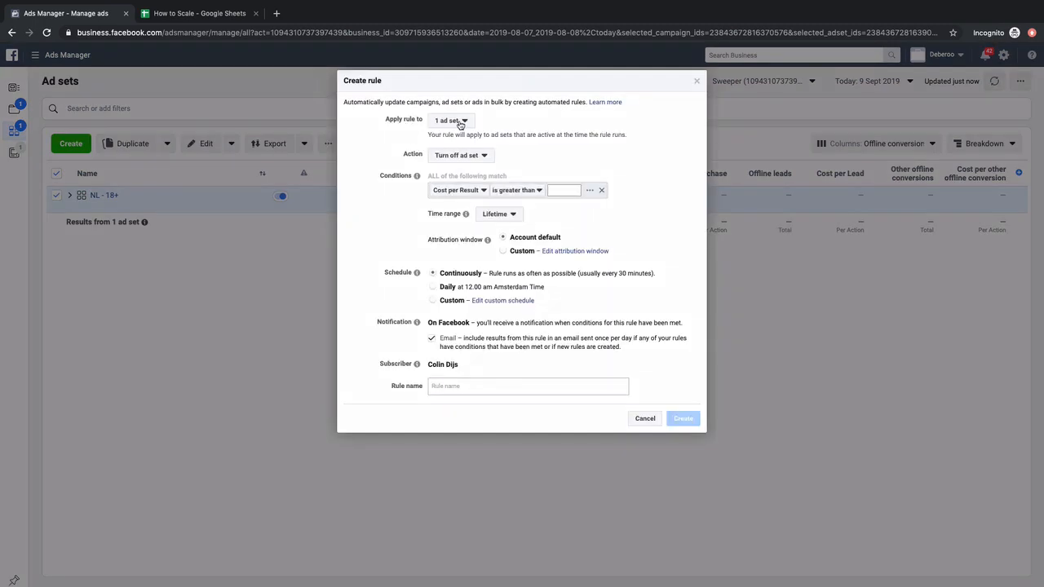
{"action": "mouse_move", "coordinate": [504, 134]}
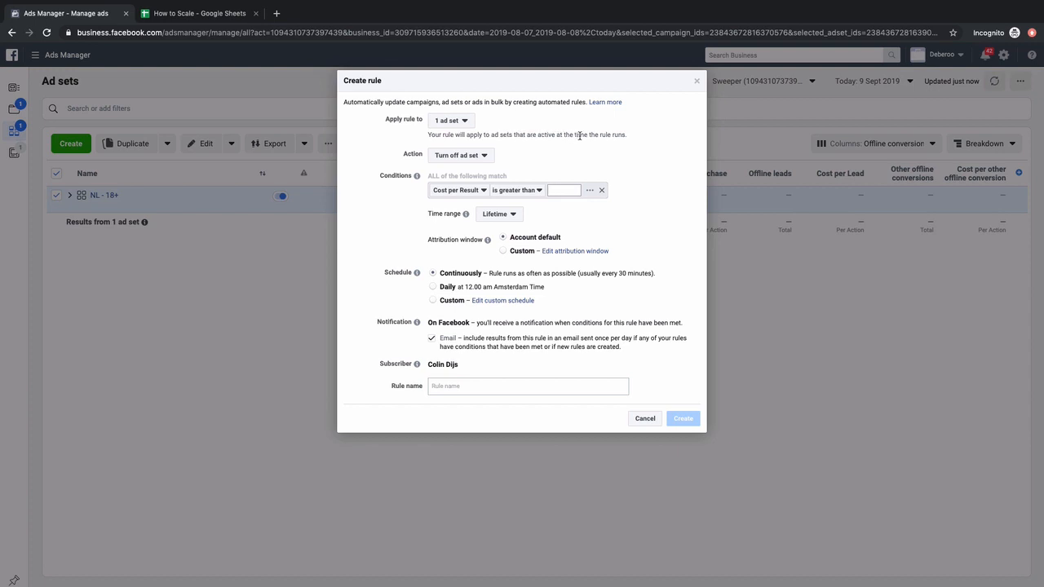
{"action": "mouse_move", "coordinate": [418, 156]}
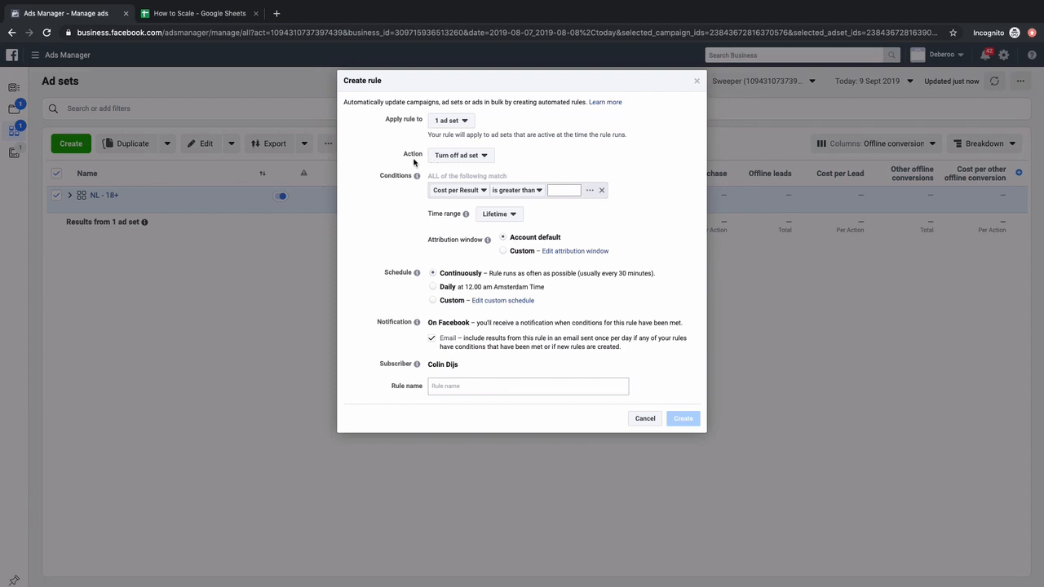
{"action": "mouse_move", "coordinate": [434, 160]}
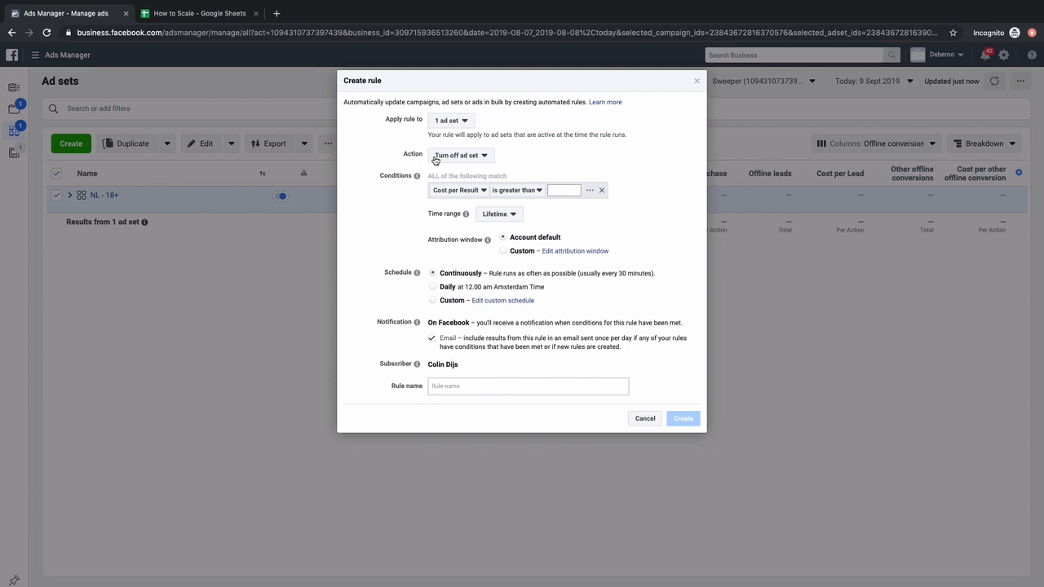
Set the rule action to 'Increase daily budget by' under Adjust budget
{"action": "left_click", "coordinate": [460, 154]}
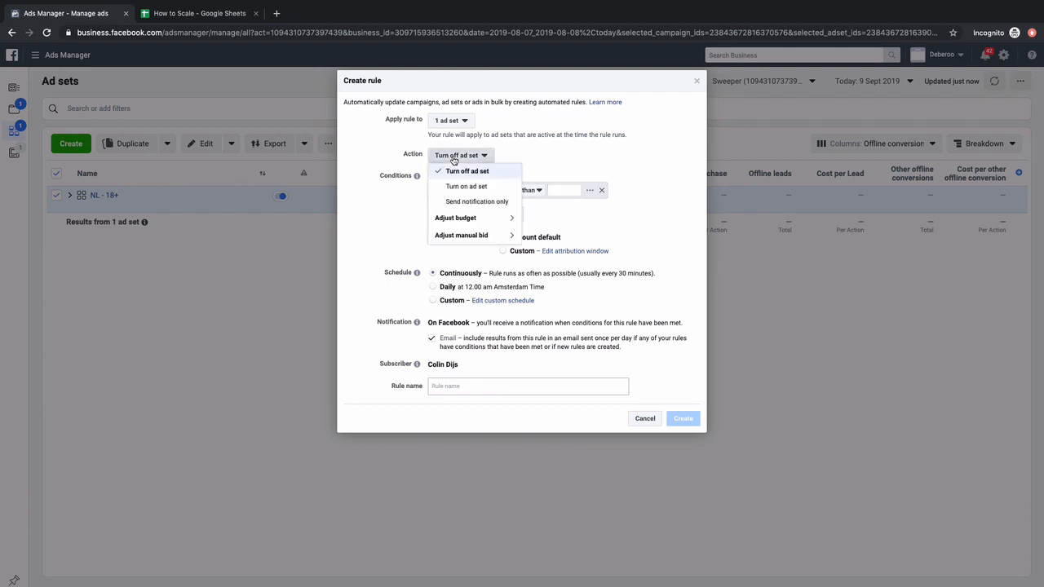
{"action": "mouse_move", "coordinate": [455, 235]}
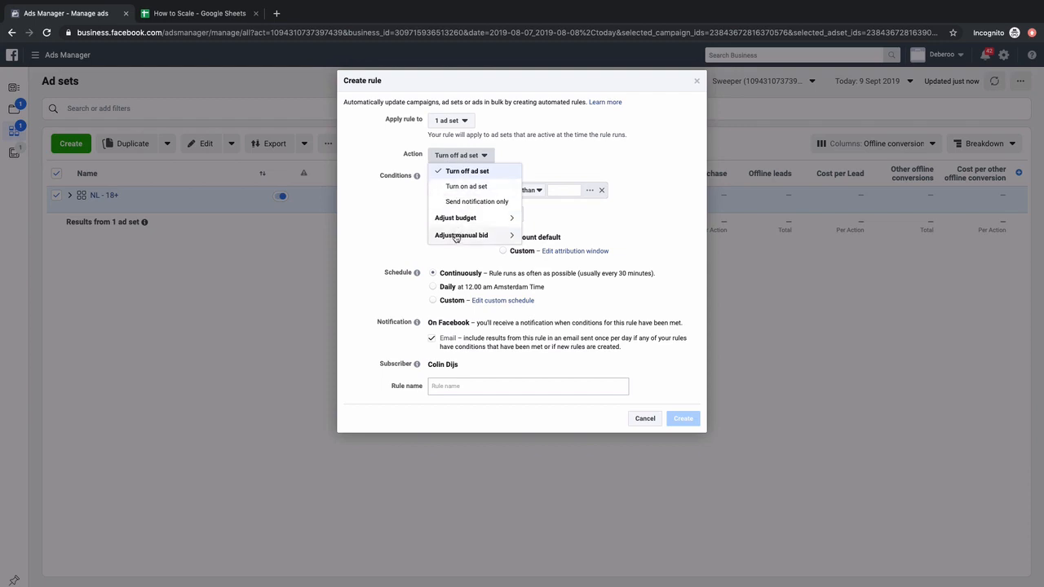
{"action": "mouse_move", "coordinate": [455, 218]}
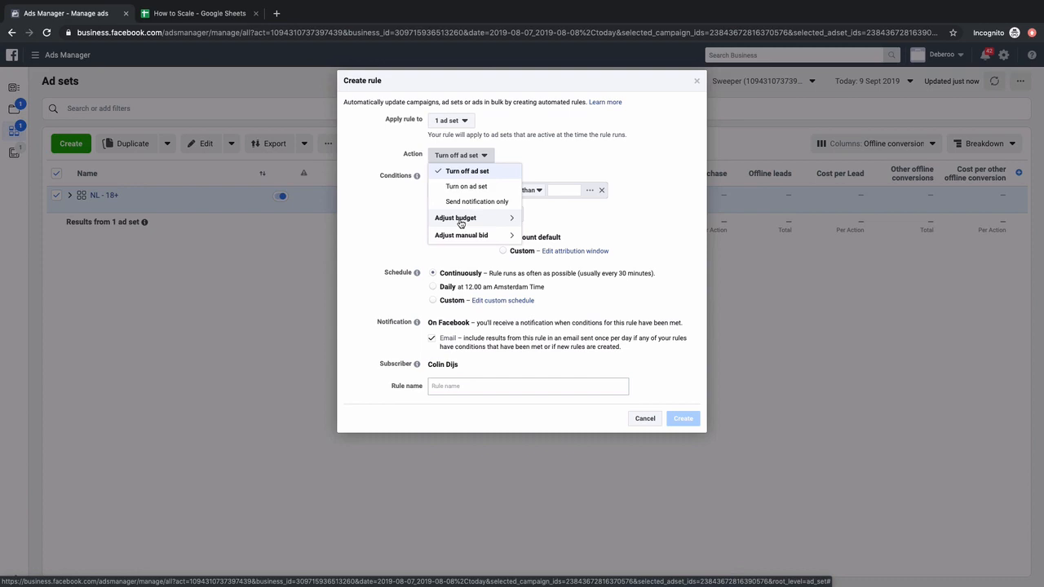
{"action": "left_click", "coordinate": [455, 217]}
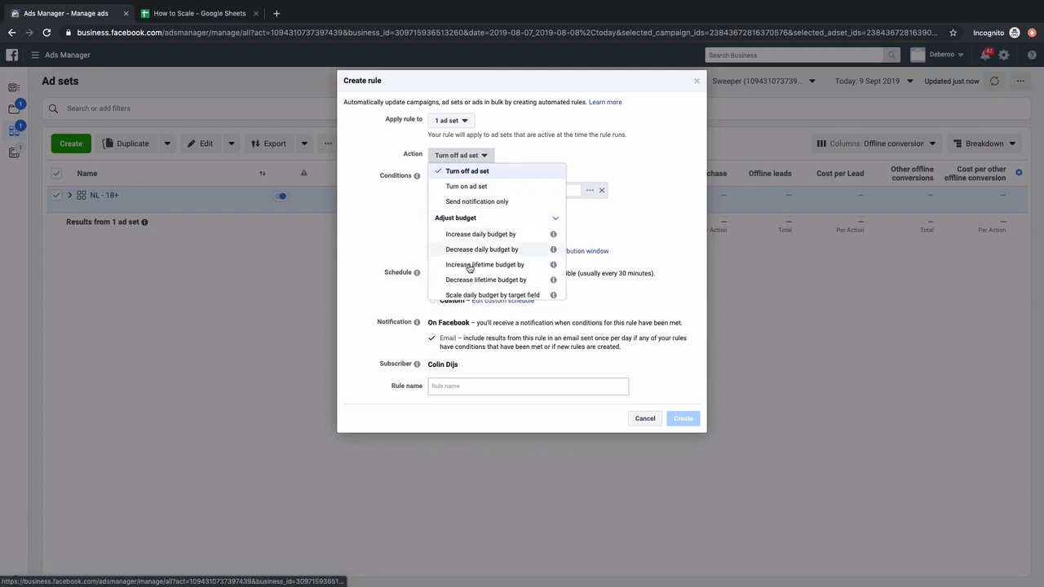
{"action": "scroll", "scroll_direction": "down", "scroll_amount": 3}
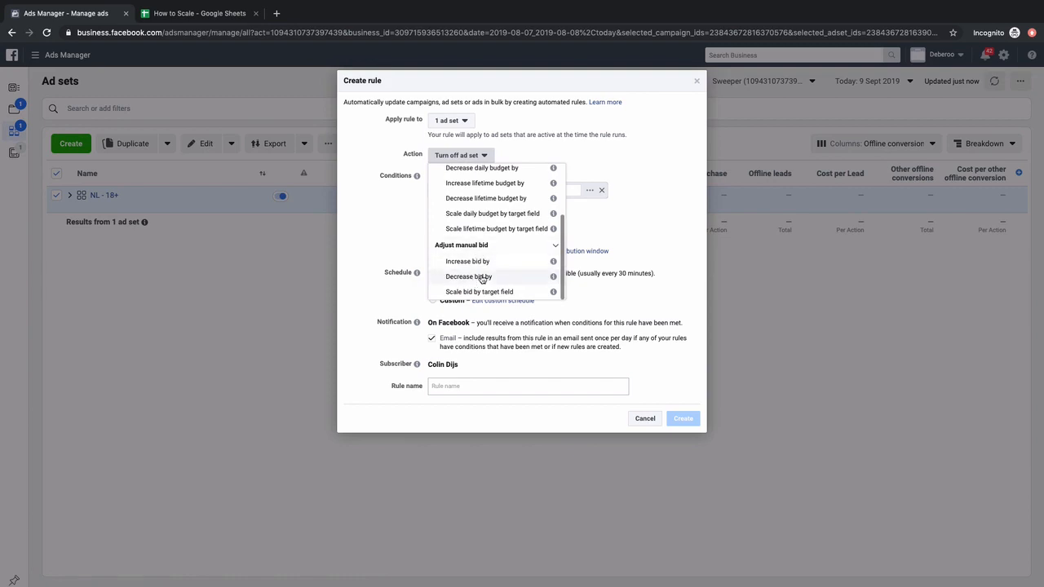
{"action": "scroll", "scroll_direction": "up", "scroll_amount": 3}
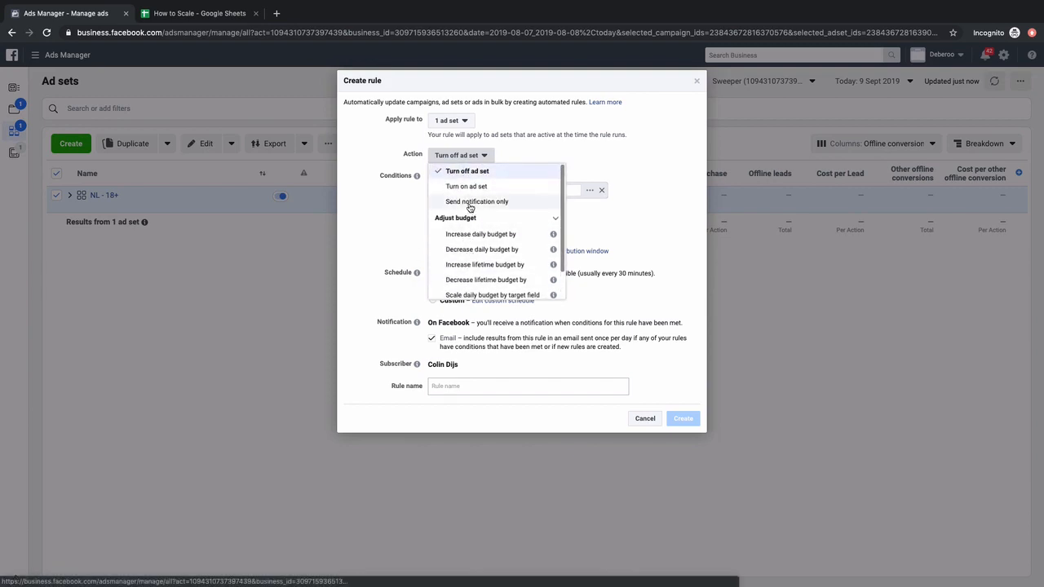
{"action": "mouse_move", "coordinate": [481, 234]}
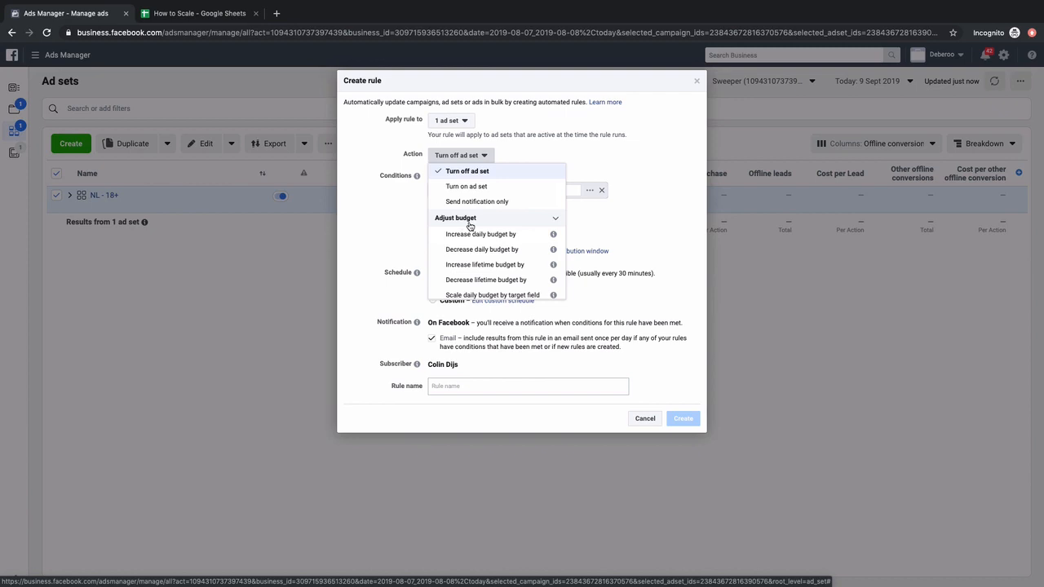
{"action": "scroll", "scroll_direction": "down", "scroll_amount": 3}
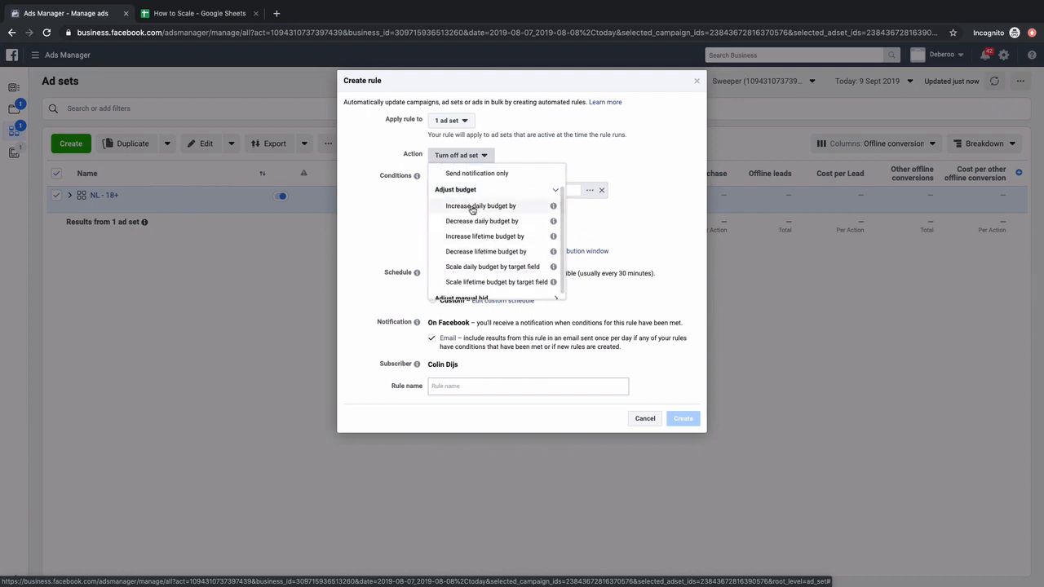
{"action": "left_click", "coordinate": [480, 205]}
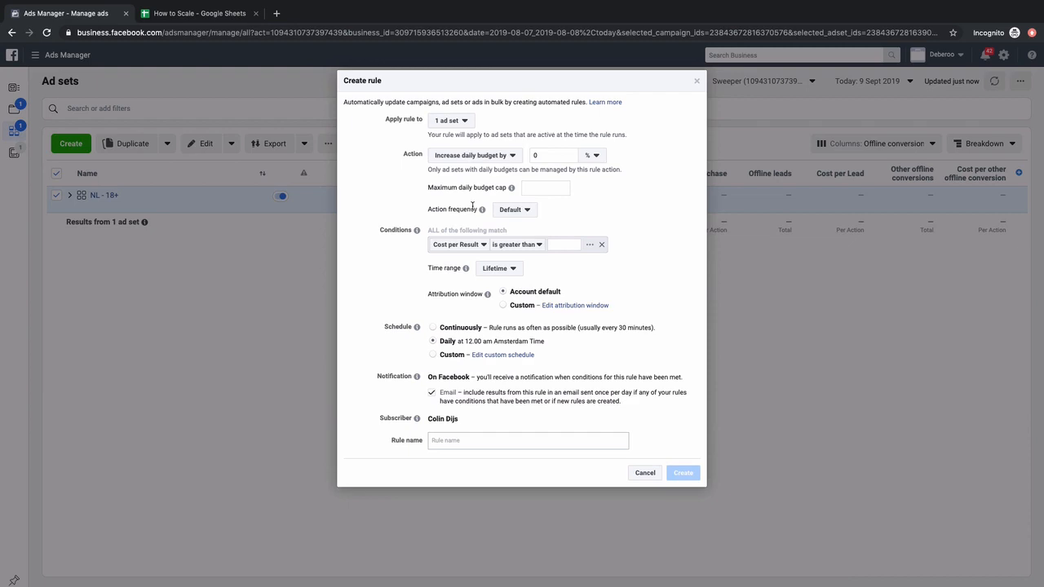
Enter the budget increase amount and set action frequency to once daily
{"action": "left_click", "coordinate": [553, 154]}
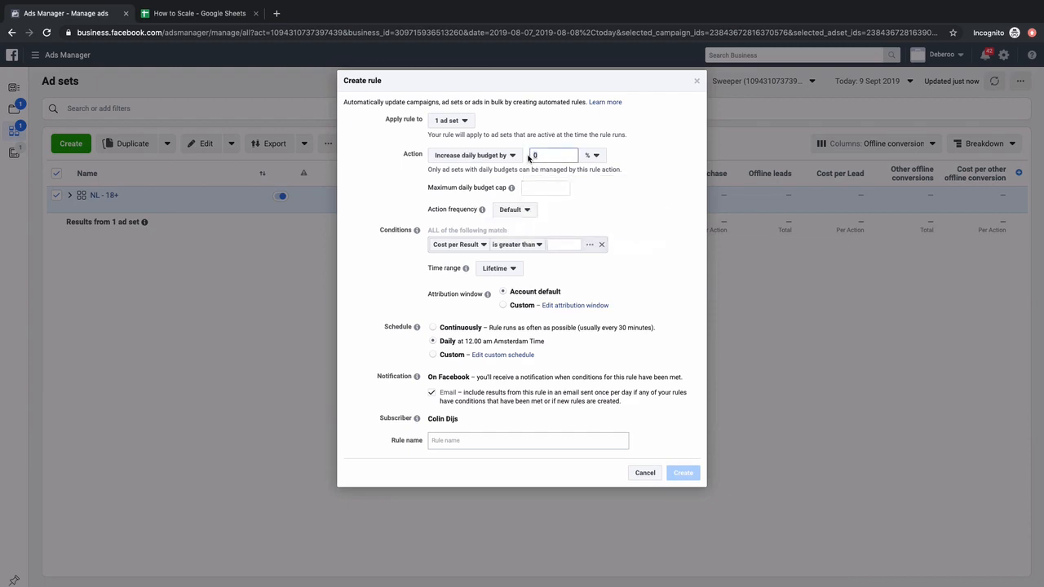
{"action": "type", "text": "2"}
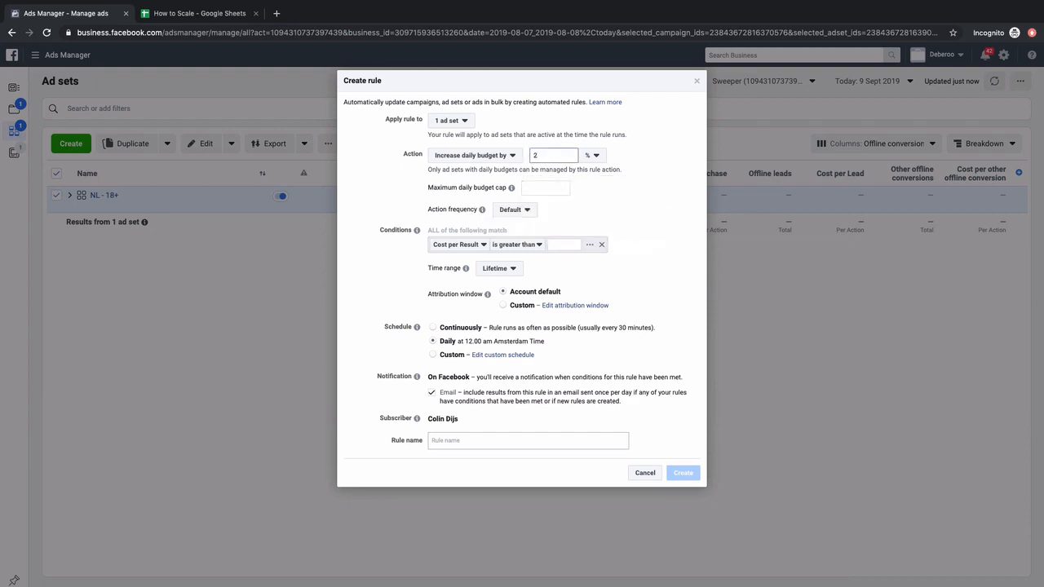
{"action": "type", "text": "0"}
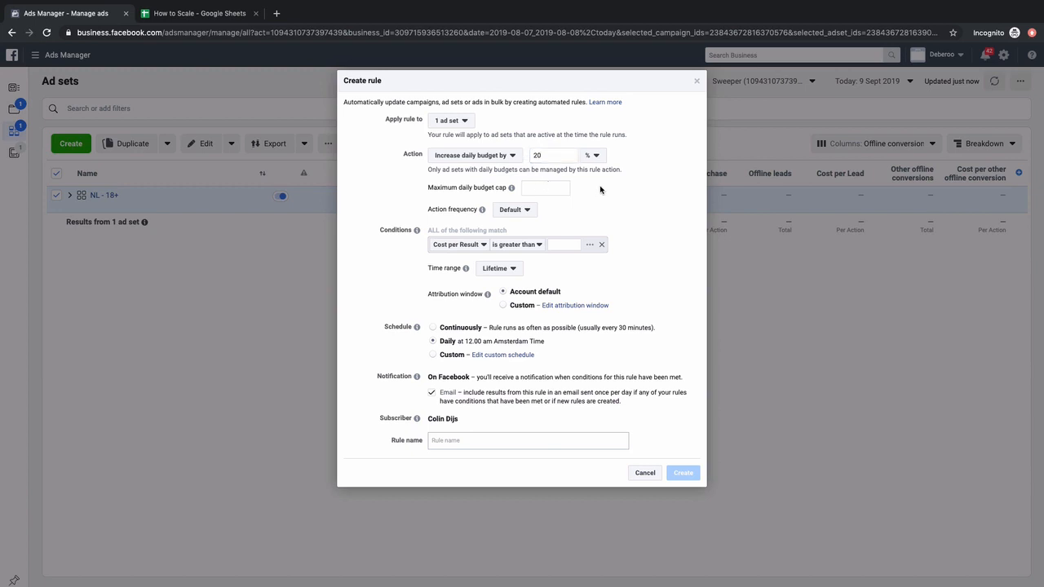
{"action": "mouse_move", "coordinate": [521, 214]}
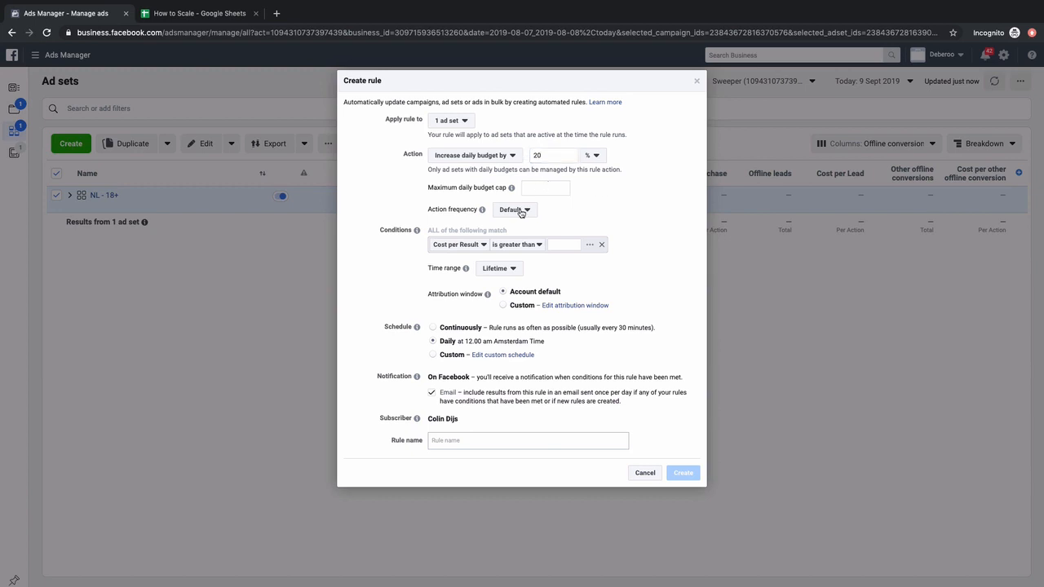
{"action": "left_click", "coordinate": [514, 210]}
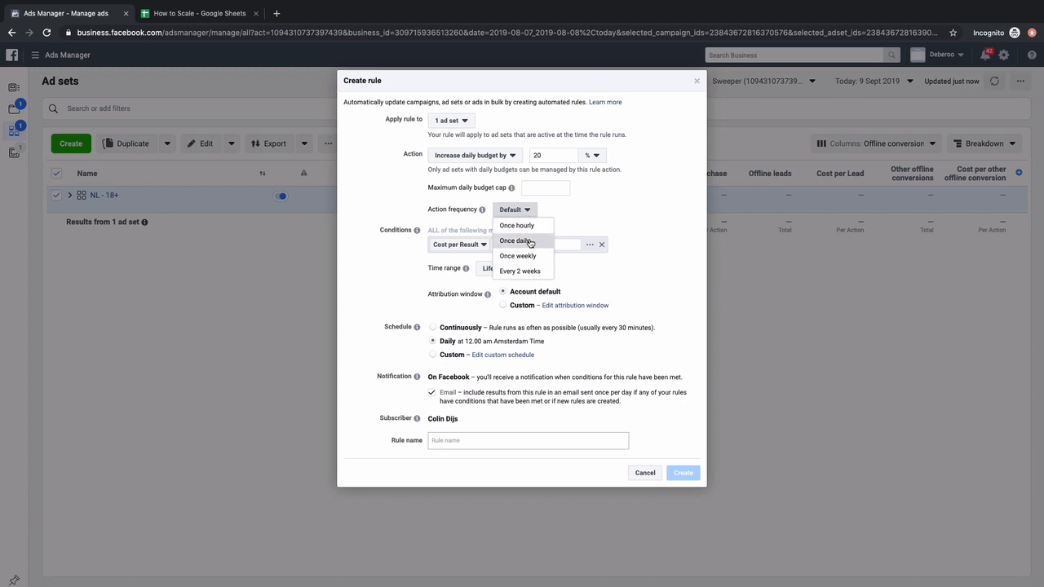
{"action": "left_click", "coordinate": [516, 240]}
{"action": "type", "text": "10"}
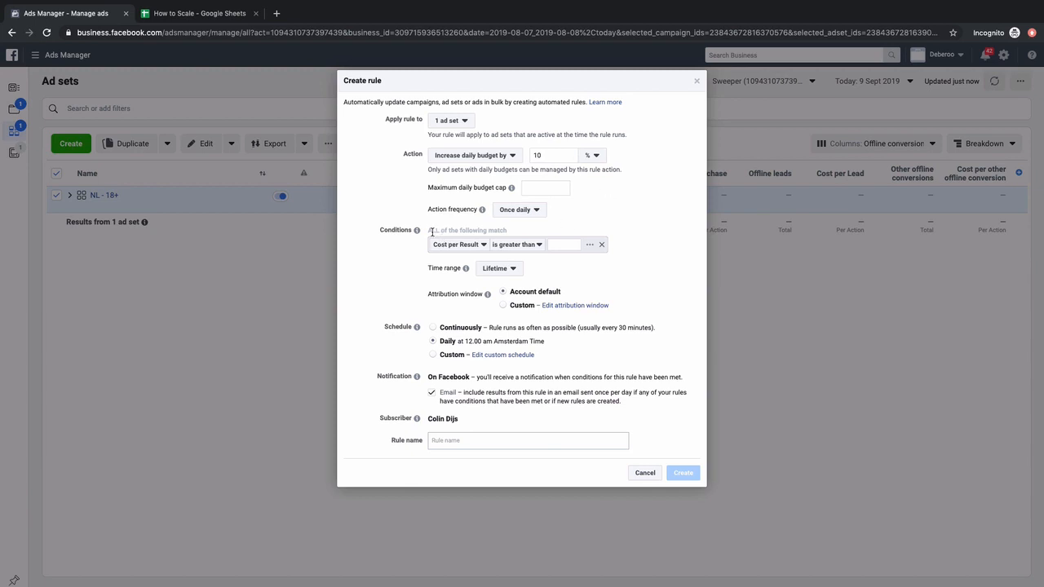
{"action": "mouse_move", "coordinate": [465, 268]}
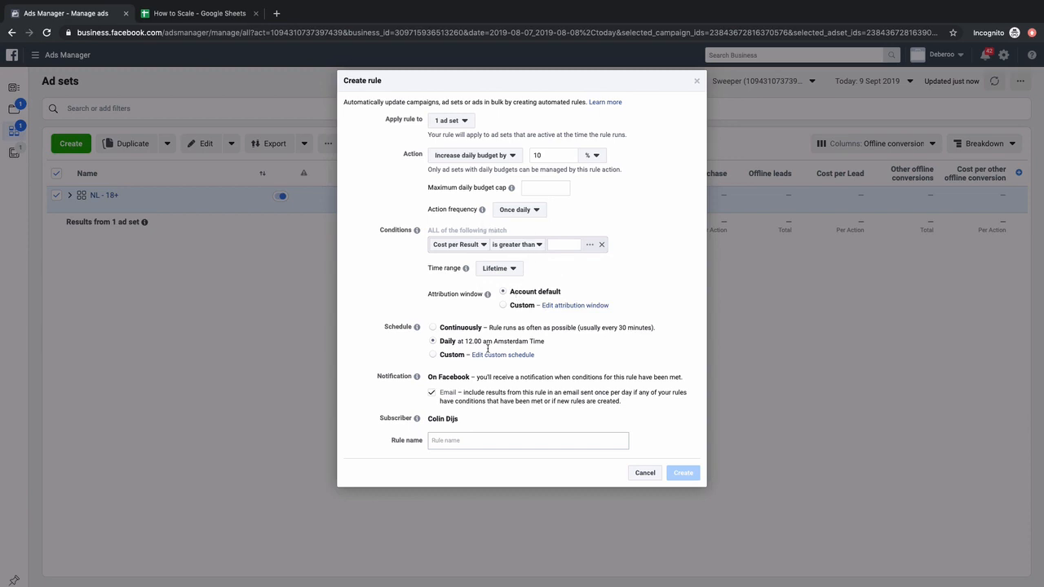
{"action": "mouse_move", "coordinate": [548, 346]}
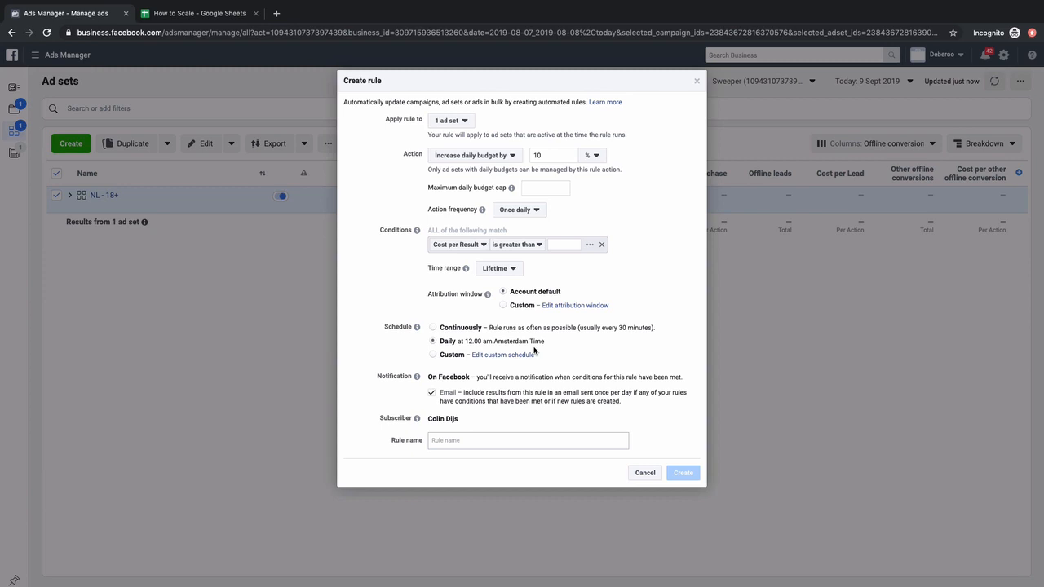
{"action": "mouse_move", "coordinate": [517, 345]}
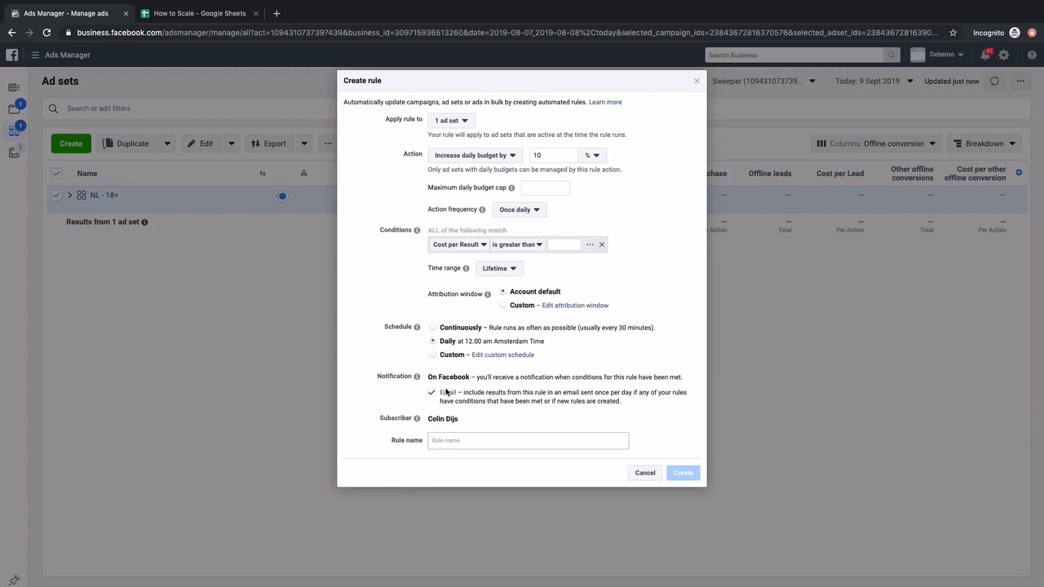
Untick email notifications and name the rule 'MM Scaling - 10% Increase Daily'
{"action": "left_click", "coordinate": [432, 392]}
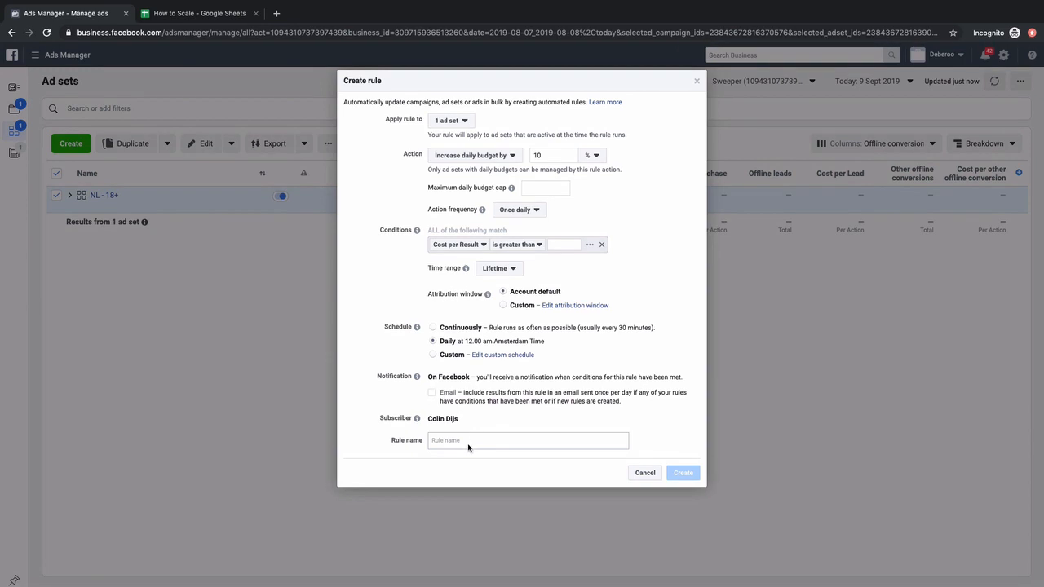
{"action": "type", "text": "In"}
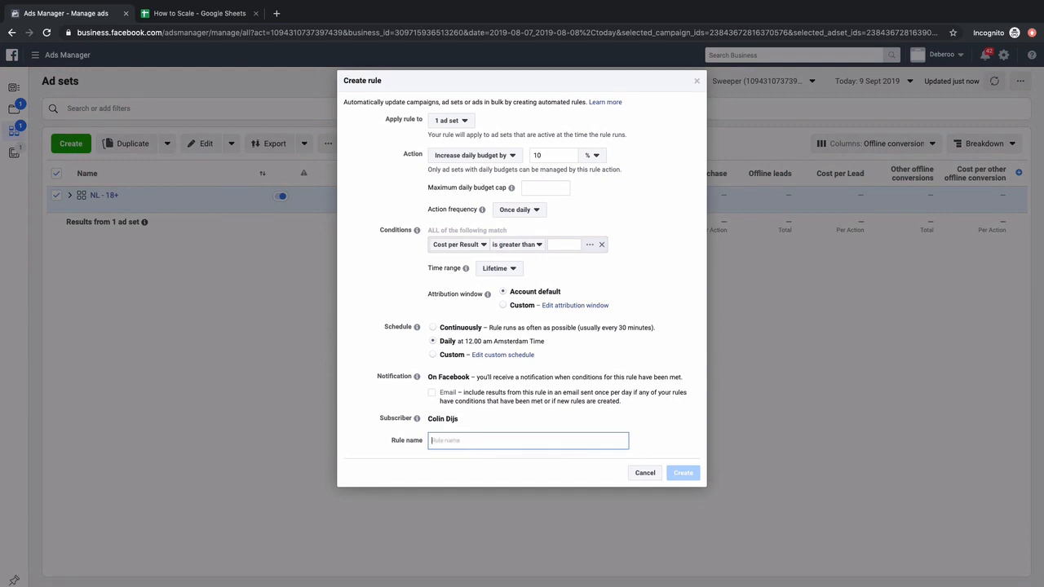
{"action": "type", "text": "MM Scaling"}
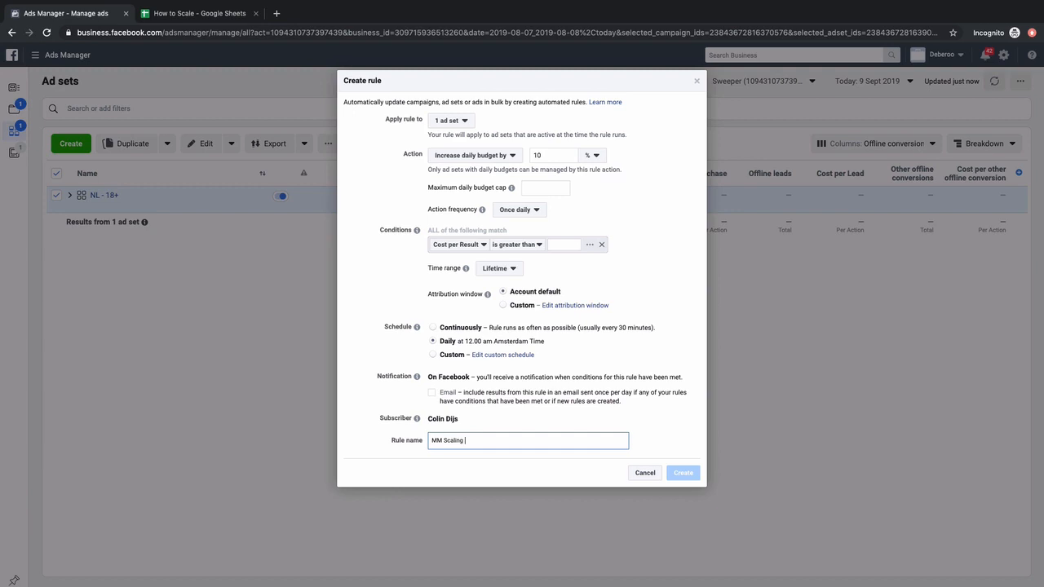
{"action": "type", "text": "- 10% Increase Daily"}
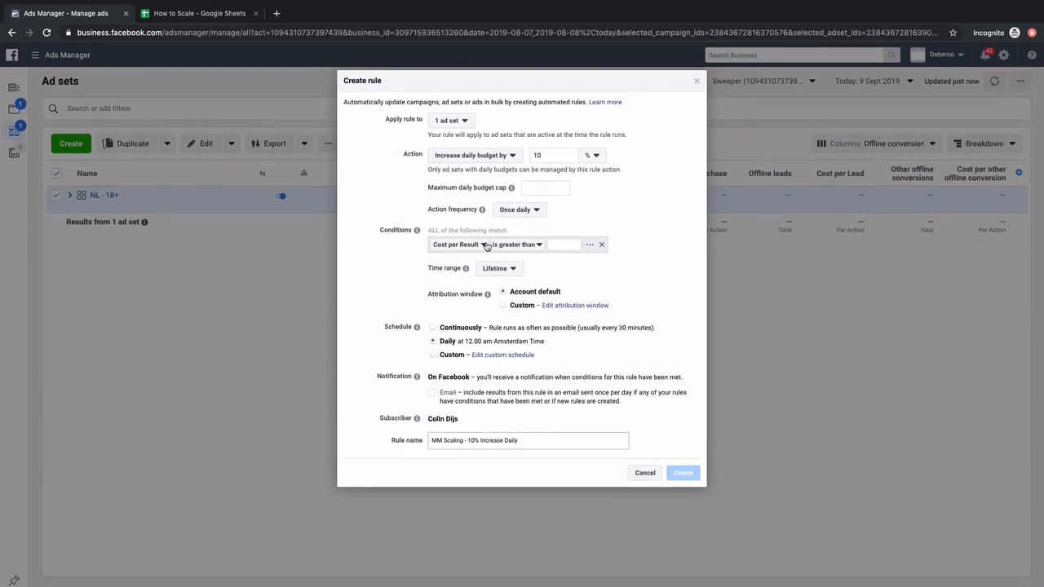
Add the condition Spent is greater than €0.01
{"action": "left_click", "coordinate": [518, 244]}
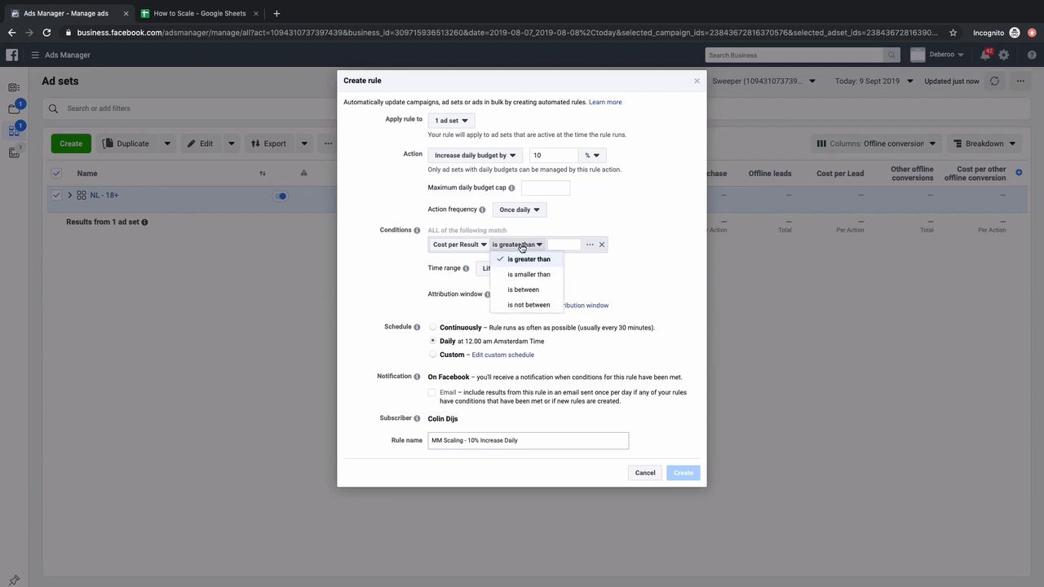
{"action": "left_click", "coordinate": [459, 245]}
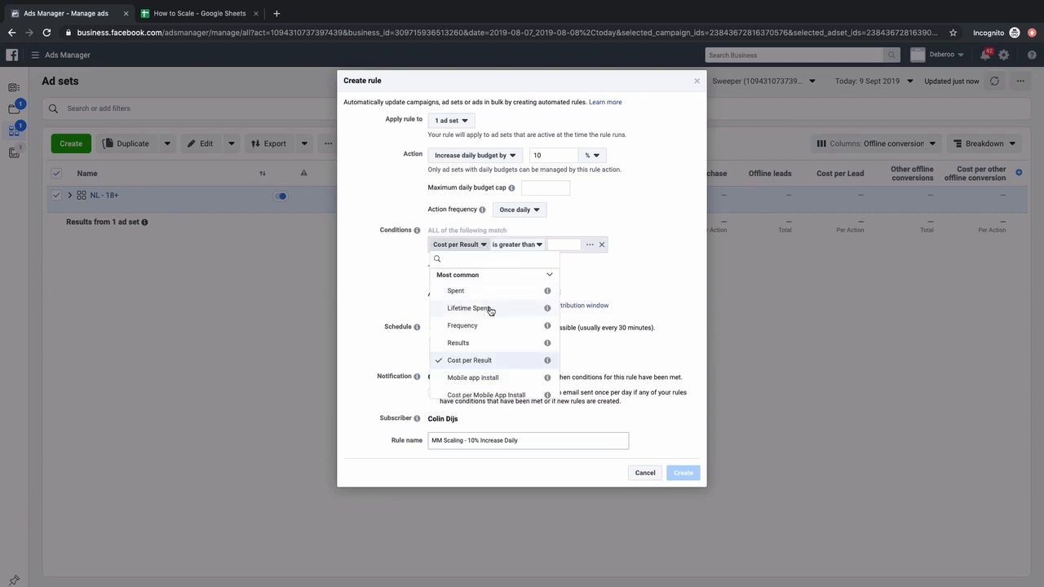
{"action": "left_click", "coordinate": [455, 291]}
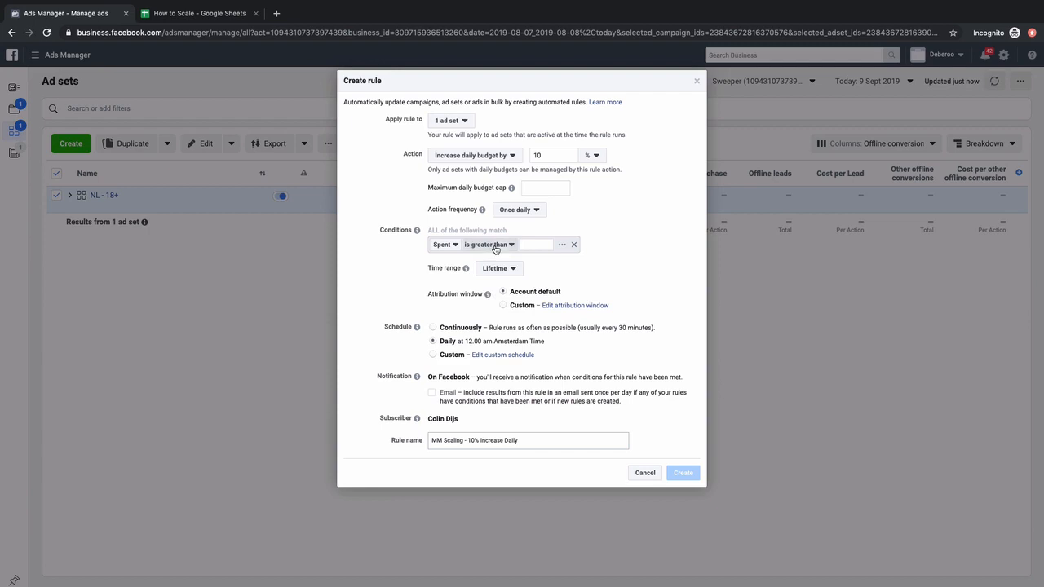
{"action": "left_click", "coordinate": [489, 245]}
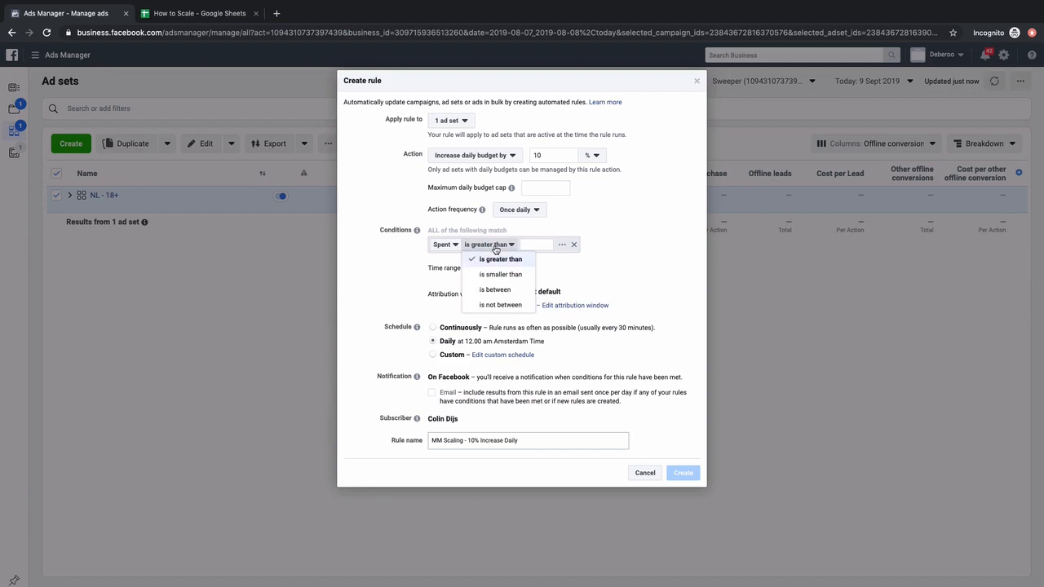
{"action": "left_click", "coordinate": [500, 258]}
{"action": "type", "text": "0."}
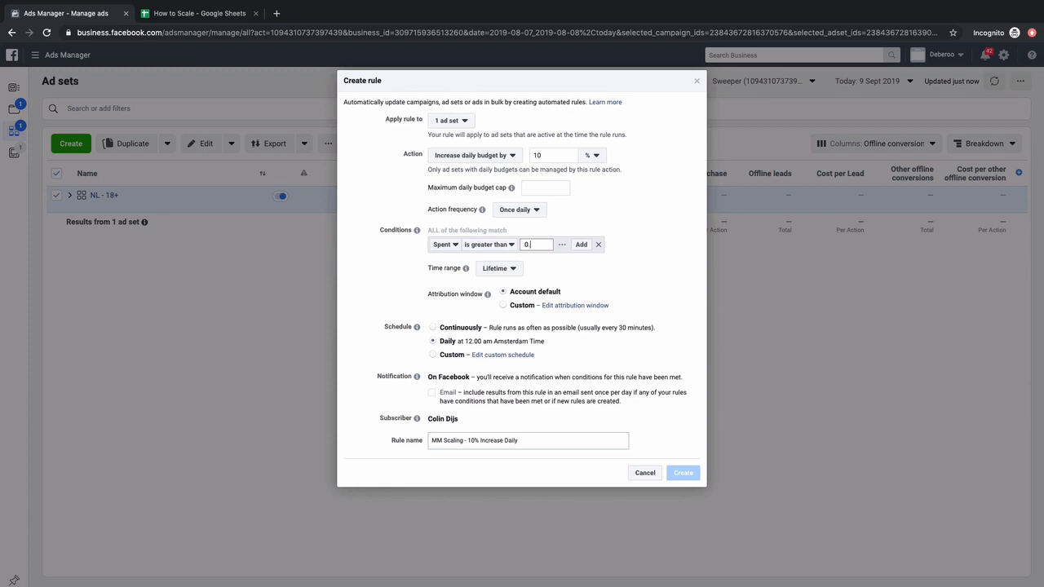
{"action": "left_click", "coordinate": [581, 244]}
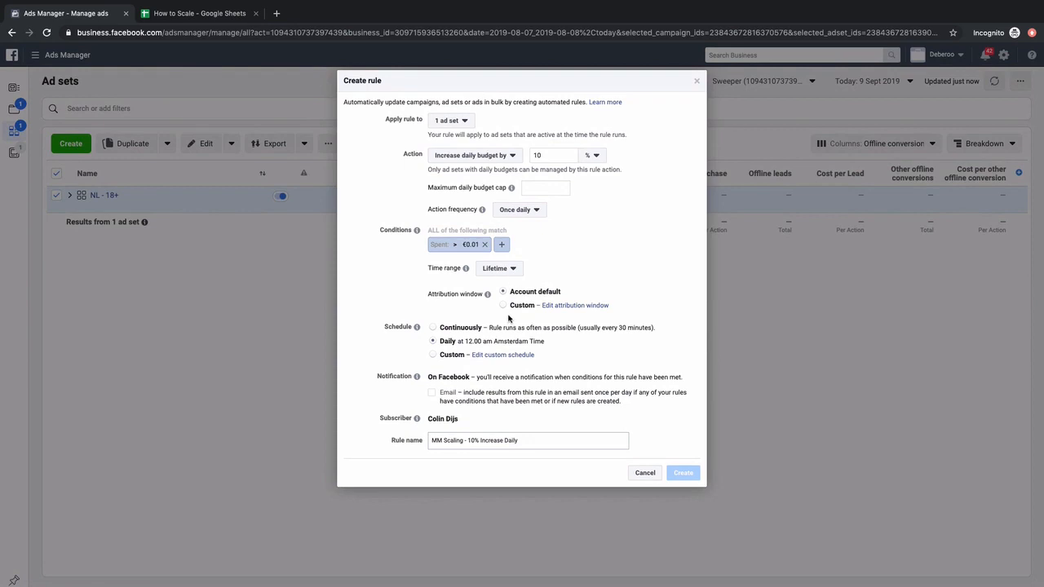
{"action": "mouse_move", "coordinate": [540, 195]}
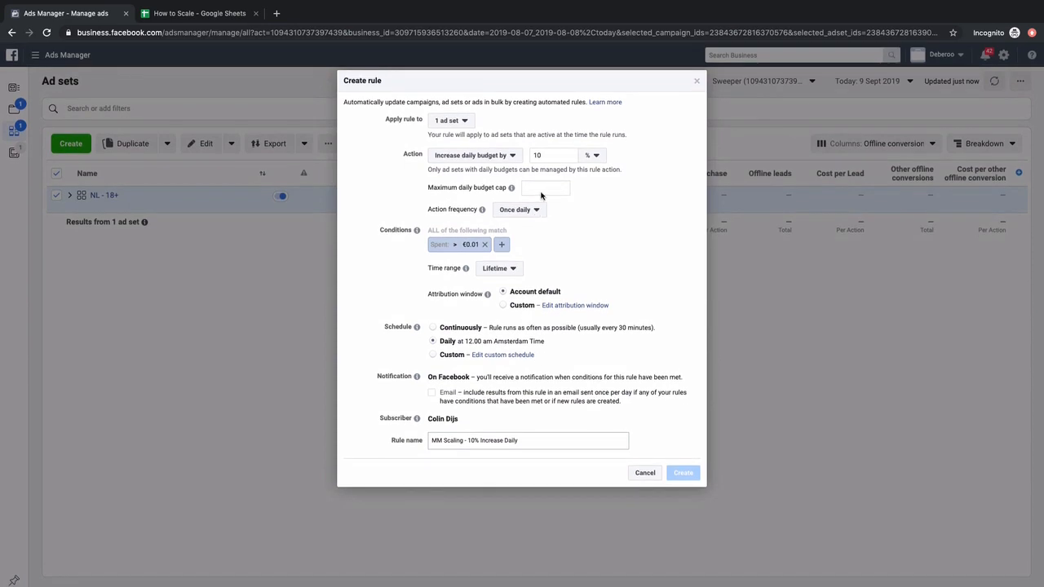
{"action": "mouse_move", "coordinate": [511, 187]}
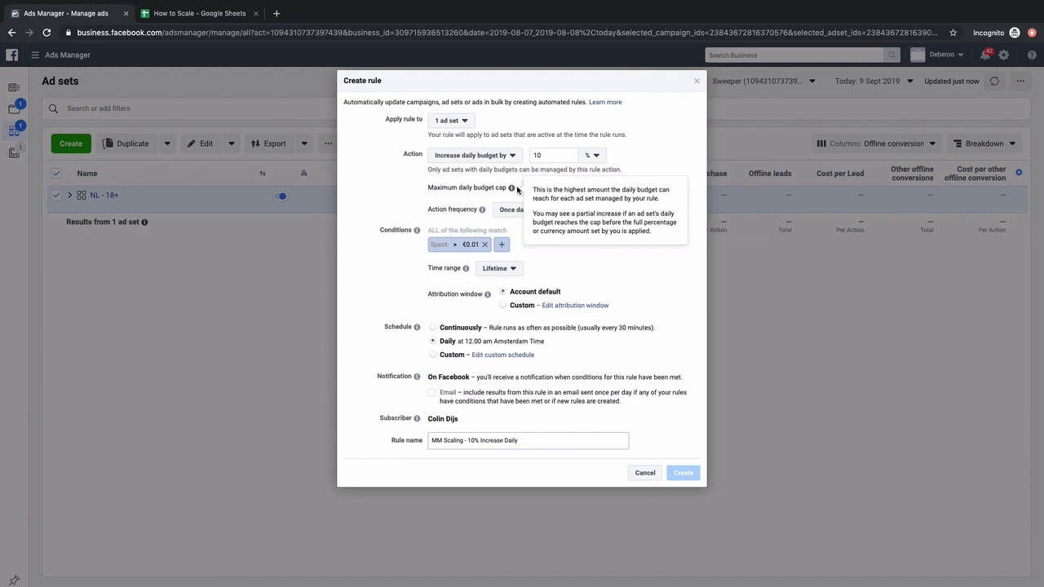
Add a €1000.00 maximum daily budget cap and create the rule
{"action": "left_click", "coordinate": [544, 188]}
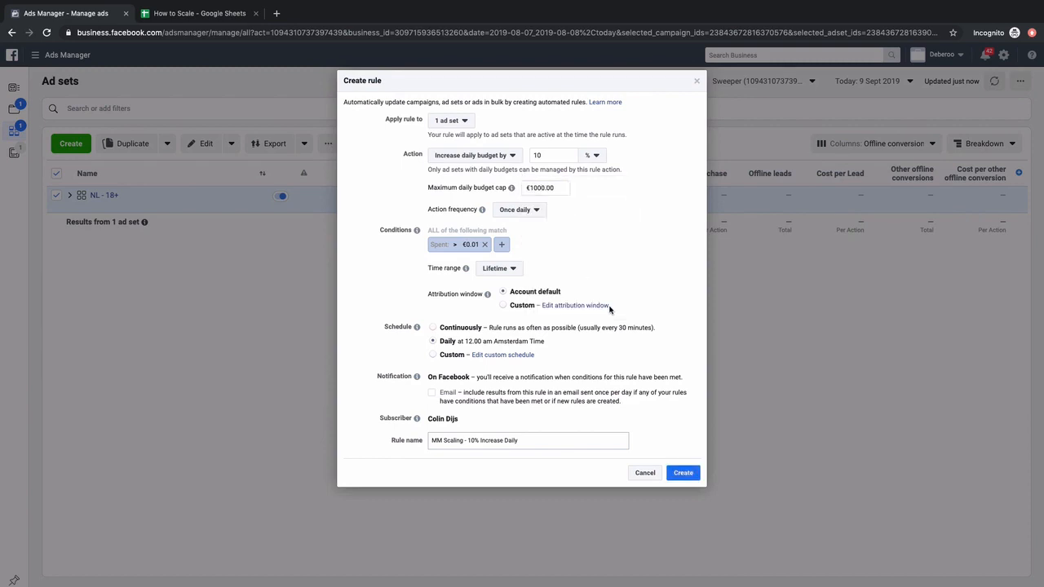
{"action": "left_click", "coordinate": [682, 473]}
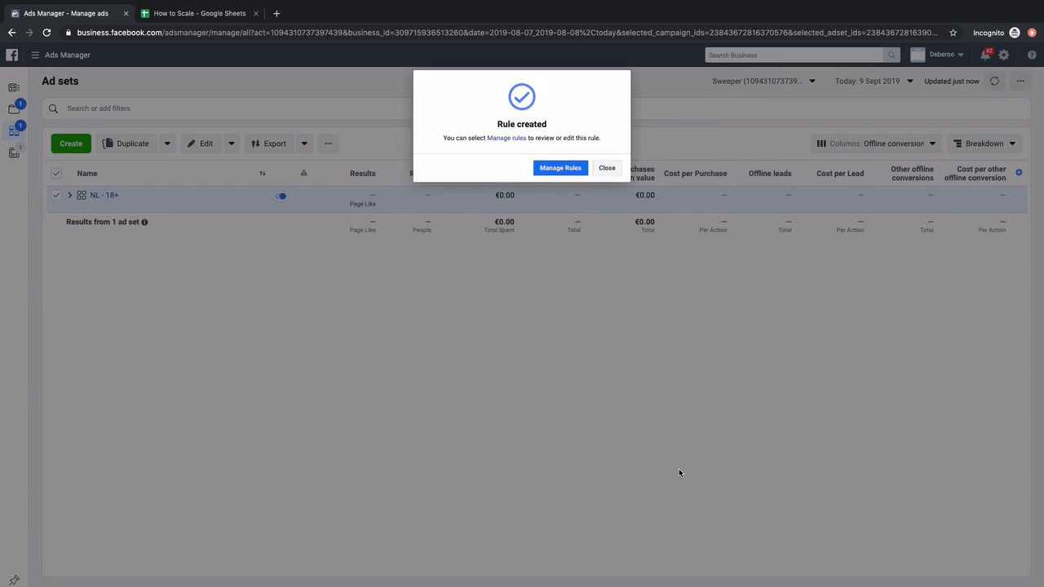
Review the MM Scaling rule in Manage Rules, then go back to Ad sets
{"action": "left_click", "coordinate": [560, 168]}
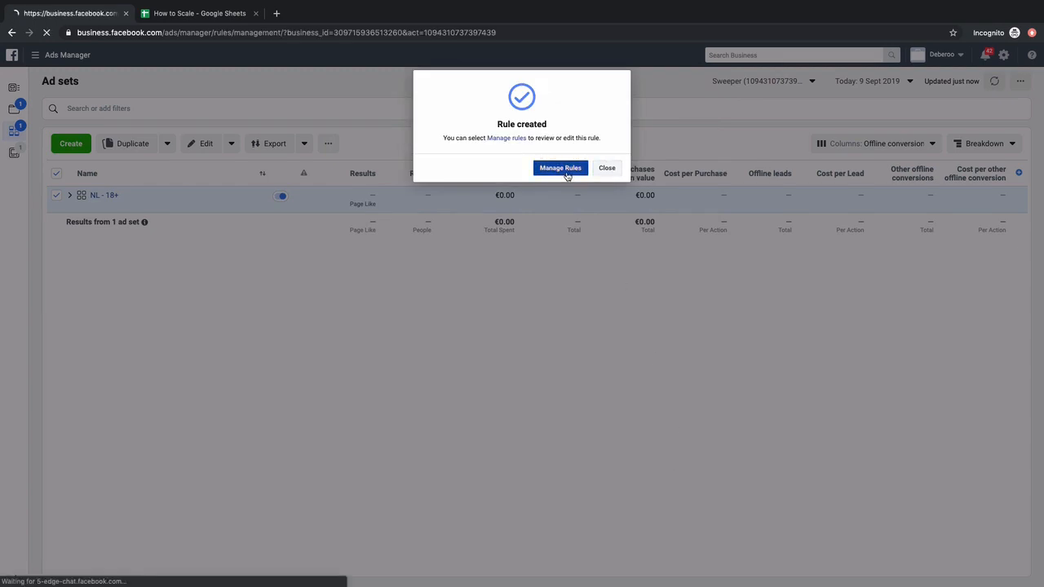
{"action": "left_click", "coordinate": [560, 168]}
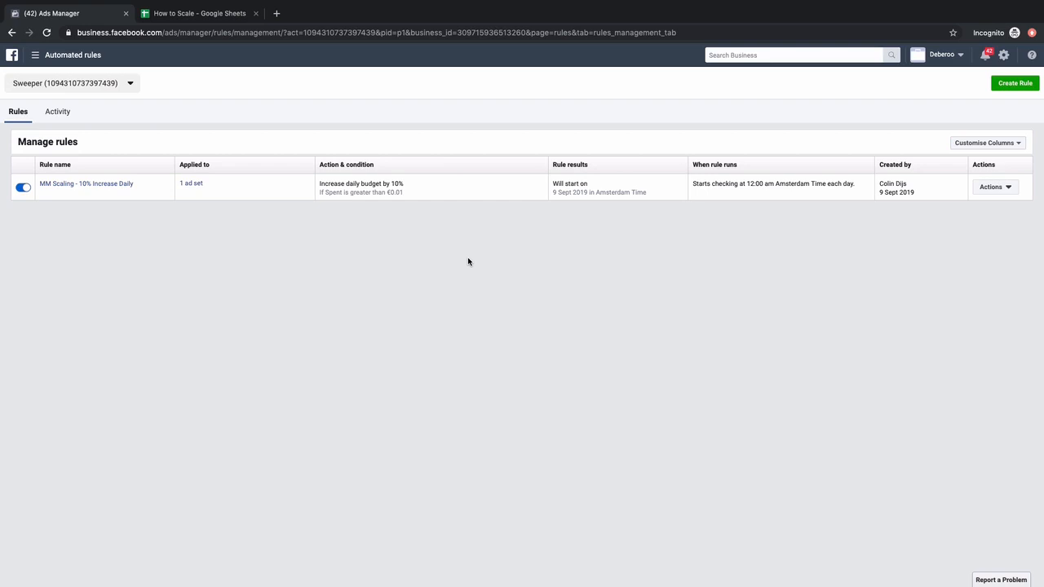
{"action": "left_click", "coordinate": [47, 33]}
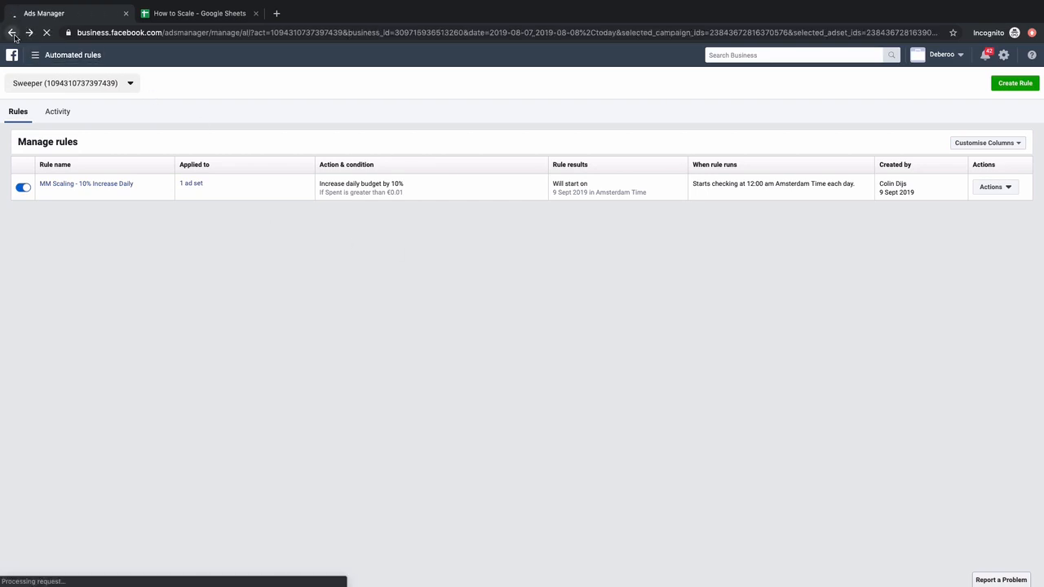
{"action": "left_click", "coordinate": [12, 32]}
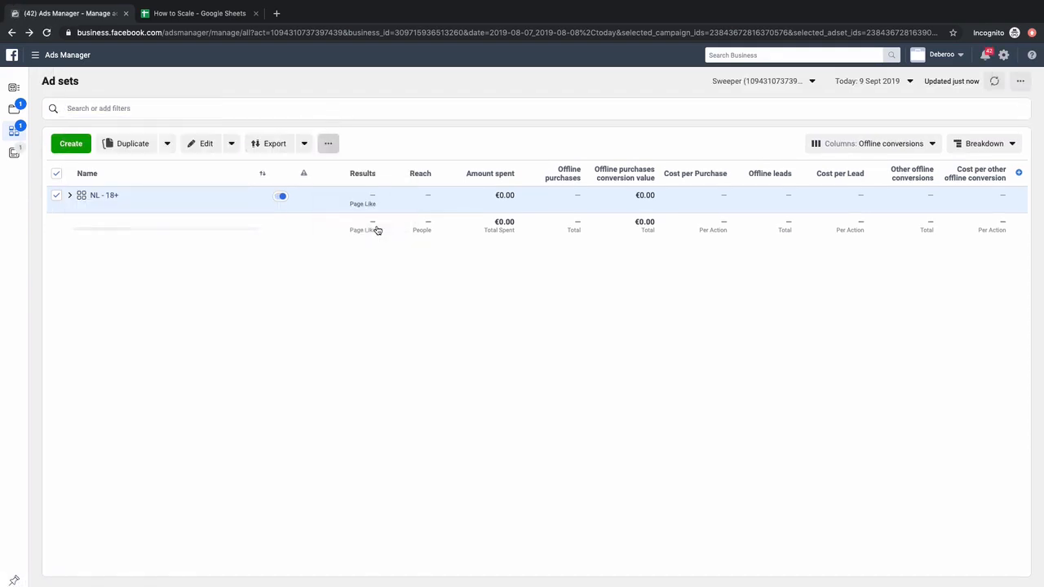
{"action": "mouse_move", "coordinate": [458, 288]}
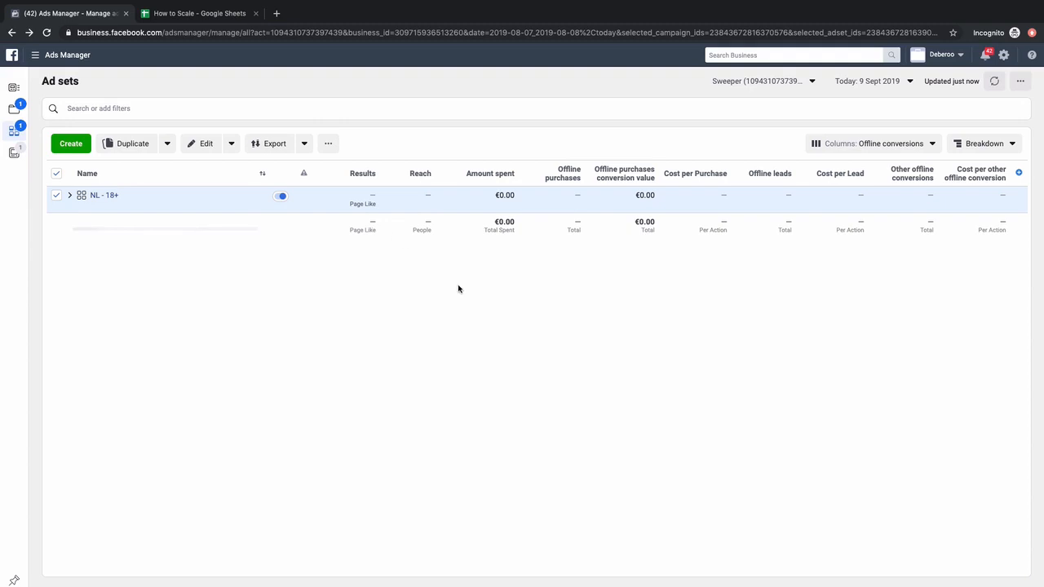
{"action": "mouse_move", "coordinate": [468, 276]}
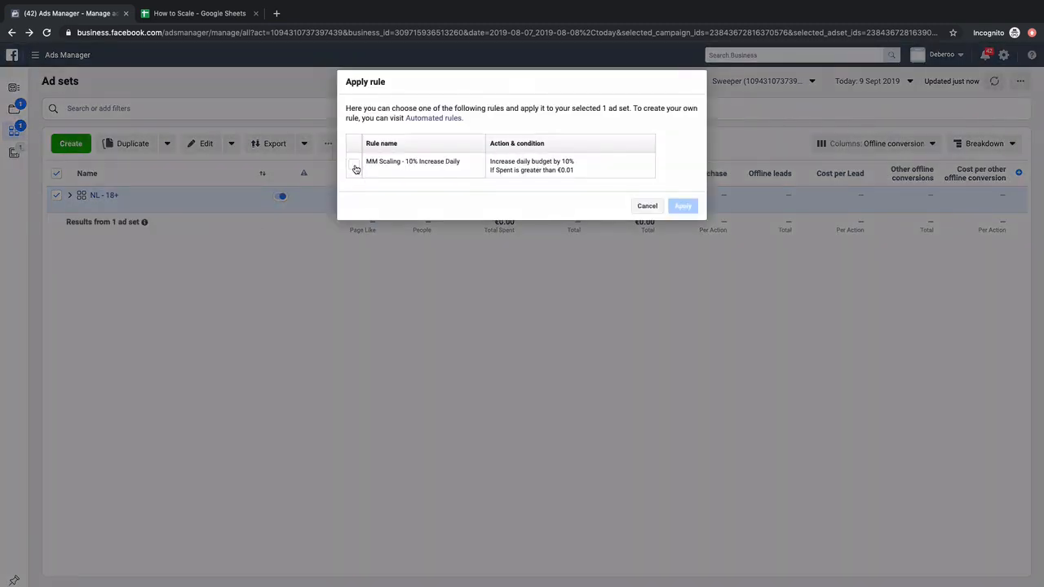
Tick MM Scaling - 10% Increase Daily, apply it to NL - 18+, and save
{"action": "left_click", "coordinate": [353, 164]}
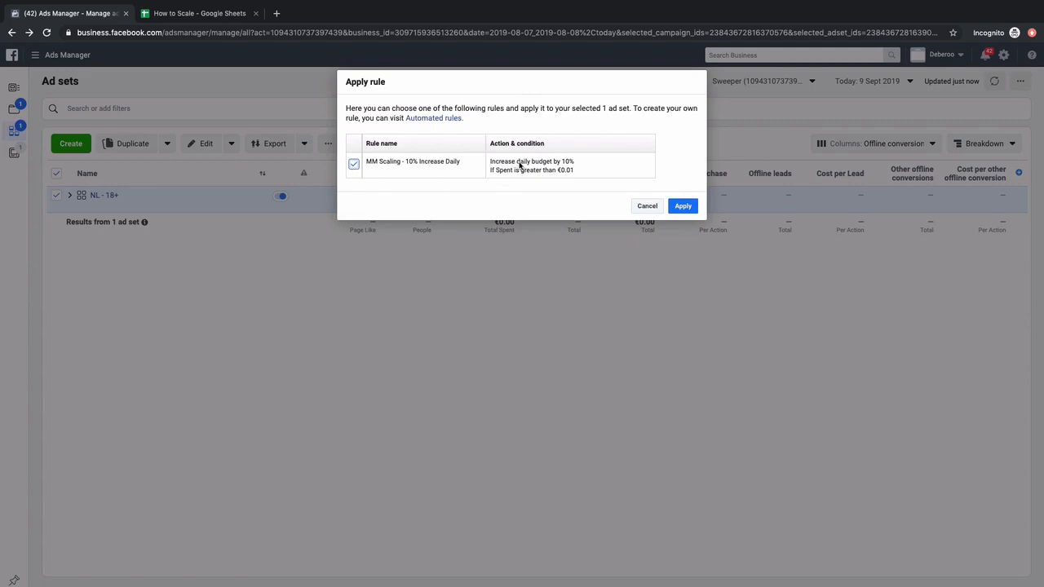
{"action": "mouse_move", "coordinate": [487, 182]}
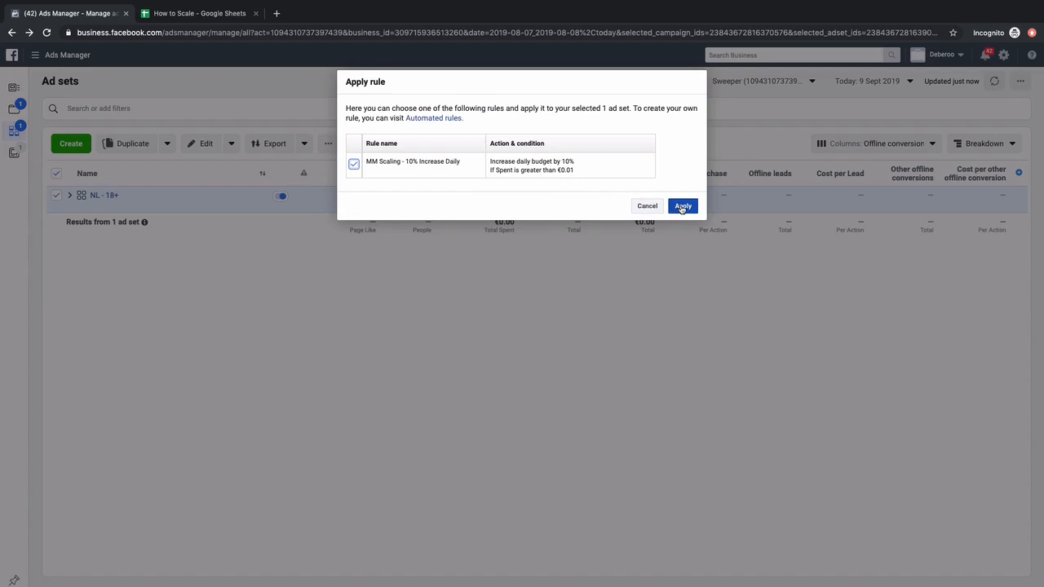
{"action": "left_click", "coordinate": [682, 206]}
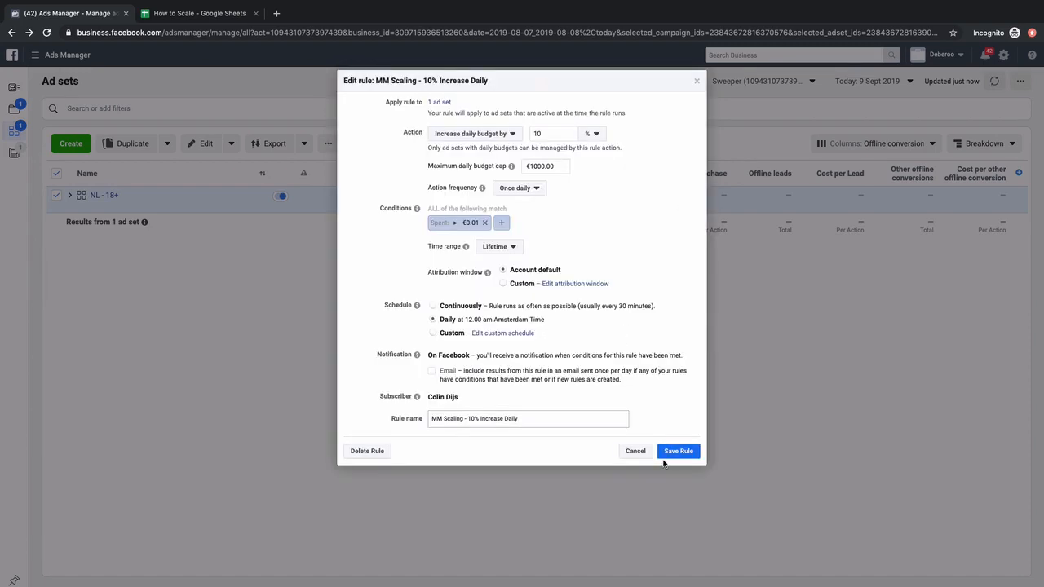
{"action": "left_click", "coordinate": [678, 451]}
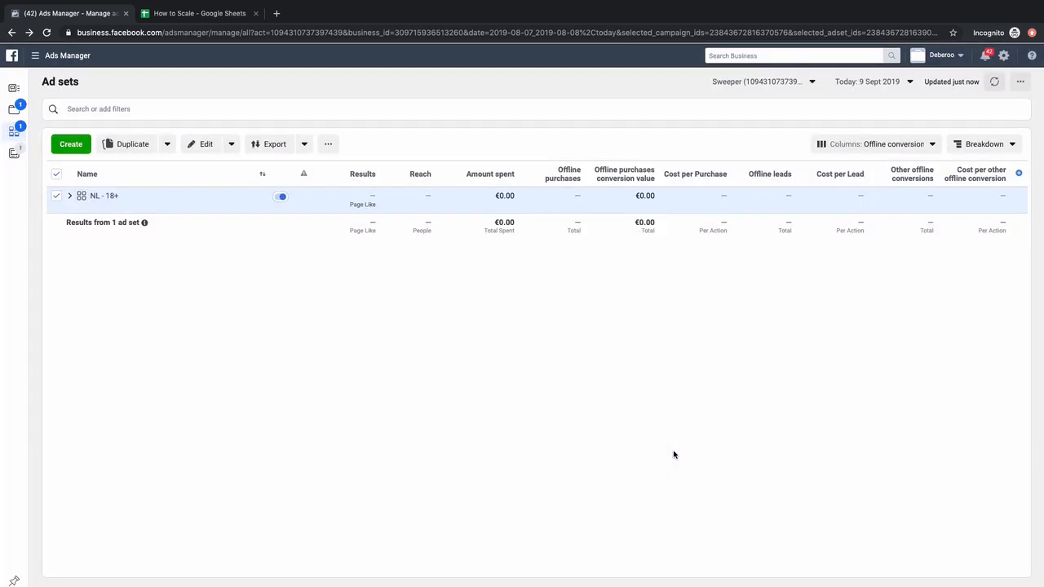
Open and then close the ad set's automated rules options menu
{"action": "left_click", "coordinate": [327, 144]}
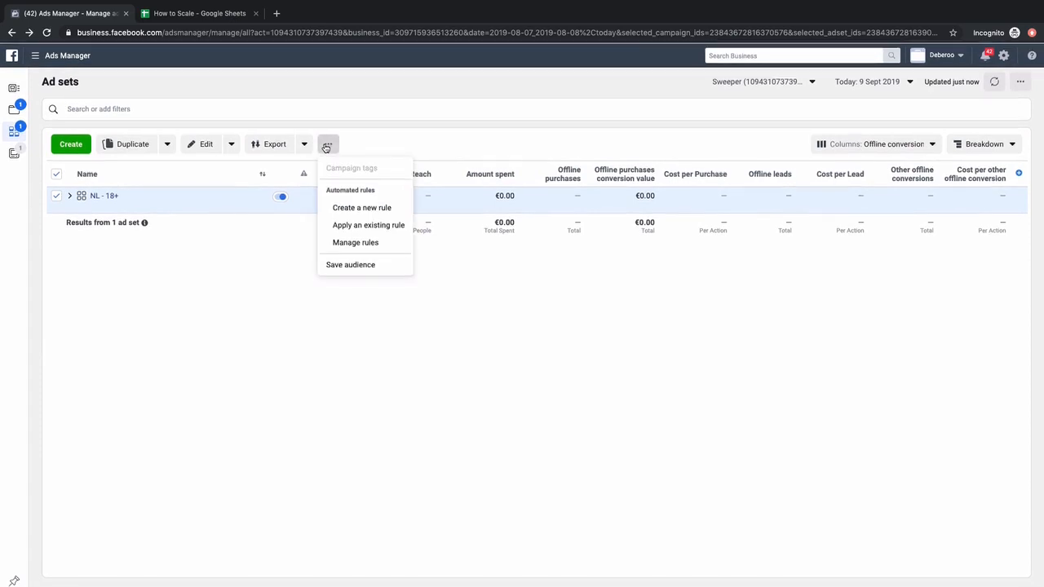
{"action": "mouse_move", "coordinate": [356, 242]}
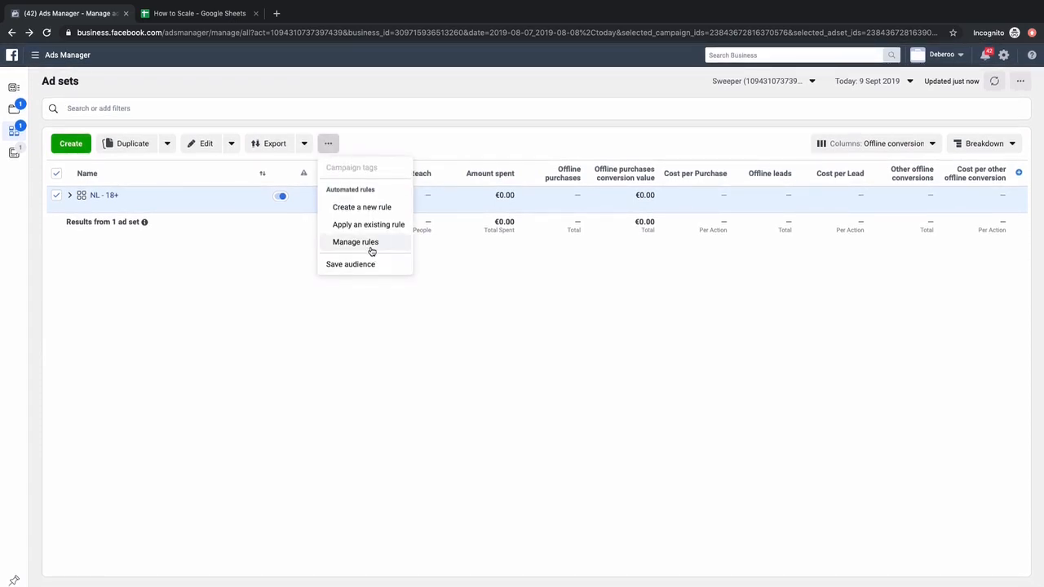
{"action": "mouse_move", "coordinate": [368, 224]}
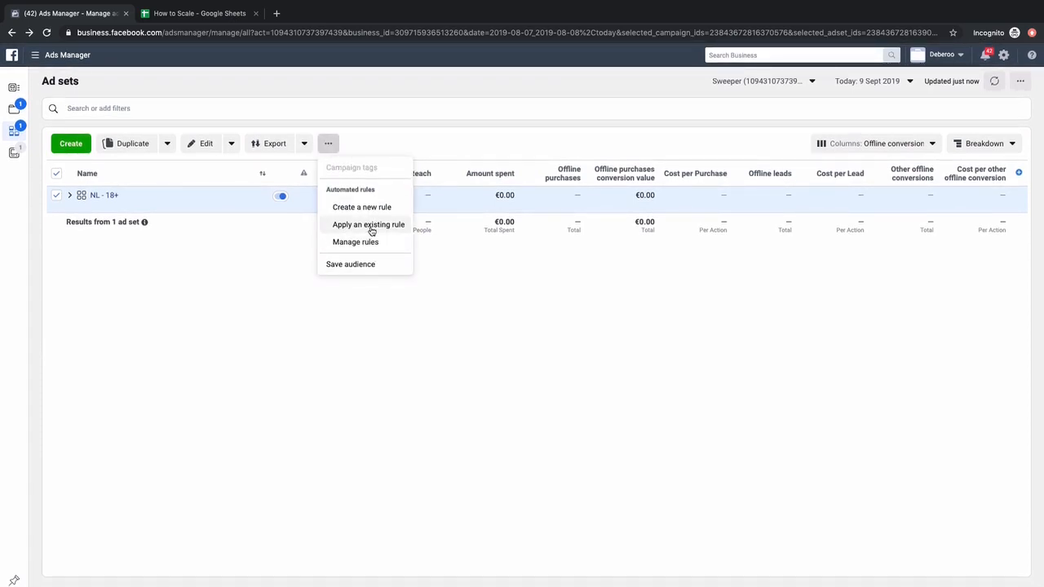
{"action": "mouse_move", "coordinate": [361, 206]}
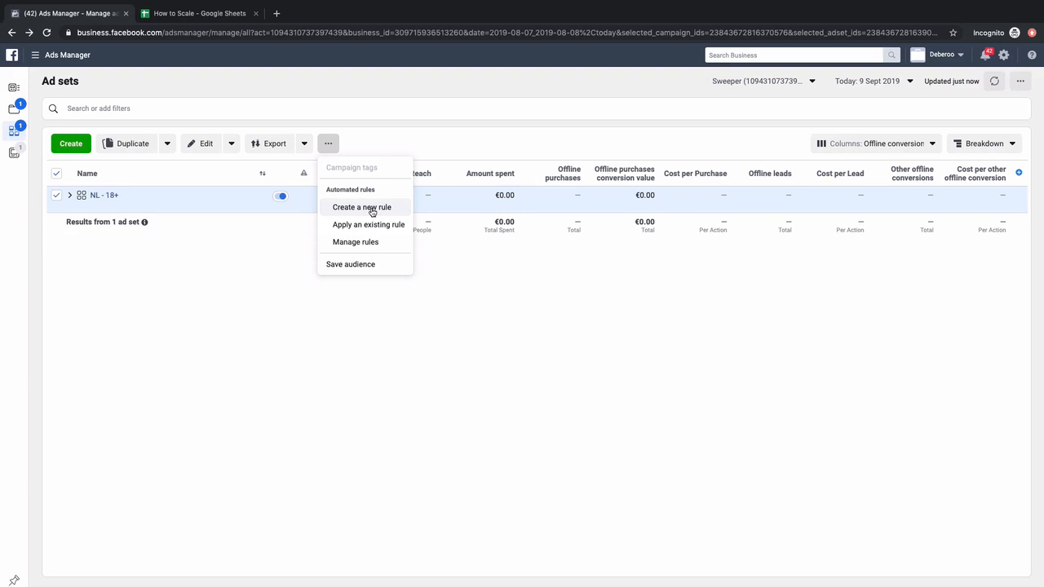
{"action": "left_click", "coordinate": [327, 143]}
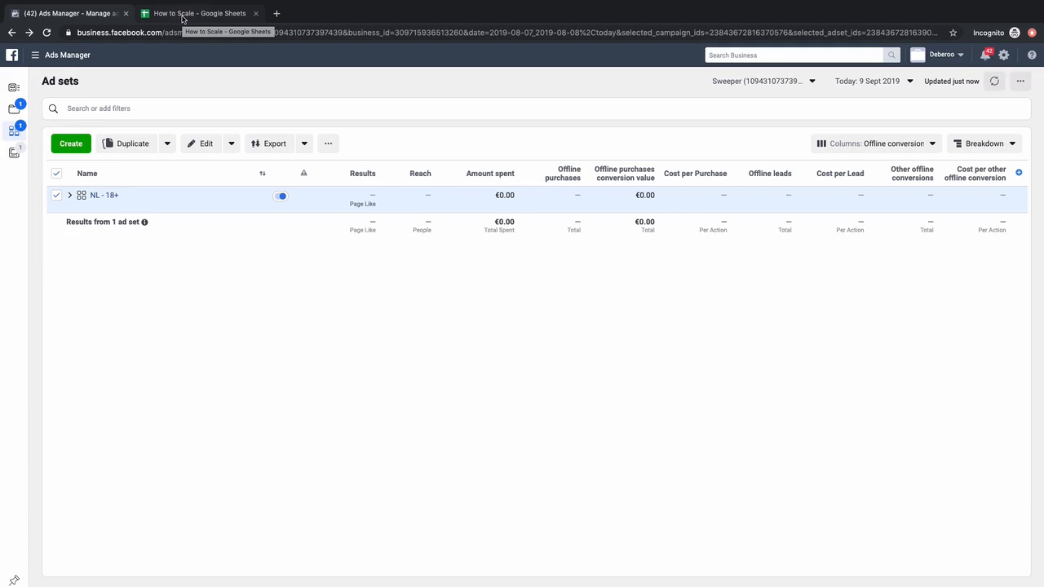
In How to Scale, enter 'New Spend' in B1 and 3.3 in A2
{"action": "left_click", "coordinate": [199, 13]}
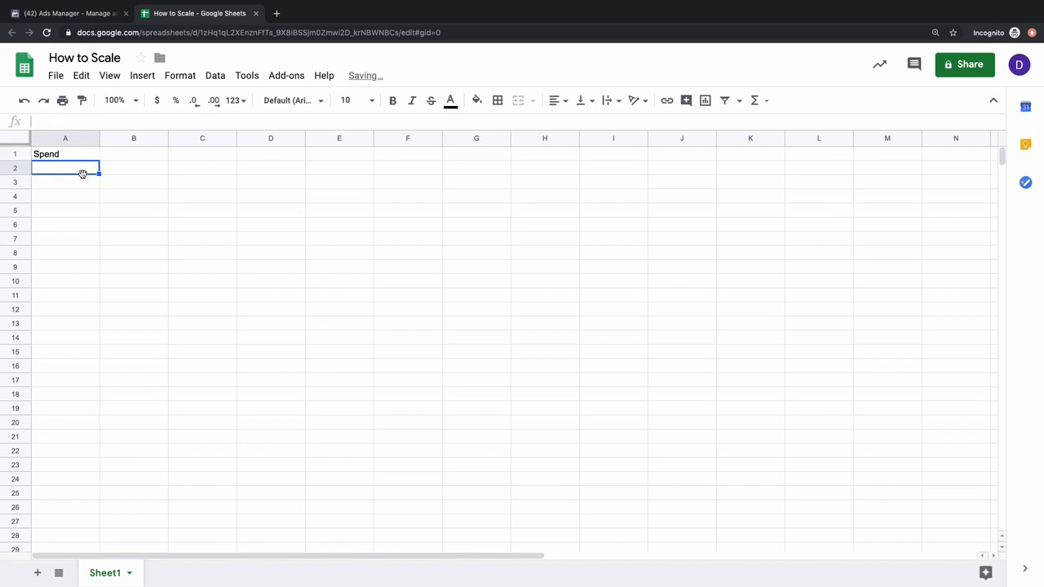
{"action": "left_click", "coordinate": [133, 154]}
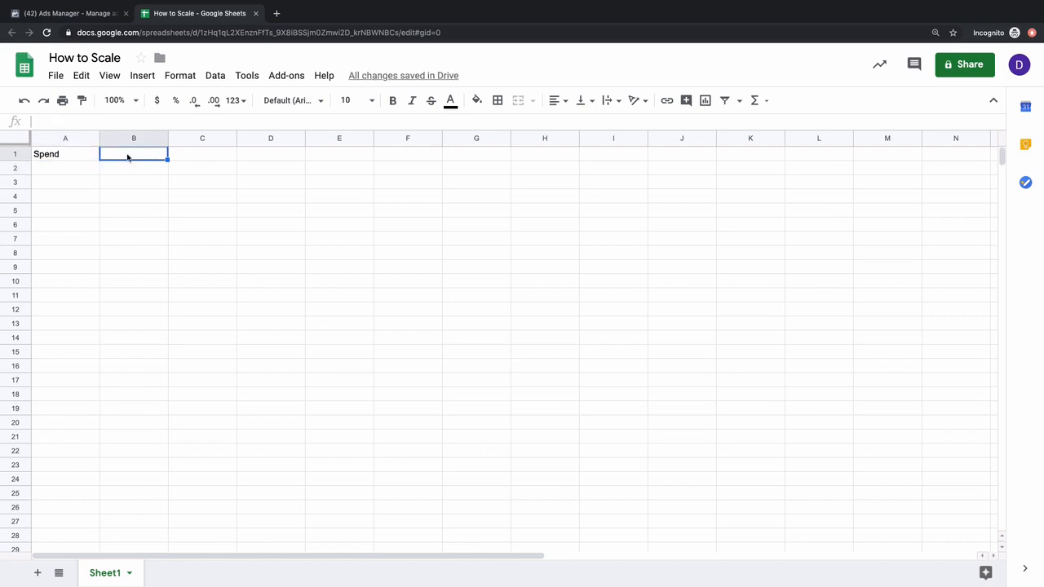
{"action": "type", "text": "New Spend"}
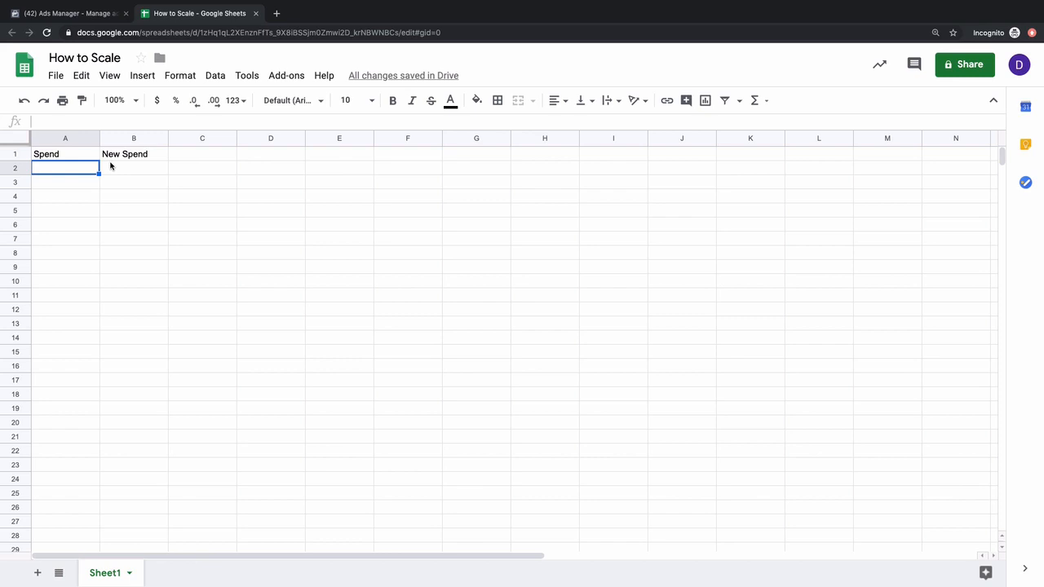
{"action": "type", "text": "3."}
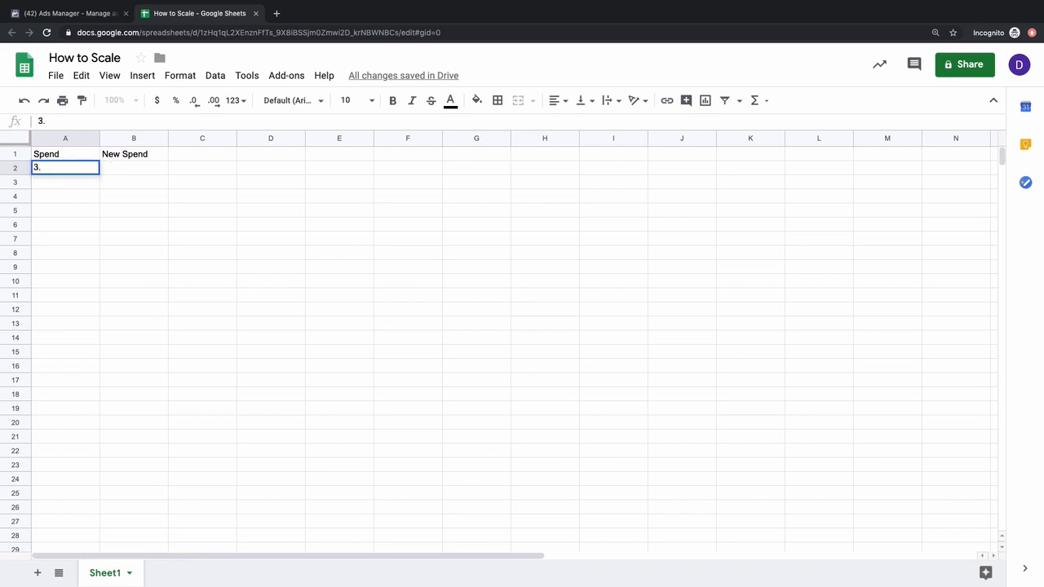
{"action": "type", "text": "3"}
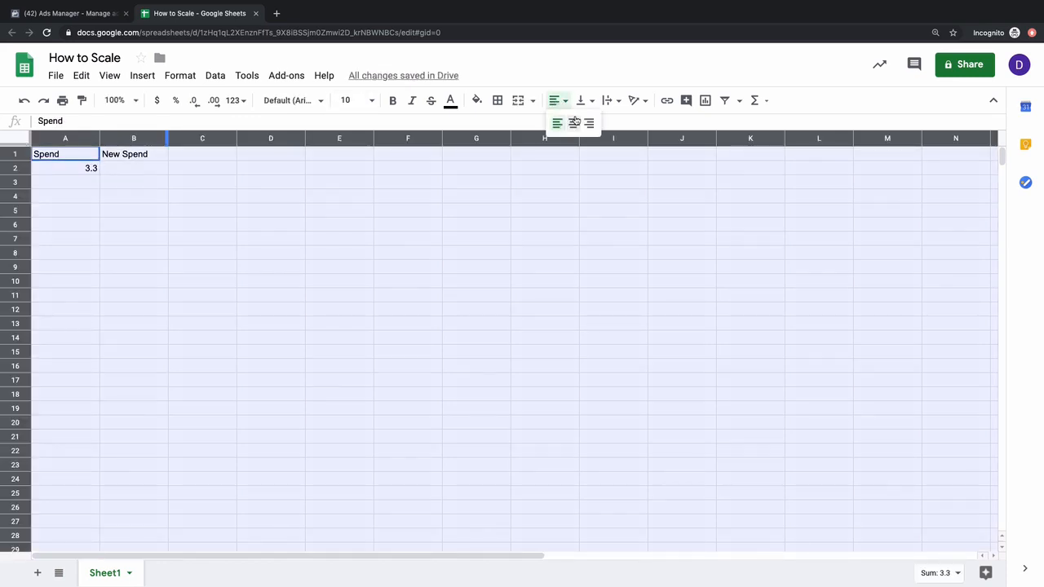
Enter =A2*1.1 in B2 and =B2 in A3, and copy the New Spend formula into B3
{"action": "left_click", "coordinate": [134, 168]}
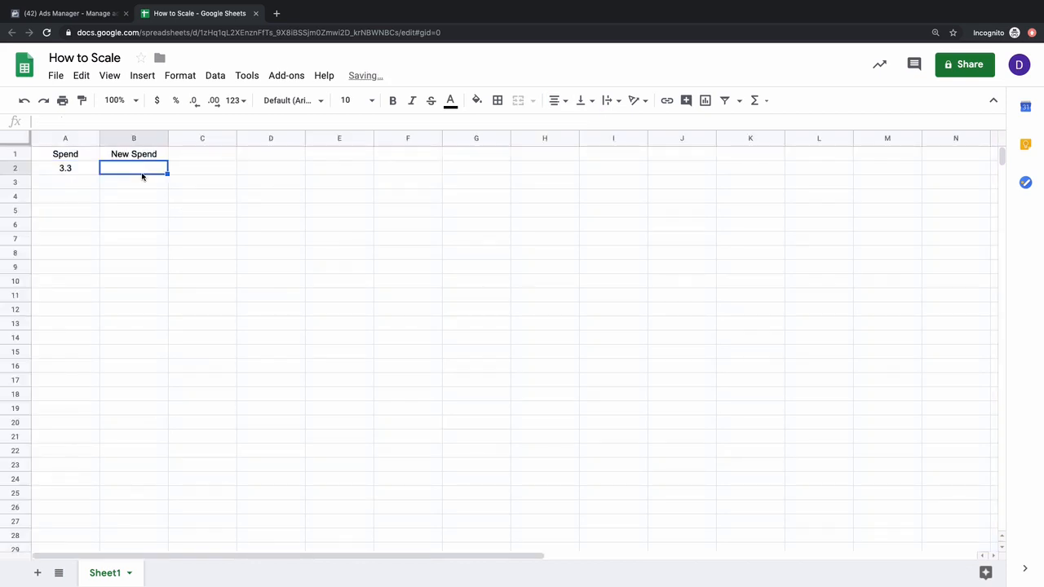
{"action": "type", "text": "="}
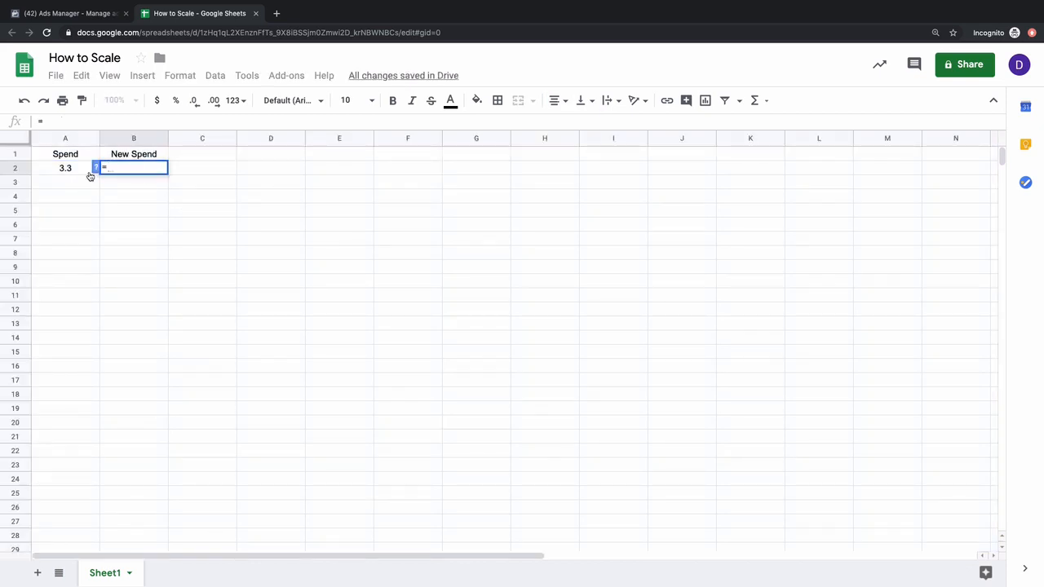
{"action": "type", "text": "A2*1."}
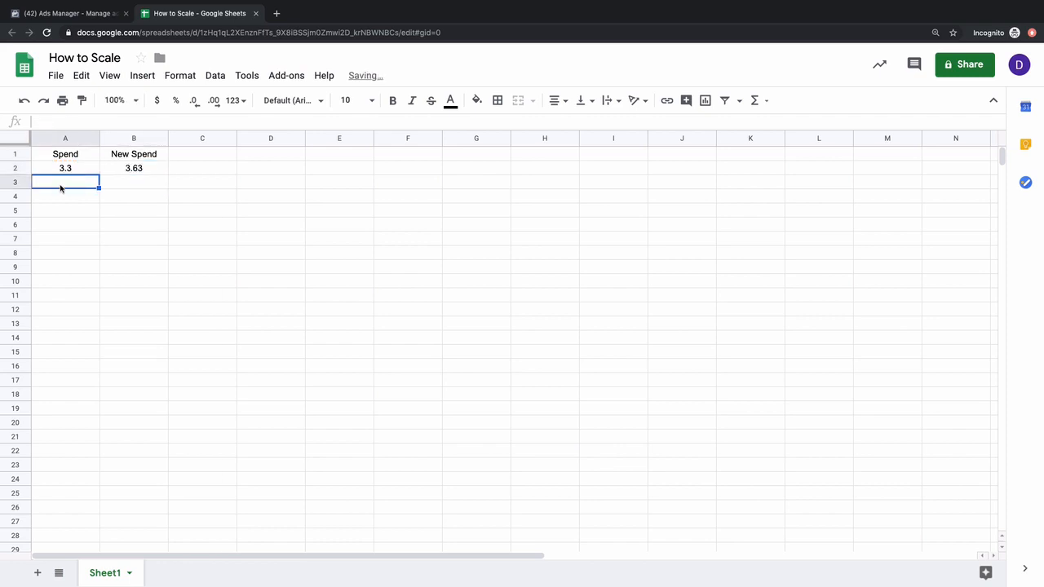
{"action": "type", "text": "=B2"}
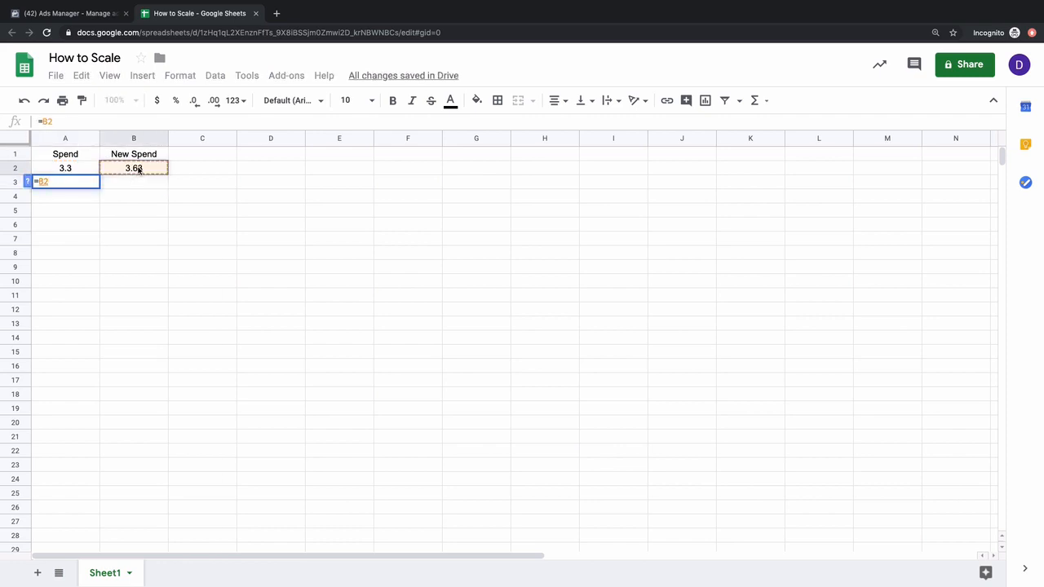
{"action": "key", "text": "Return"}
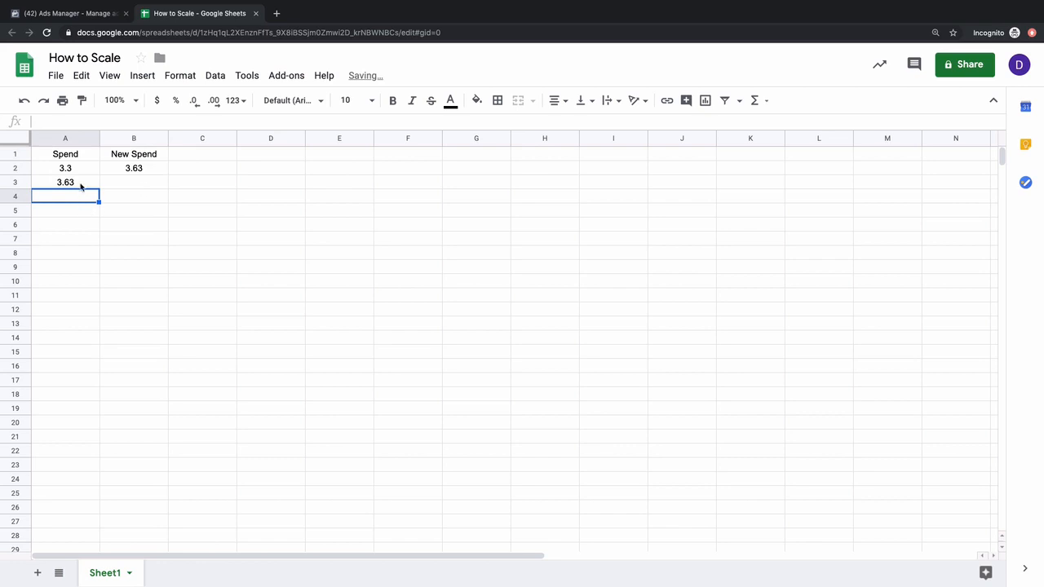
{"action": "left_click", "coordinate": [65, 181]}
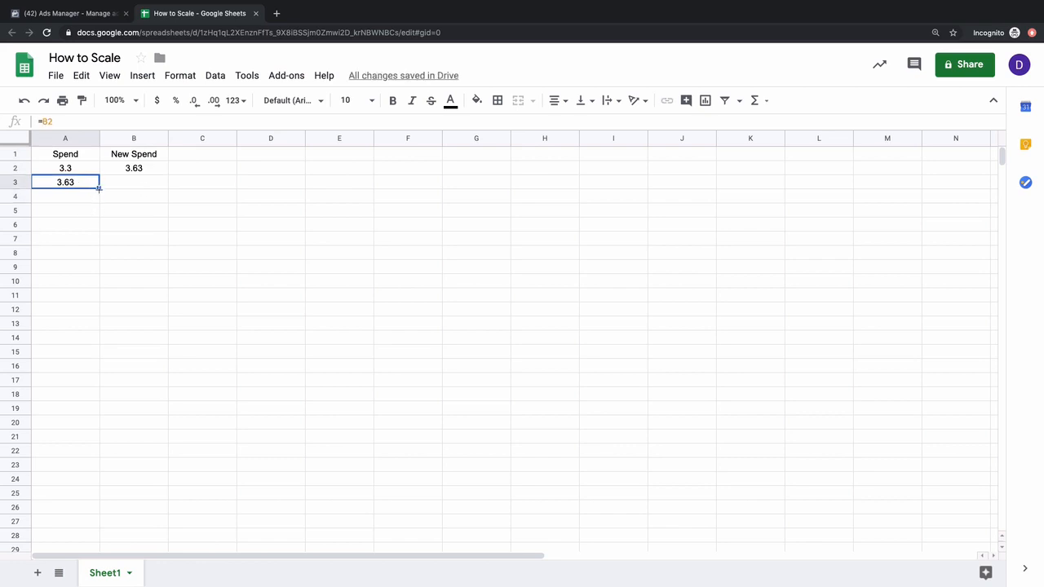
{"action": "left_click", "coordinate": [134, 182]}
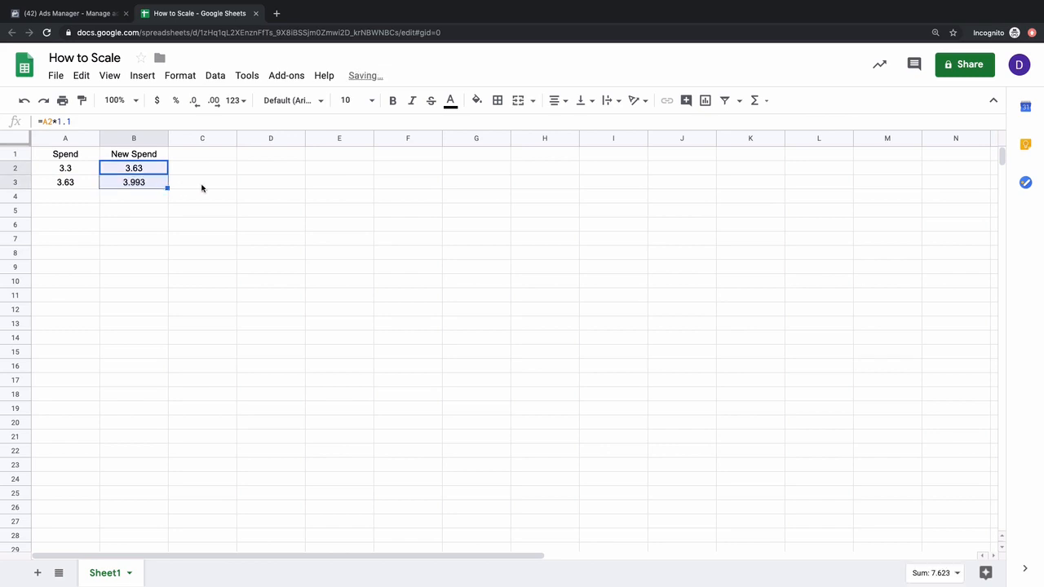
Format all sheet values to show one decimal place
{"action": "left_click", "coordinate": [66, 154]}
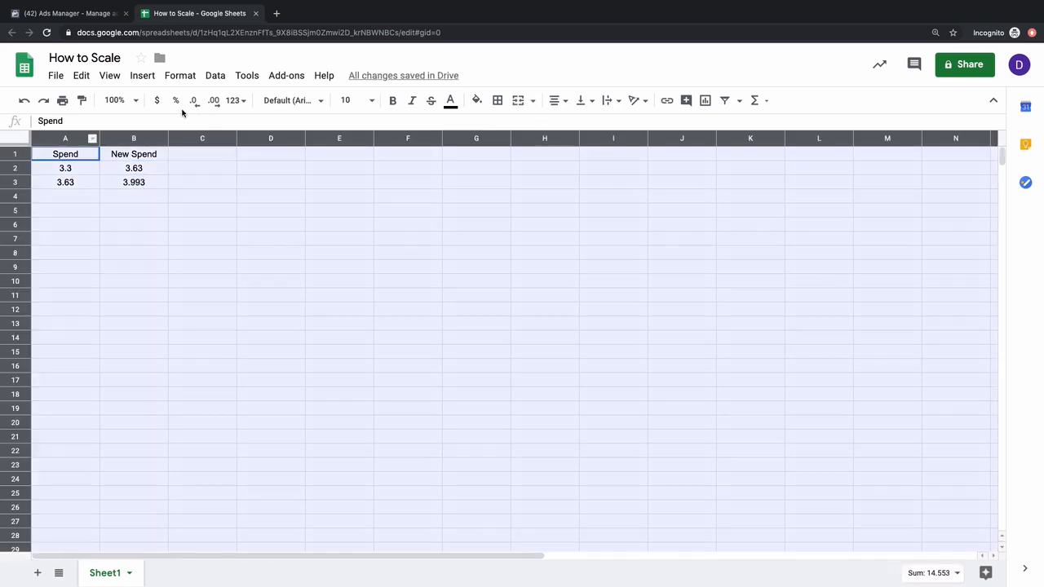
{"action": "left_click", "coordinate": [214, 100]}
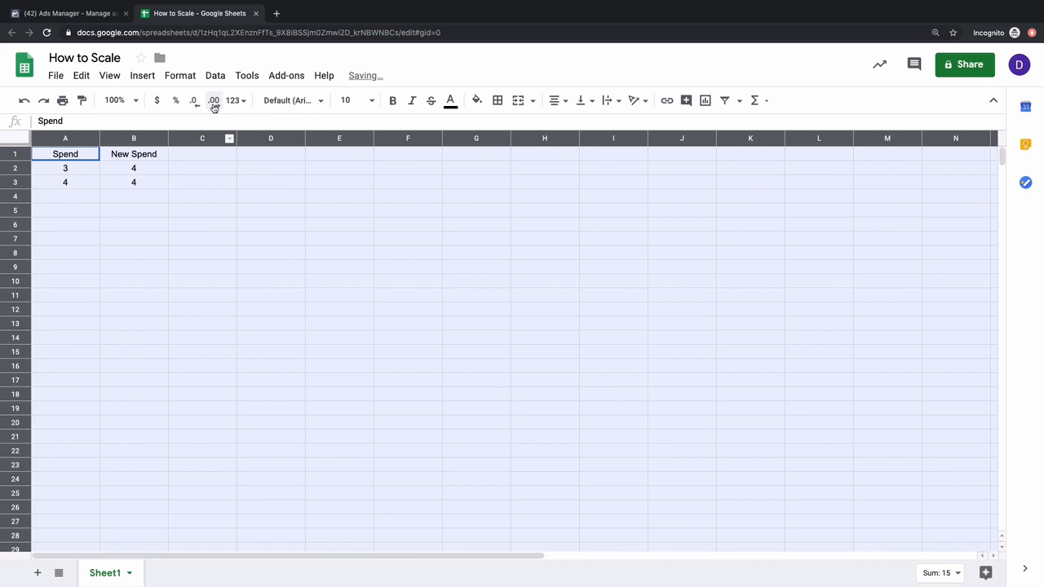
{"action": "left_click", "coordinate": [213, 99]}
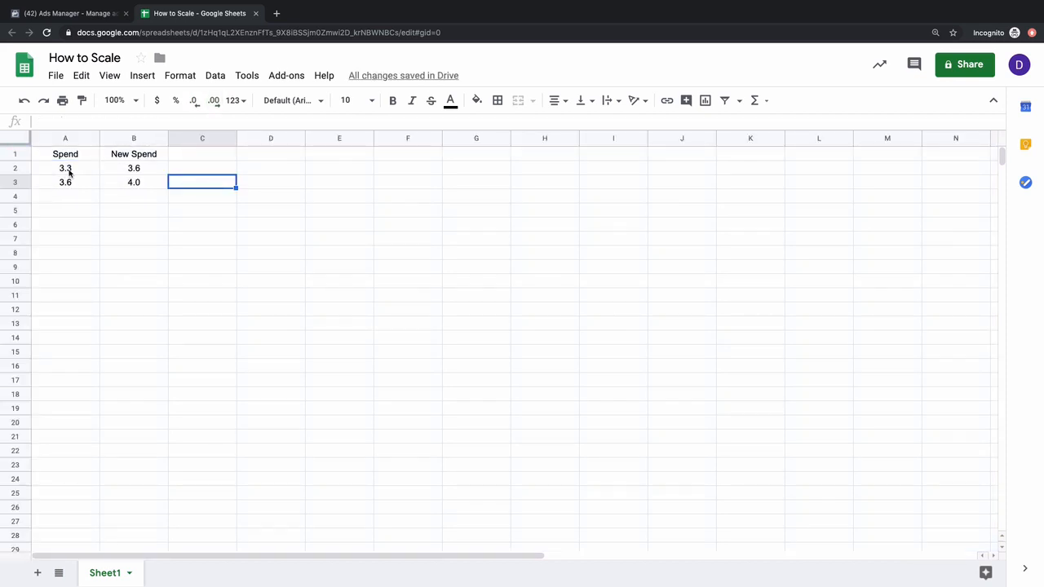
Fill the row 3 Spend and New Spend formulas down through row 21, reaching 20.2 and 22.2
{"action": "left_click", "coordinate": [134, 168]}
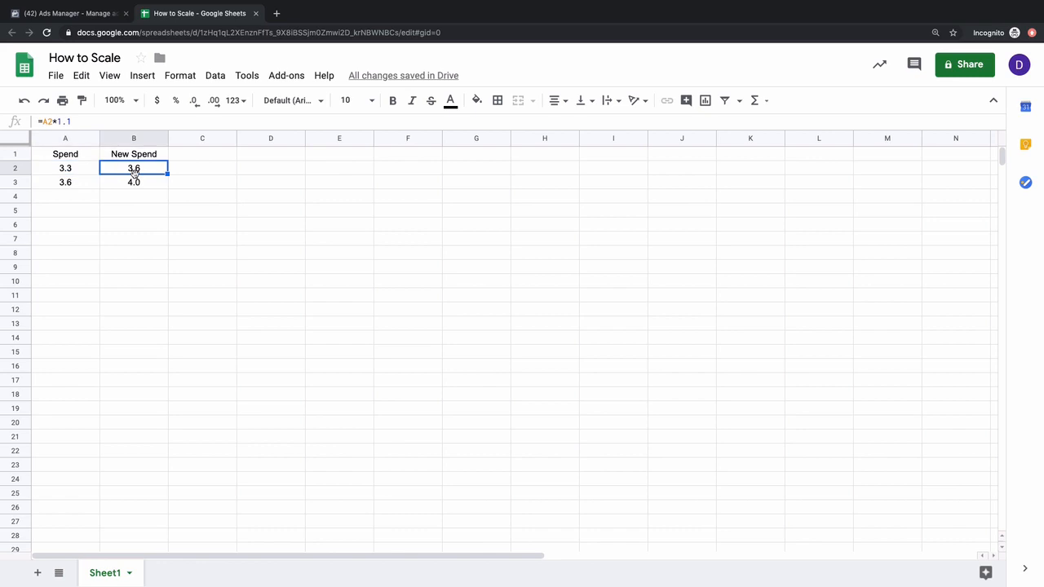
{"action": "left_click", "coordinate": [134, 182]}
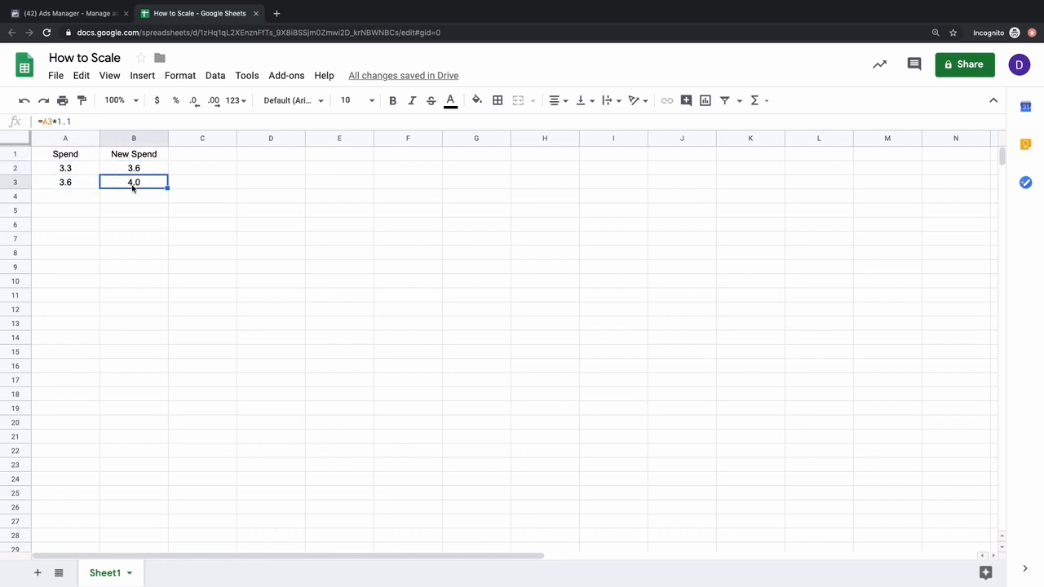
{"action": "left_click", "coordinate": [66, 168]}
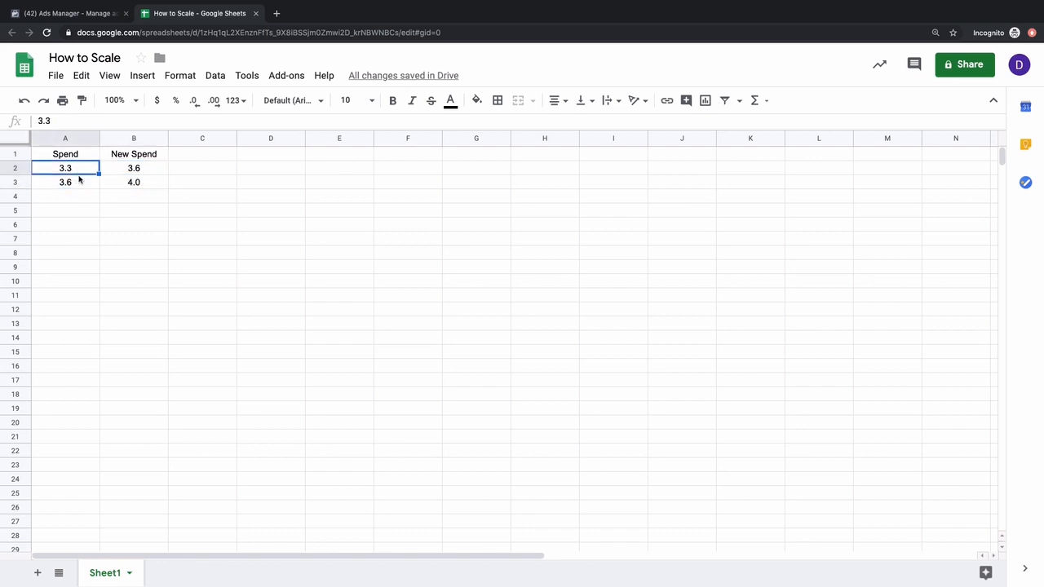
{"action": "left_click", "coordinate": [134, 168]}
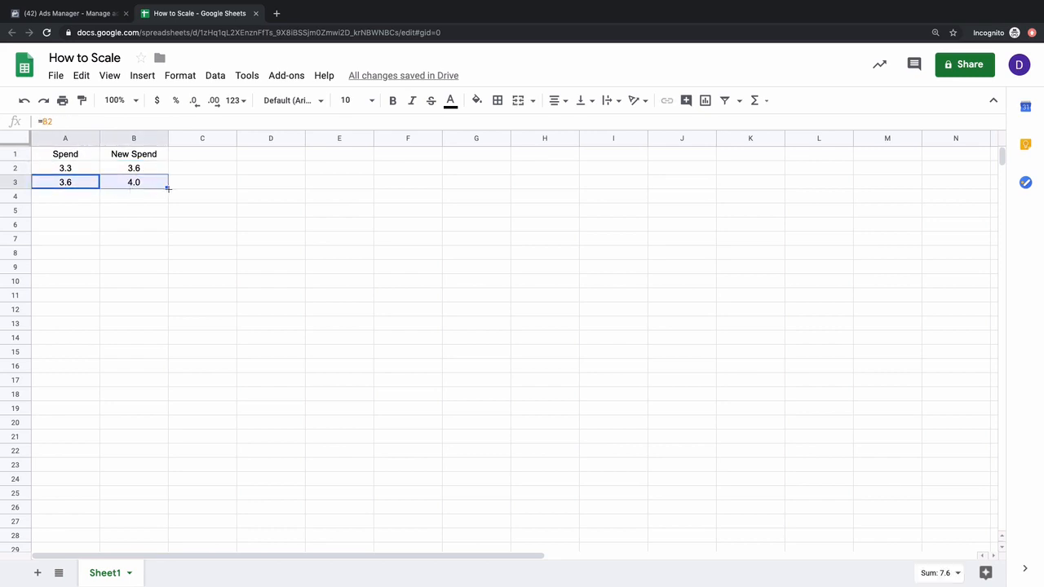
{"action": "left_click_drag", "start_coordinate": [167, 187], "coordinate": [167, 338]}
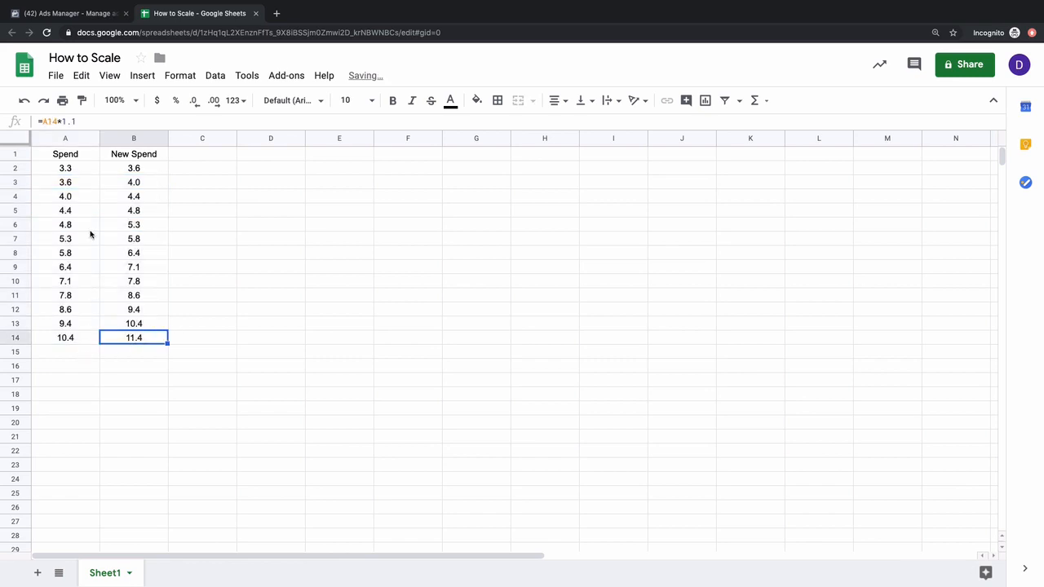
{"action": "left_click", "coordinate": [65, 338]}
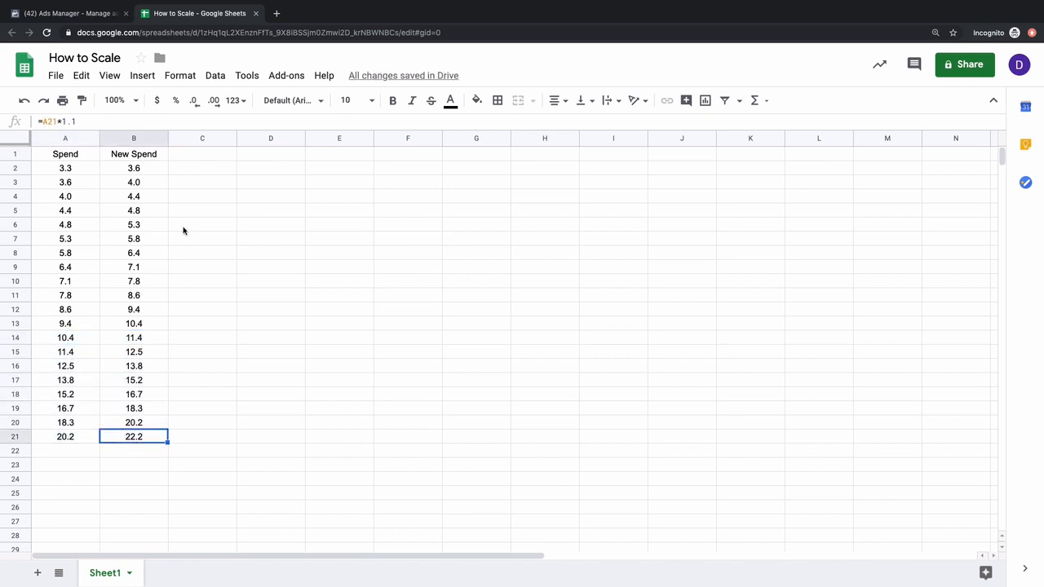
{"action": "left_click", "coordinate": [269, 168]}
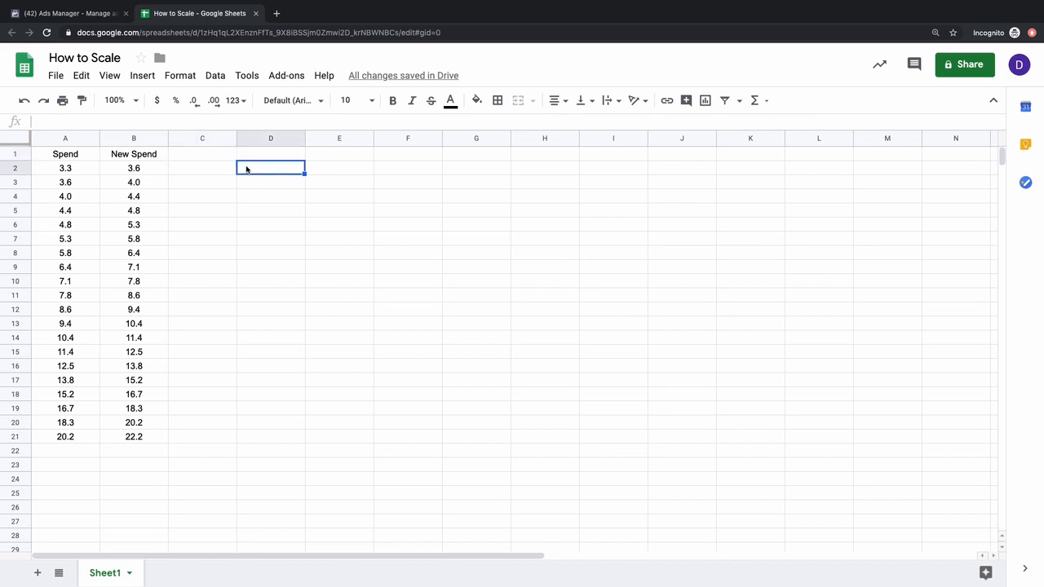
Type the note 'CPC STAYS RELATIVELY STABLE' beside the table, then revise it to include 'v.s EPC'
{"action": "type", "text": "CPC STAYS RELATIVELY"}
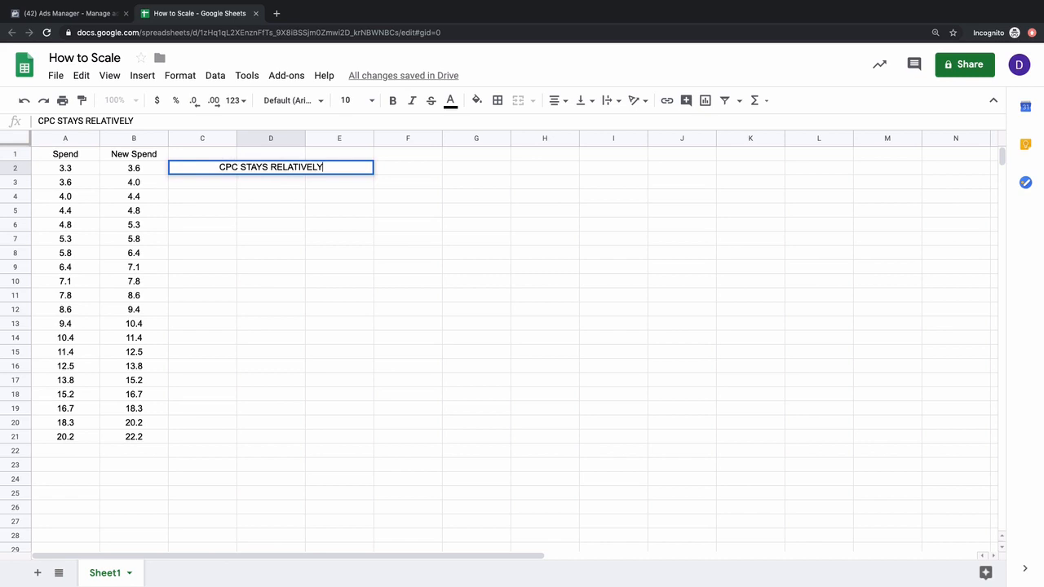
{"action": "type", "text": "TABLE"}
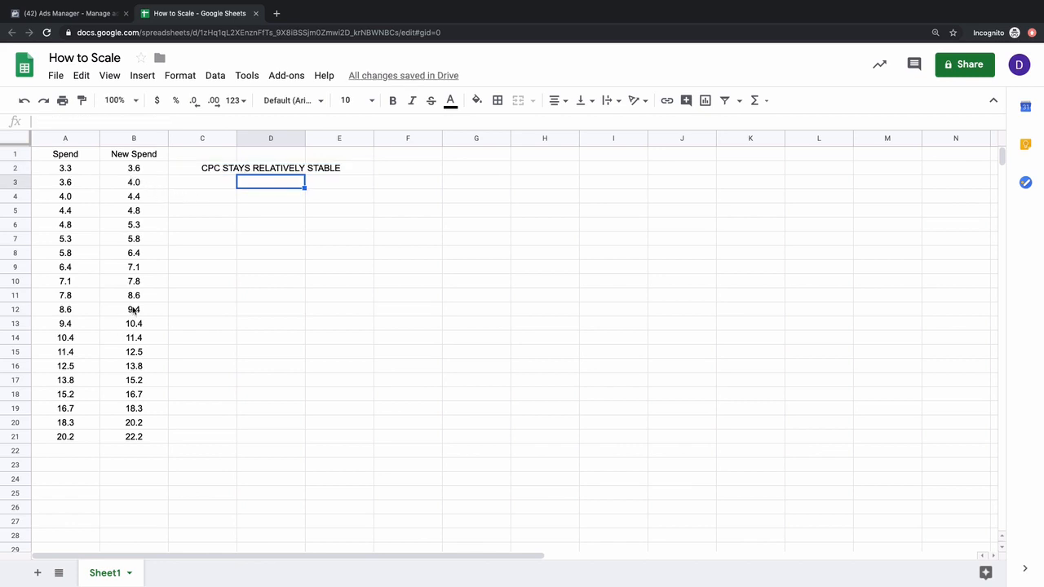
{"action": "mouse_move", "coordinate": [163, 294]}
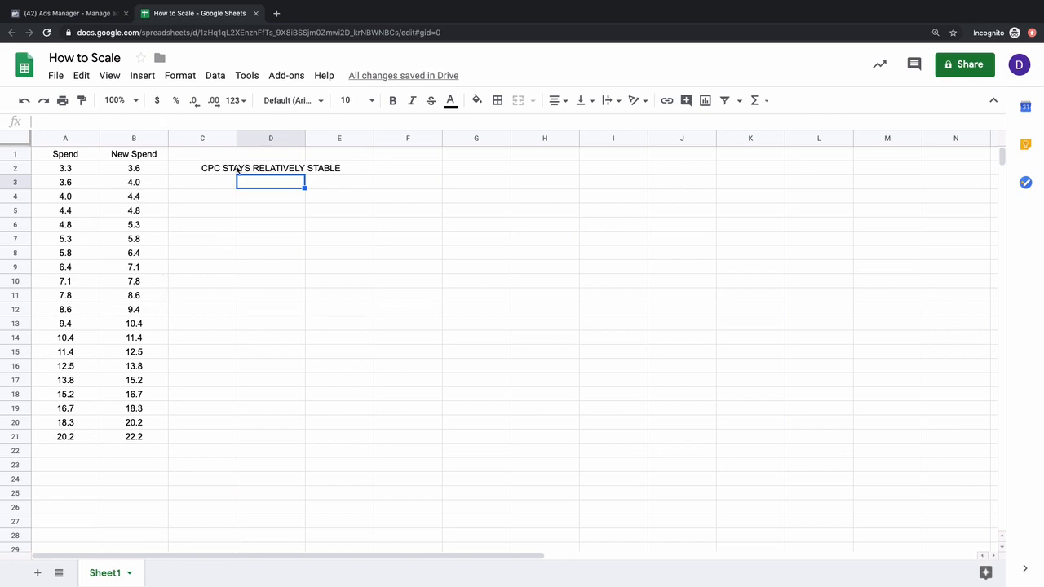
{"action": "type", "text": "CPC STAYS RELATIVELY STABLE"}
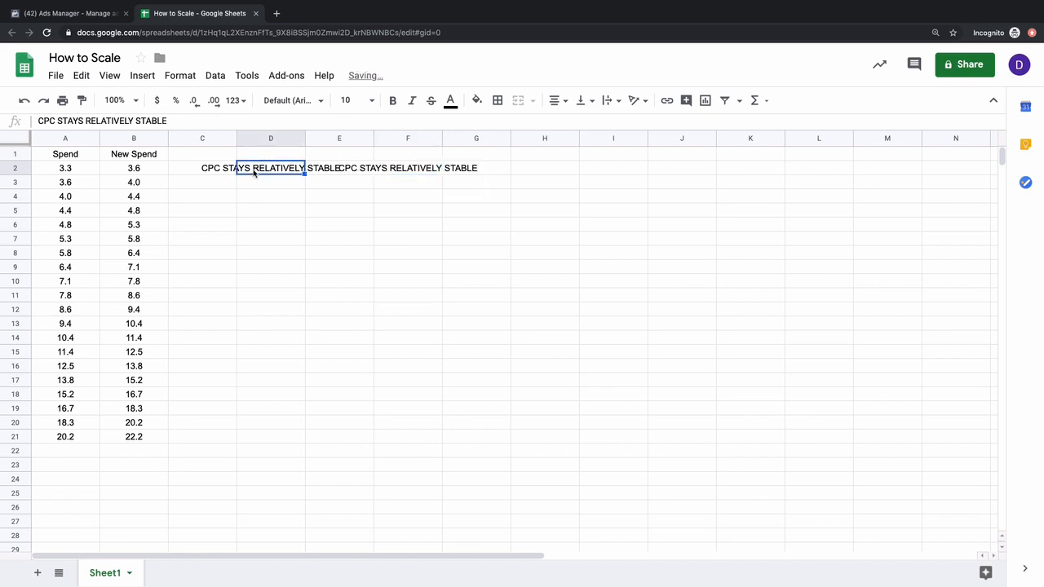
{"action": "left_click", "coordinate": [338, 168]}
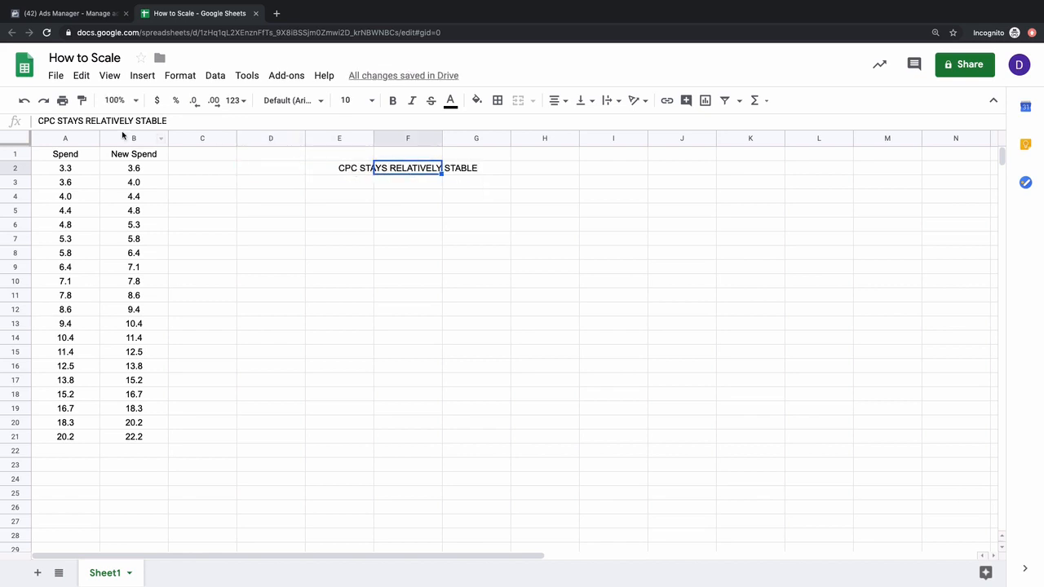
{"action": "type", "text": "v.s"}
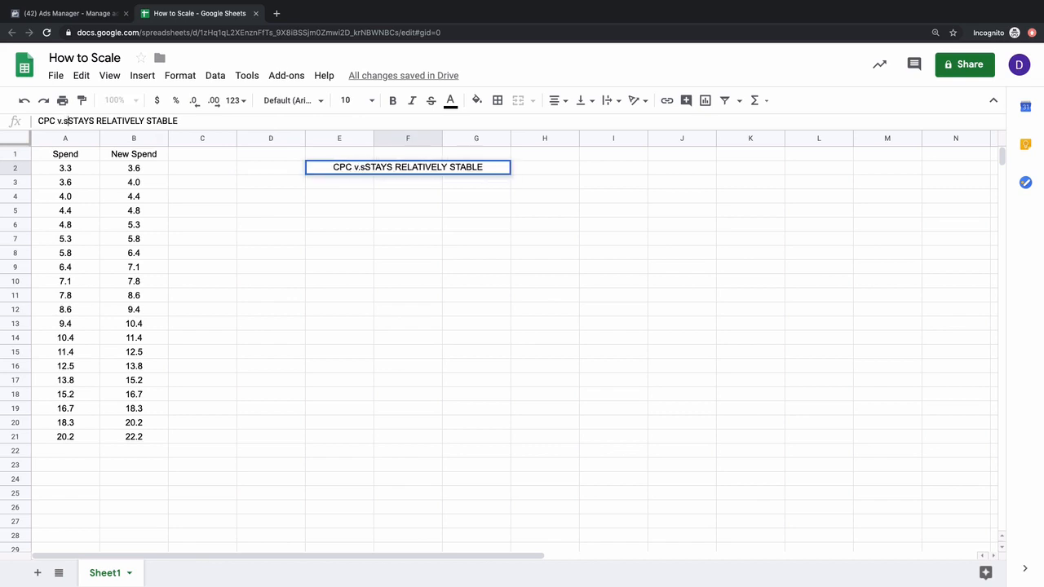
{"action": "type", "text": " EPC "}
{"action": "key", "text": "Return"}
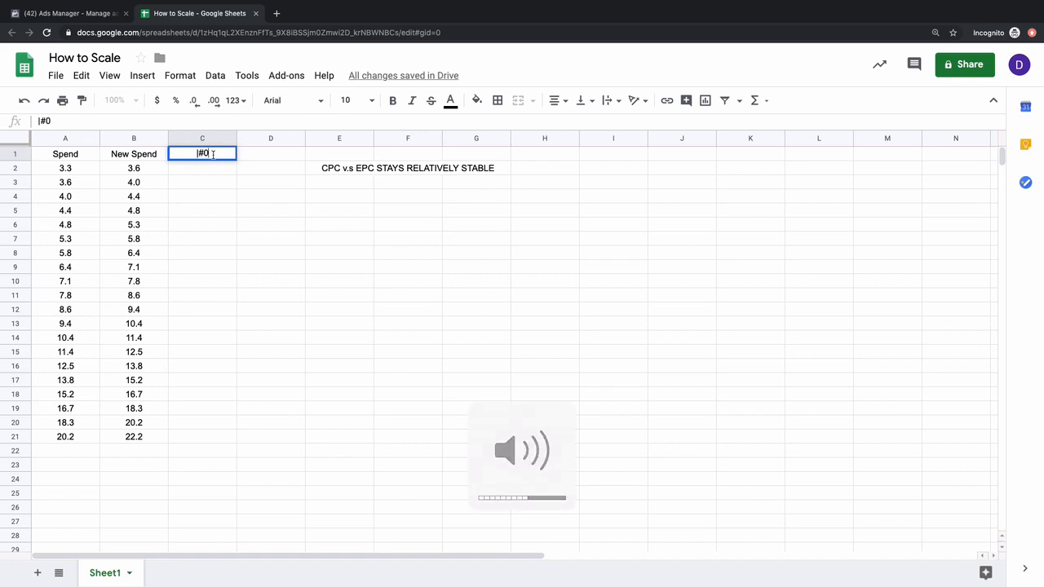
Enter trial ROI values 100.0 and 90.0 under the column C heading, then delete them
{"action": "type", "text": "3"}
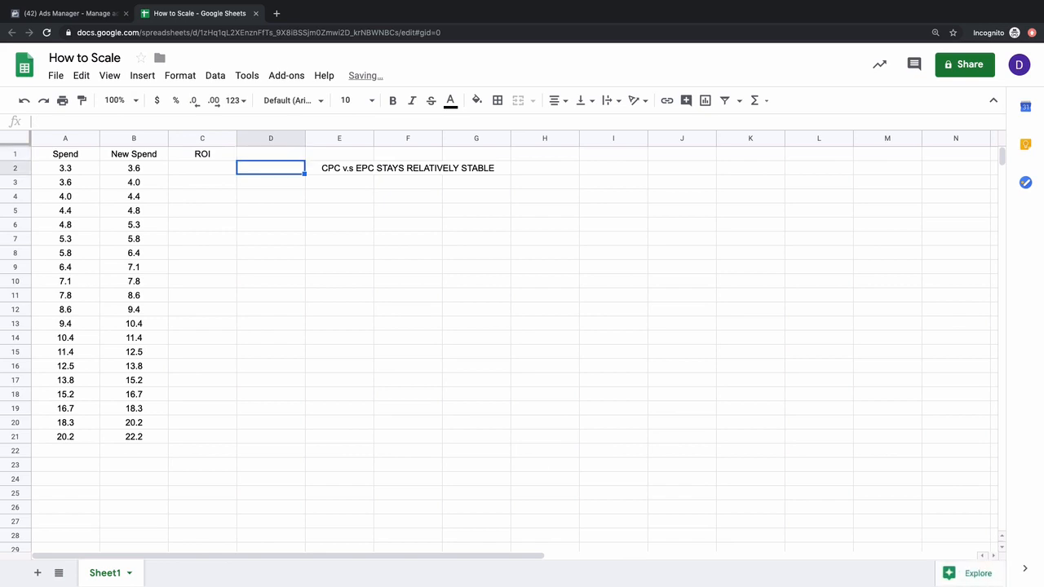
{"action": "left_click", "coordinate": [202, 168]}
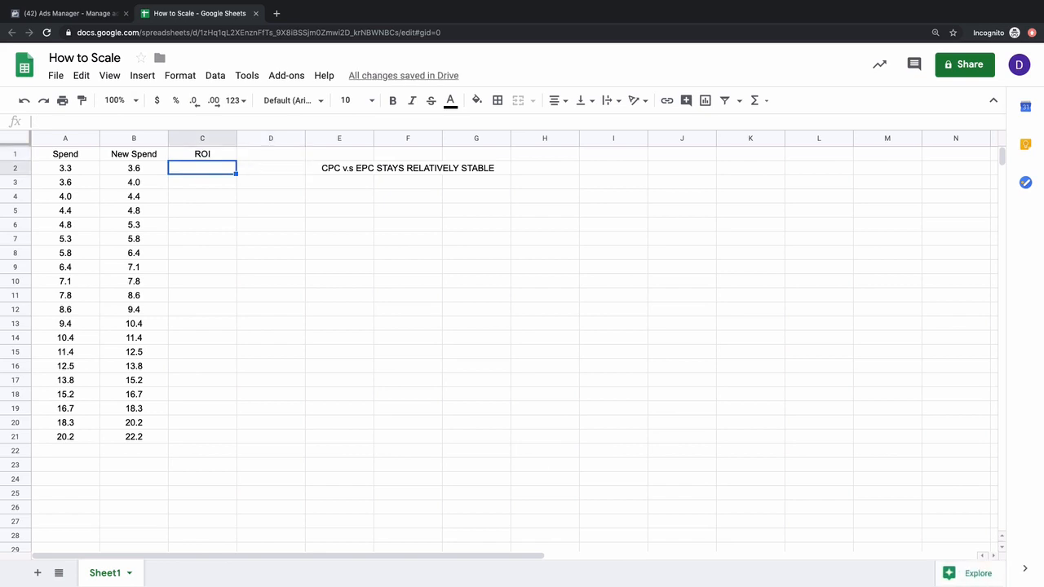
{"action": "type", "text": "100.0"}
{"action": "left_click", "coordinate": [203, 182]}
{"action": "type", "text": "80"}
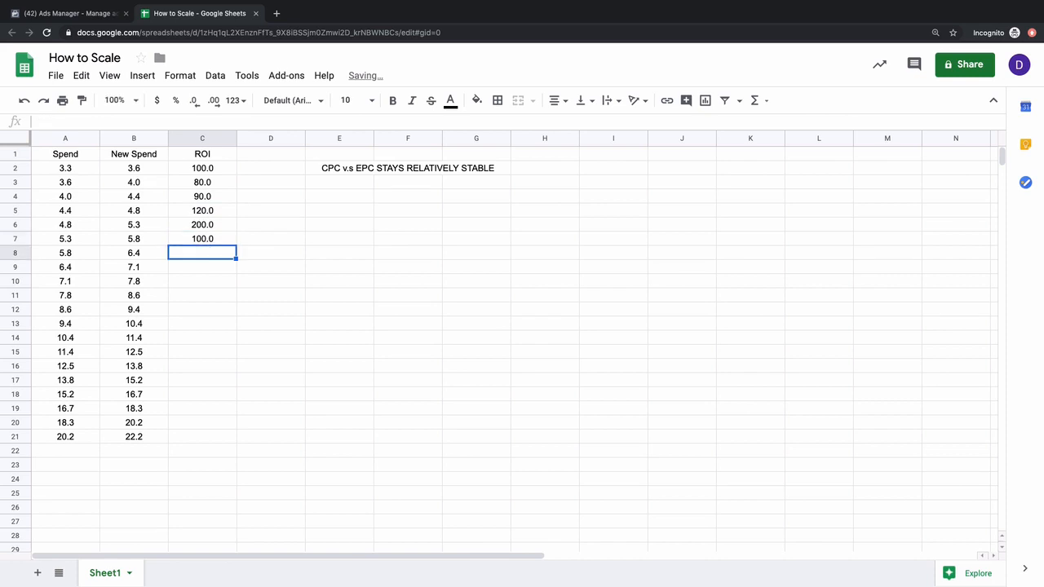
{"action": "type", "text": "90.0"}
{"action": "left_click", "coordinate": [202, 266]}
{"action": "type", "text": "70"}
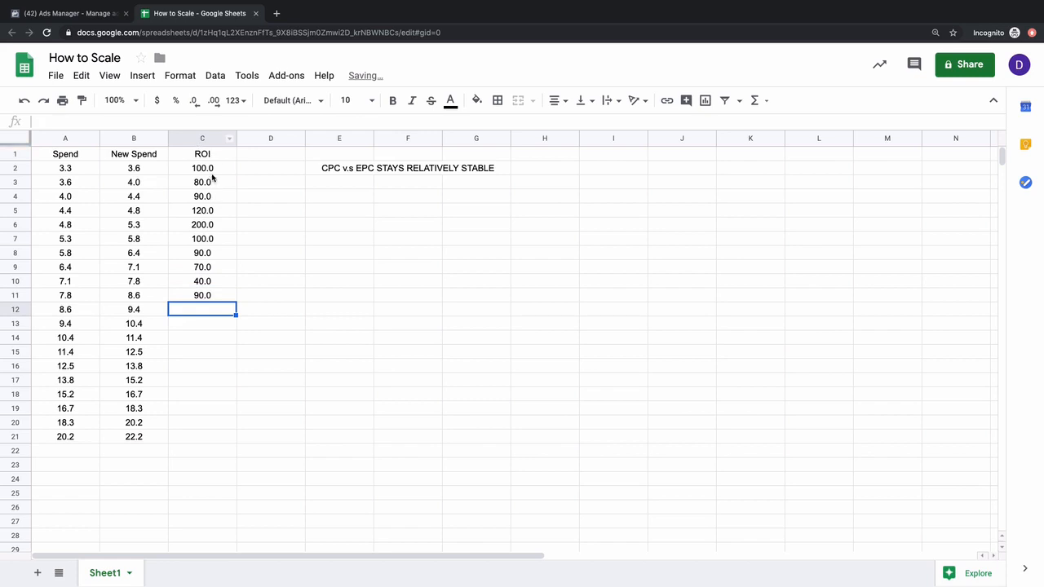
{"action": "left_click", "coordinate": [202, 168]}
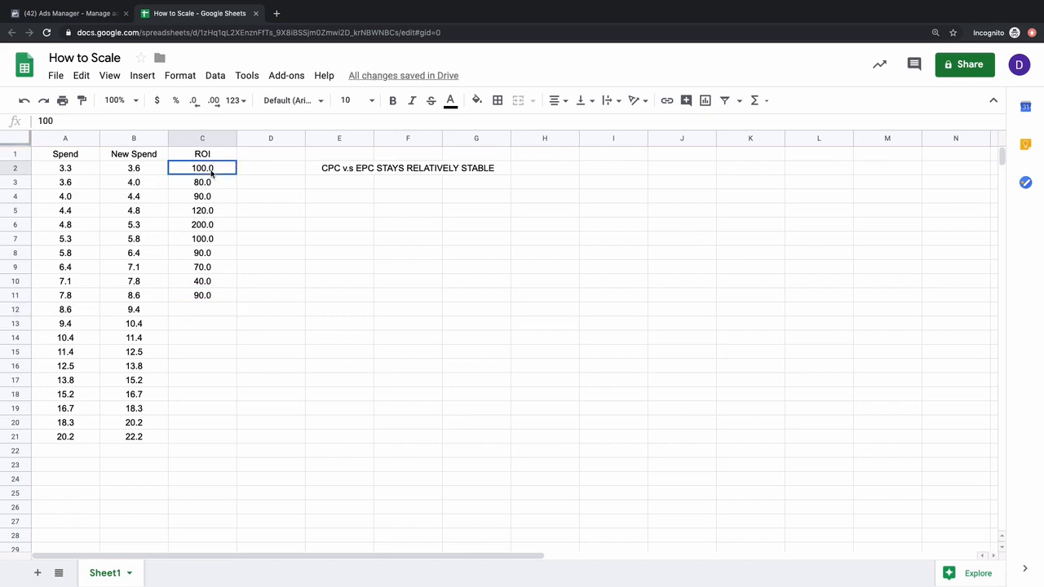
{"action": "key", "text": "Delete"}
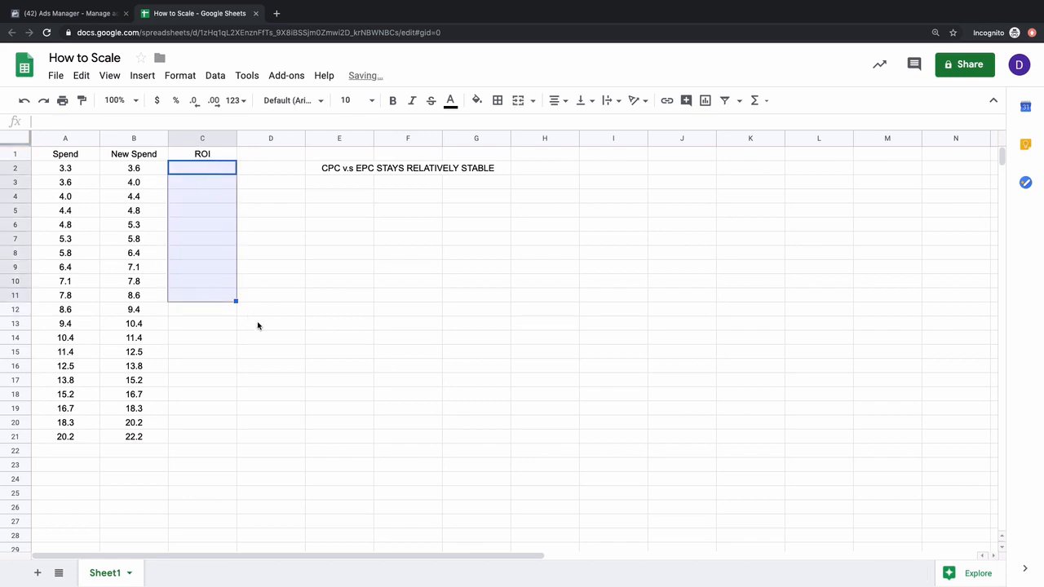
Type stray side values 3 and 100 into an empty cell off the table
{"action": "left_click", "coordinate": [270, 323]}
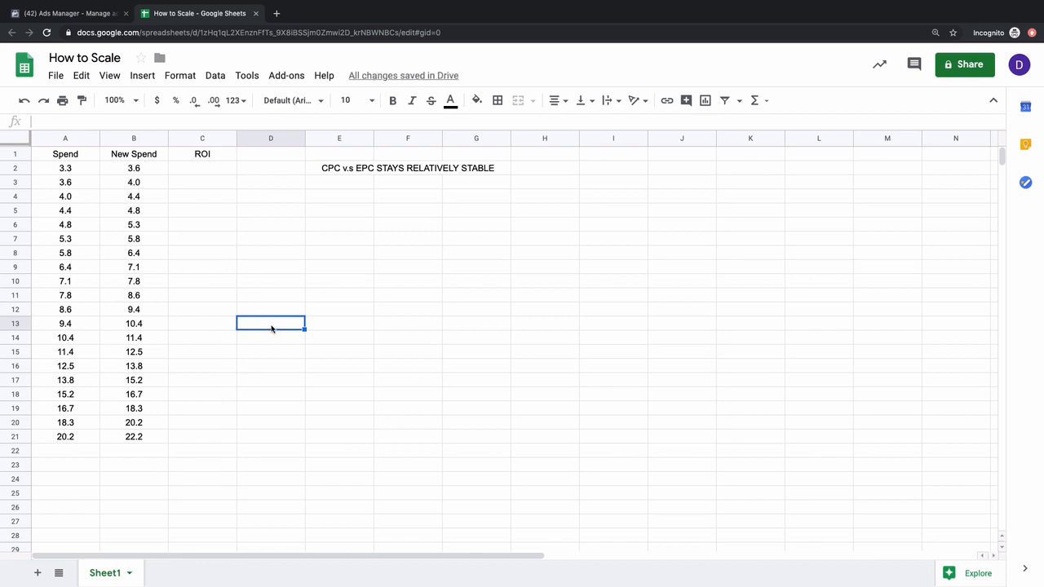
{"action": "type", "text": "3"}
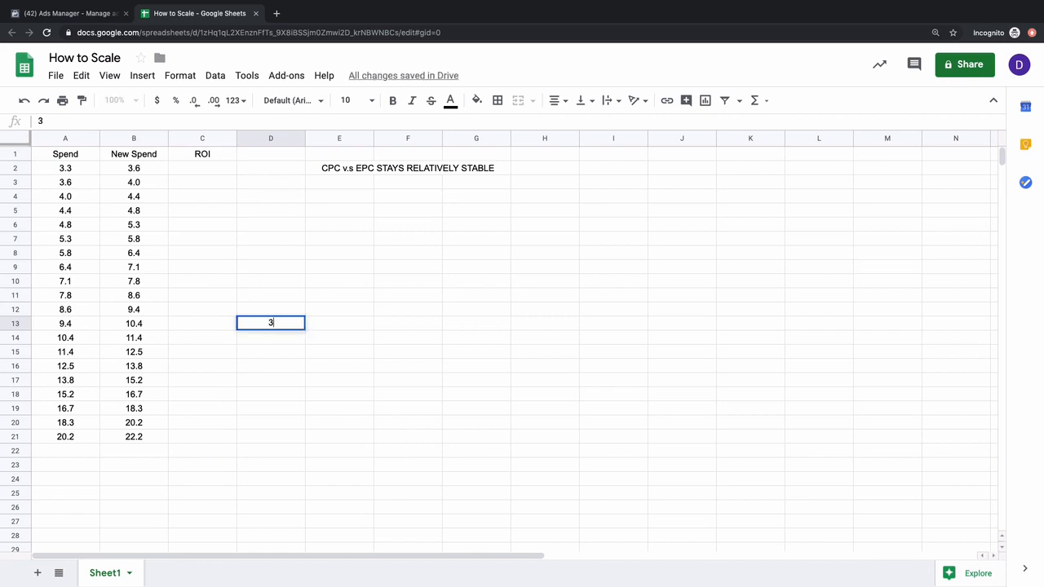
{"action": "type", "text": "100"}
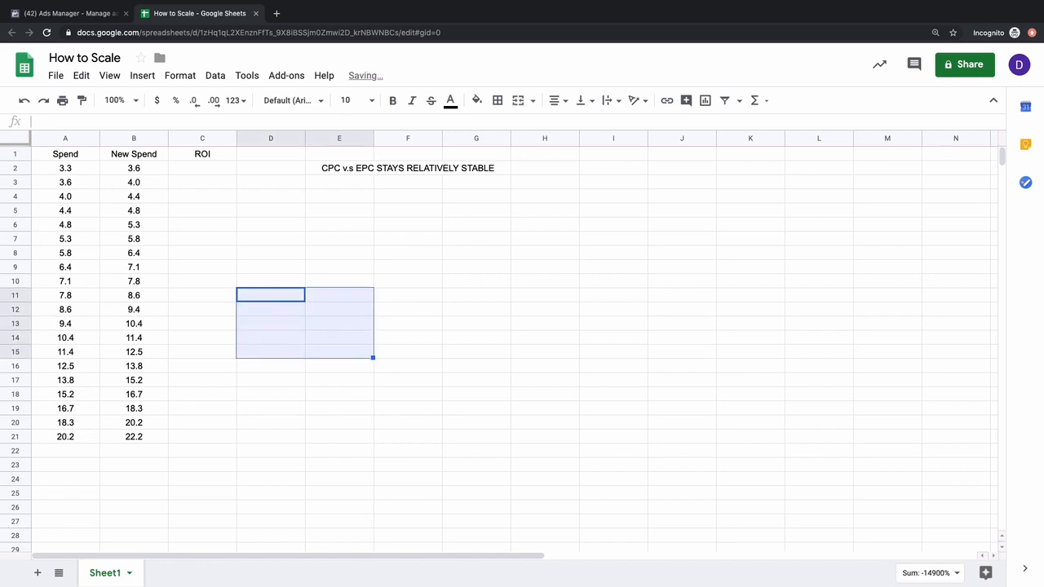
{"action": "mouse_move", "coordinate": [90, 188]}
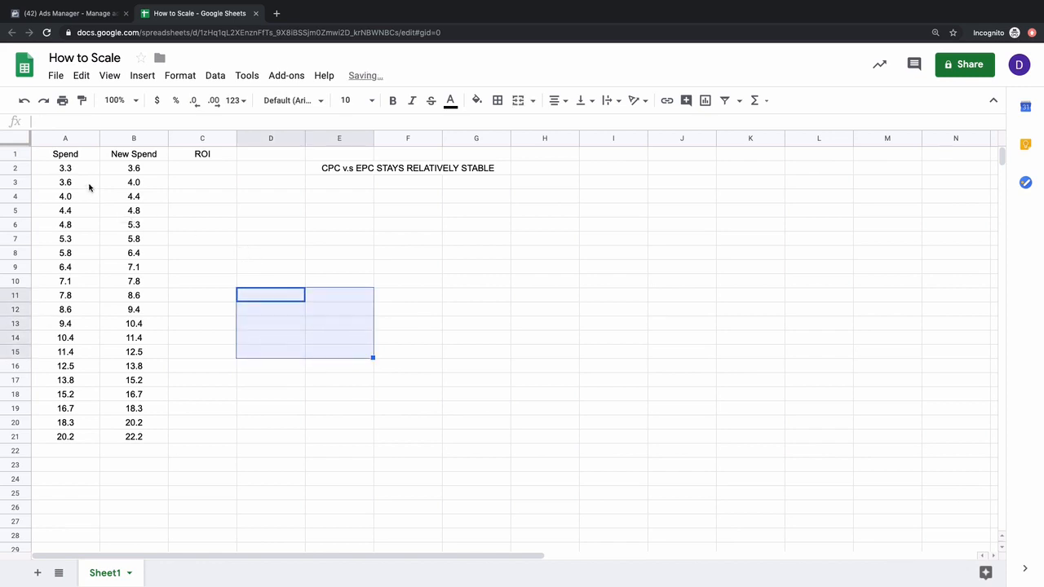
Check the chained Spend formulas mid-column and in row 21, then select A2 to set 50
{"action": "left_click", "coordinate": [66, 168]}
{"action": "type", "text": "20"}
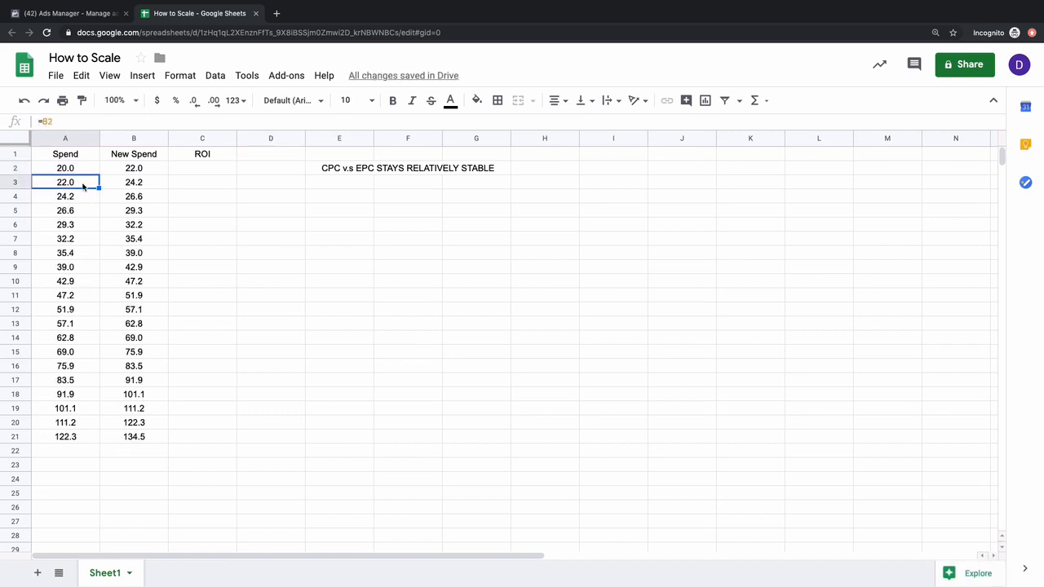
{"action": "left_click", "coordinate": [64, 168]}
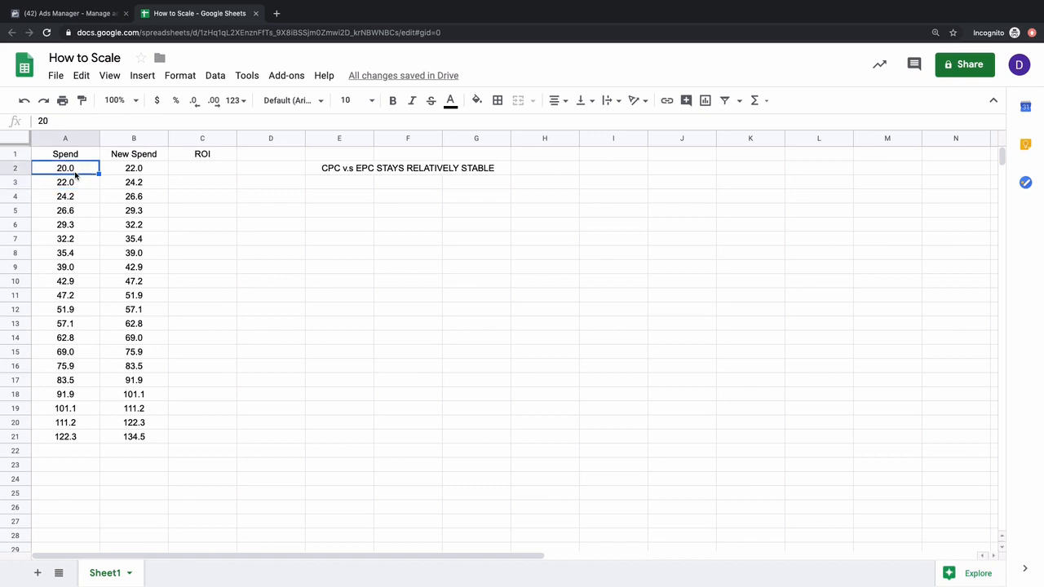
{"action": "left_click", "coordinate": [65, 238]}
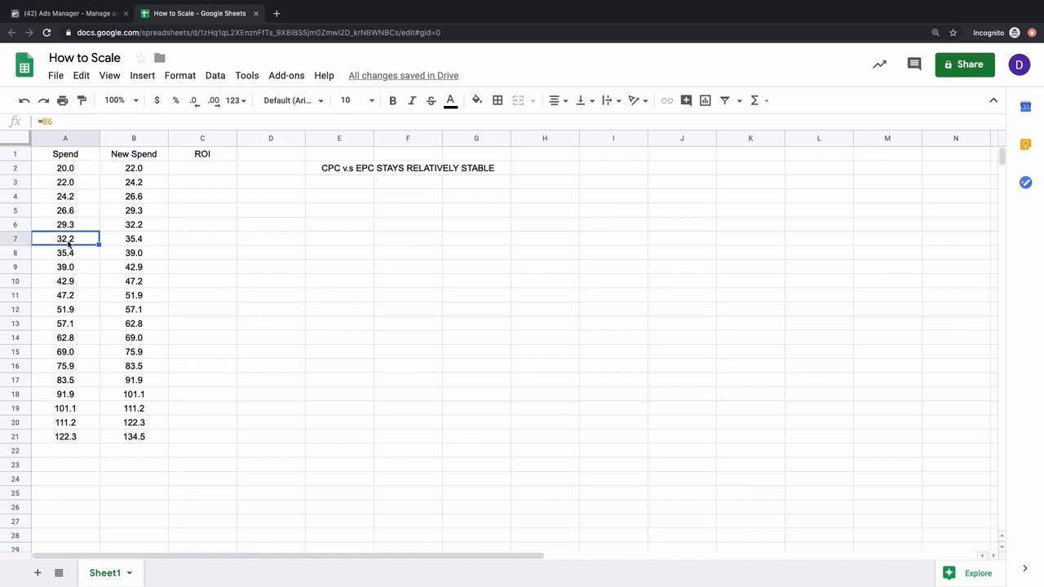
{"action": "left_click", "coordinate": [66, 337]}
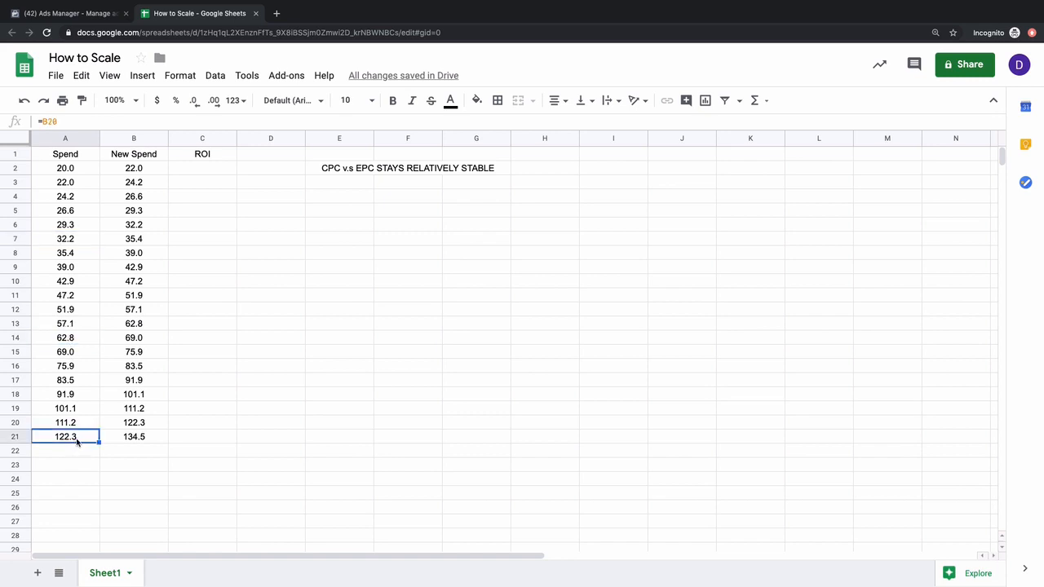
{"action": "left_click", "coordinate": [65, 168]}
{"action": "type", "text": "50"}
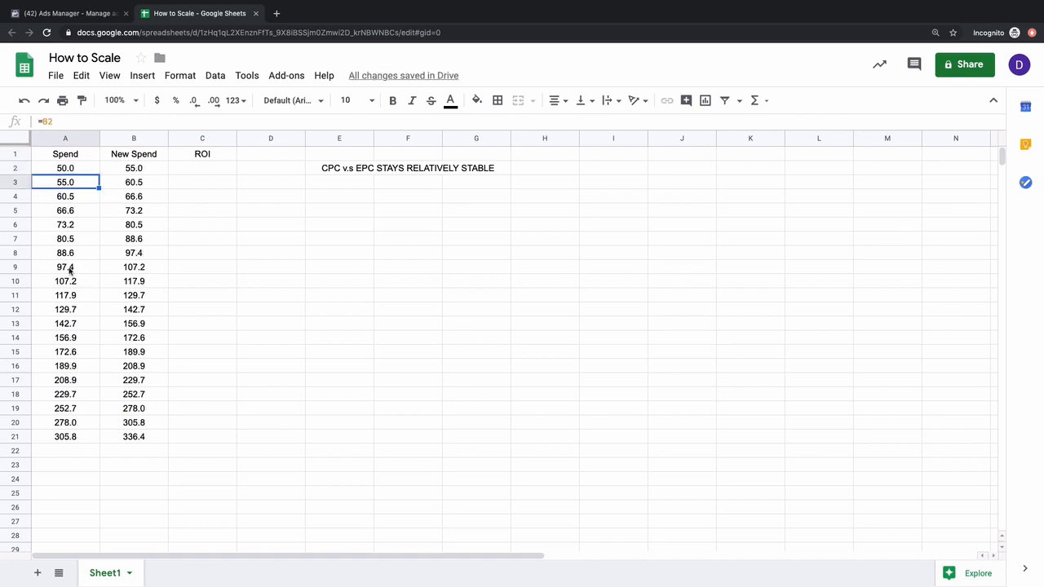
{"action": "left_click", "coordinate": [66, 338]}
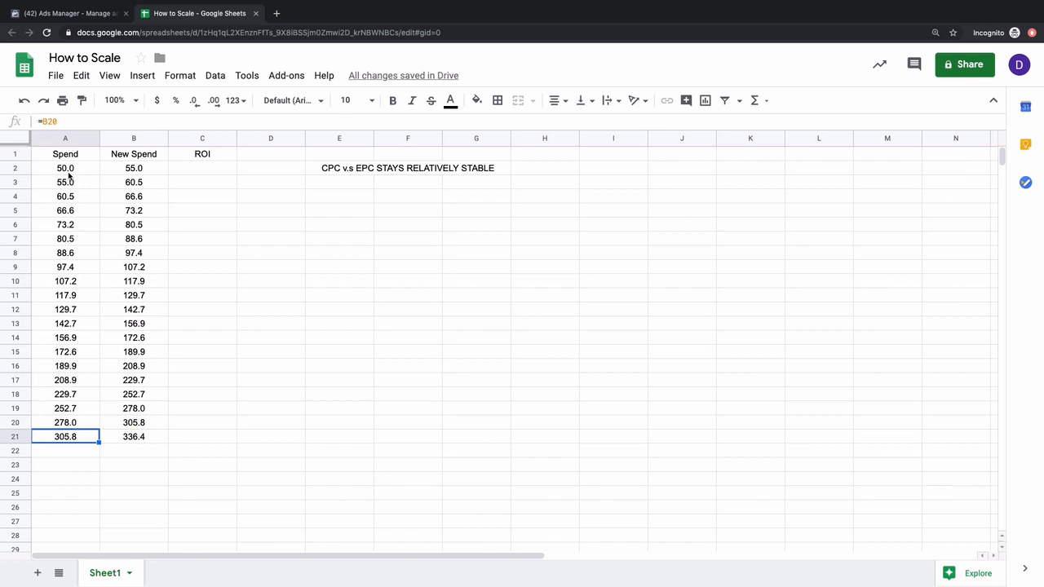
{"action": "left_click", "coordinate": [66, 168]}
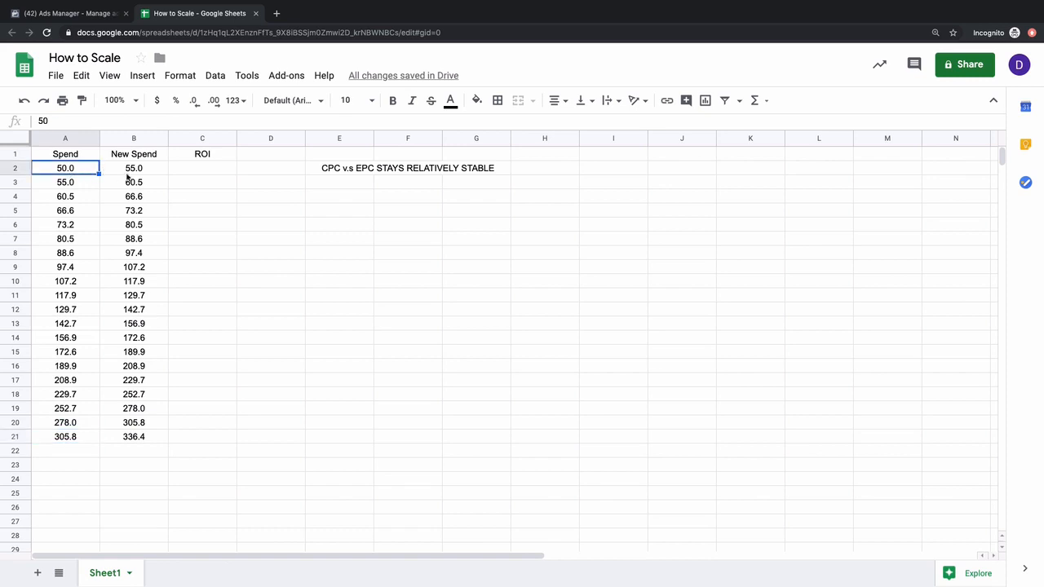
Delete the ROI heading and the CPC v.s EPC note, then deselect onto an empty cell
{"action": "left_click_drag", "start_coordinate": [202, 168], "coordinate": [203, 450]}
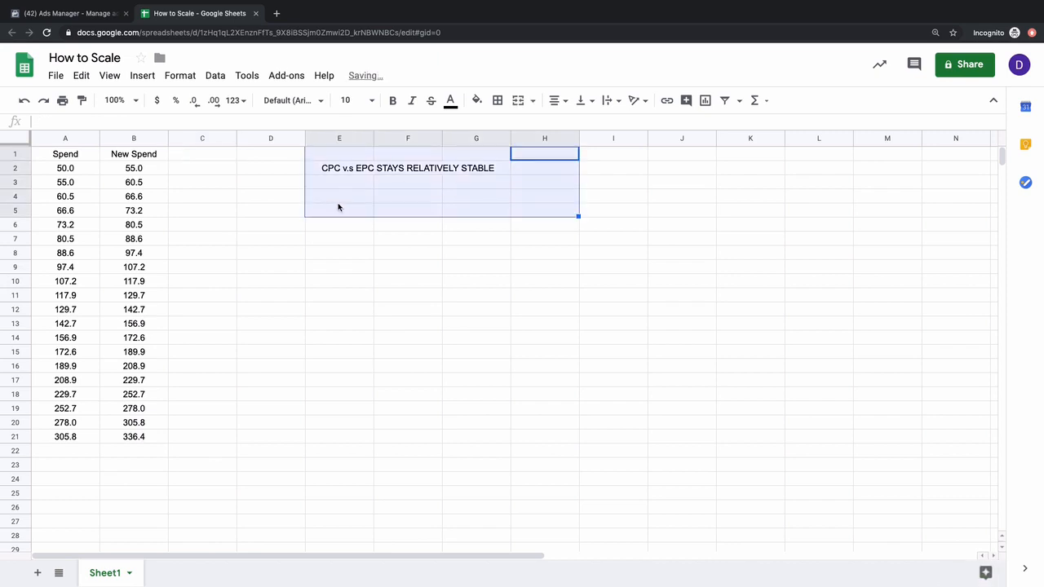
{"action": "key", "text": "Delete"}
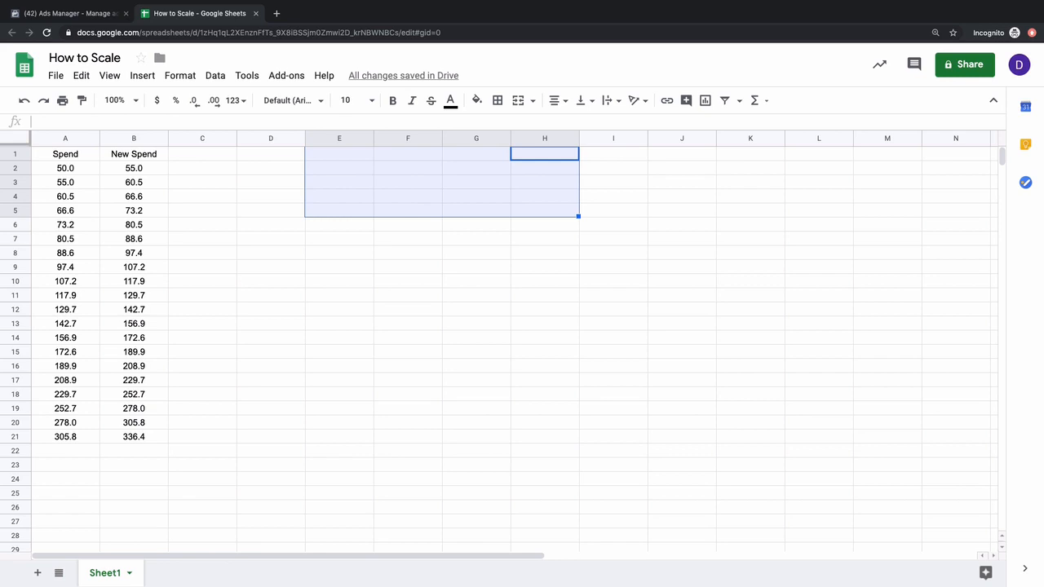
{"action": "mouse_move", "coordinate": [317, 251]}
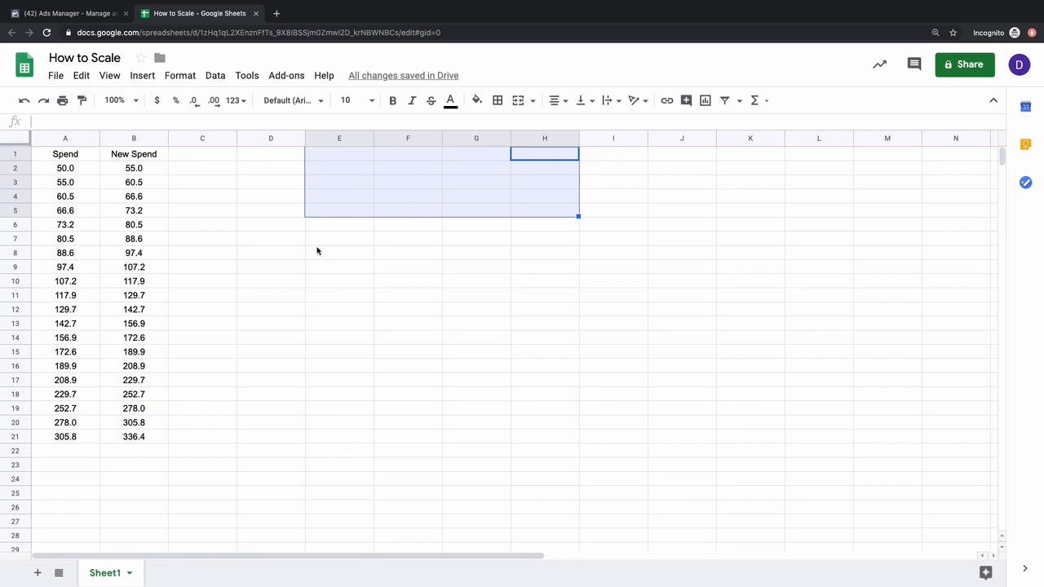
{"action": "left_click", "coordinate": [408, 280]}
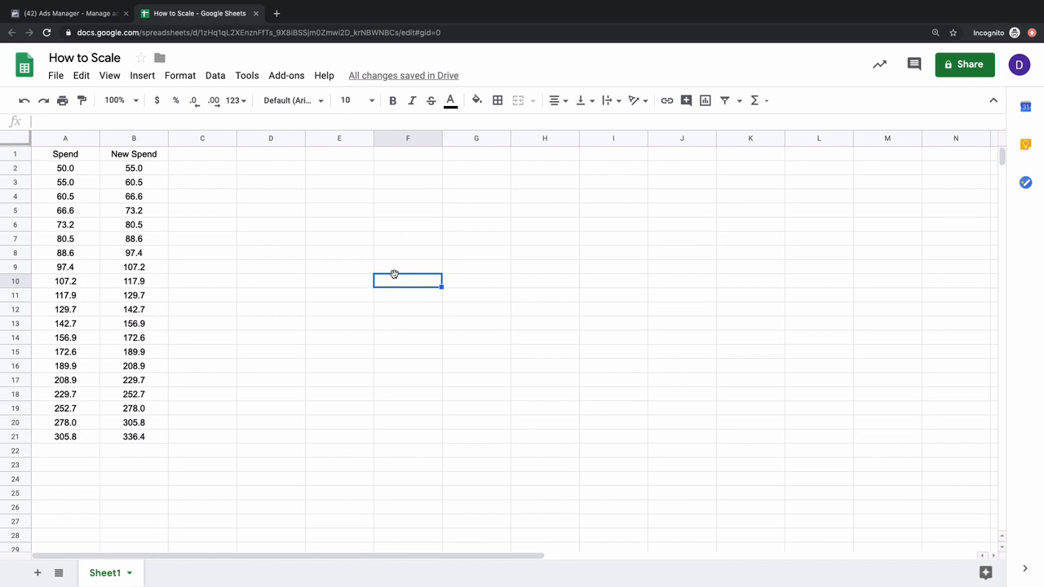
{"action": "mouse_move", "coordinate": [495, 269]}
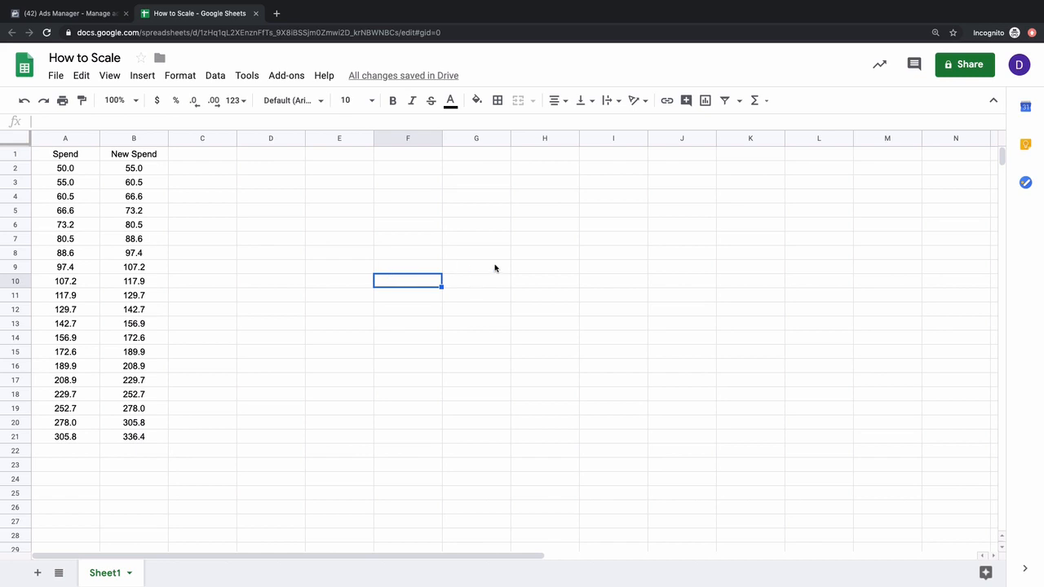
{"action": "mouse_move", "coordinate": [238, 141]}
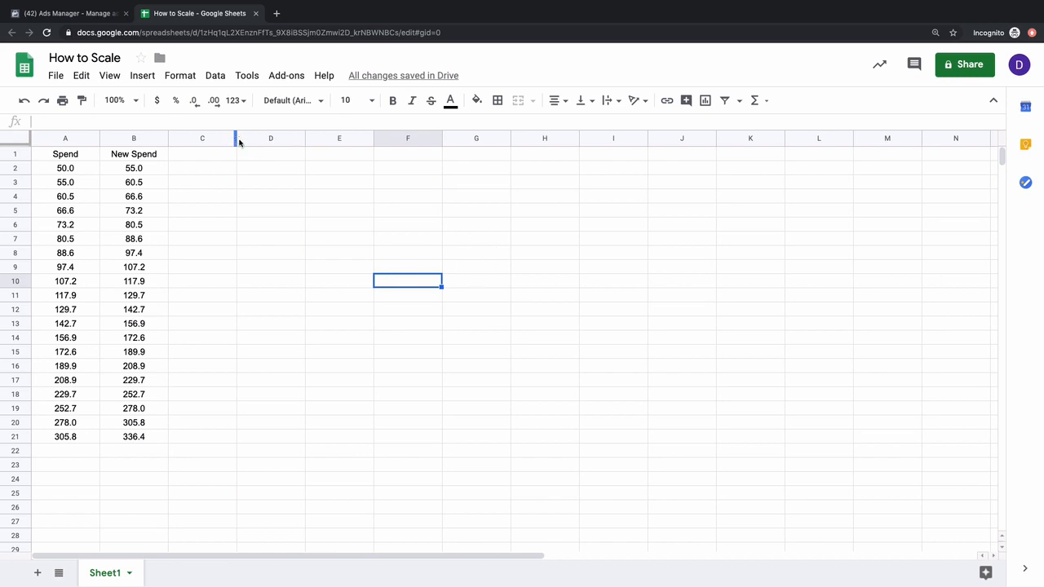